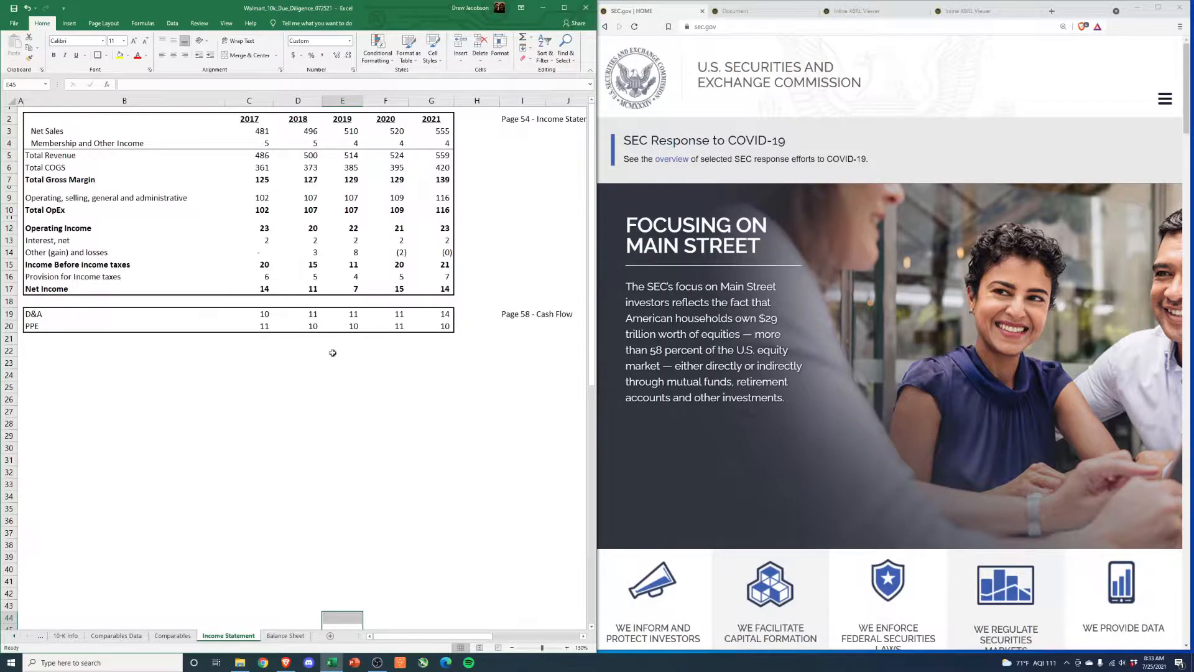
pyautogui.moveTo(282, 394)
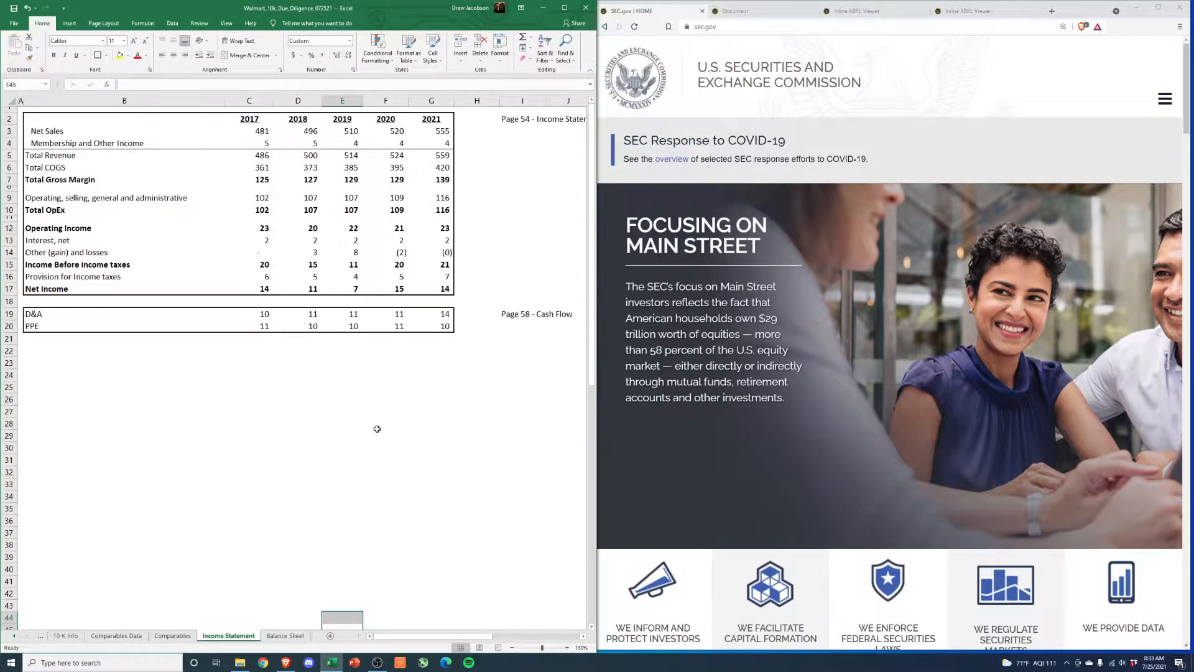
pyautogui.moveTo(275, 501)
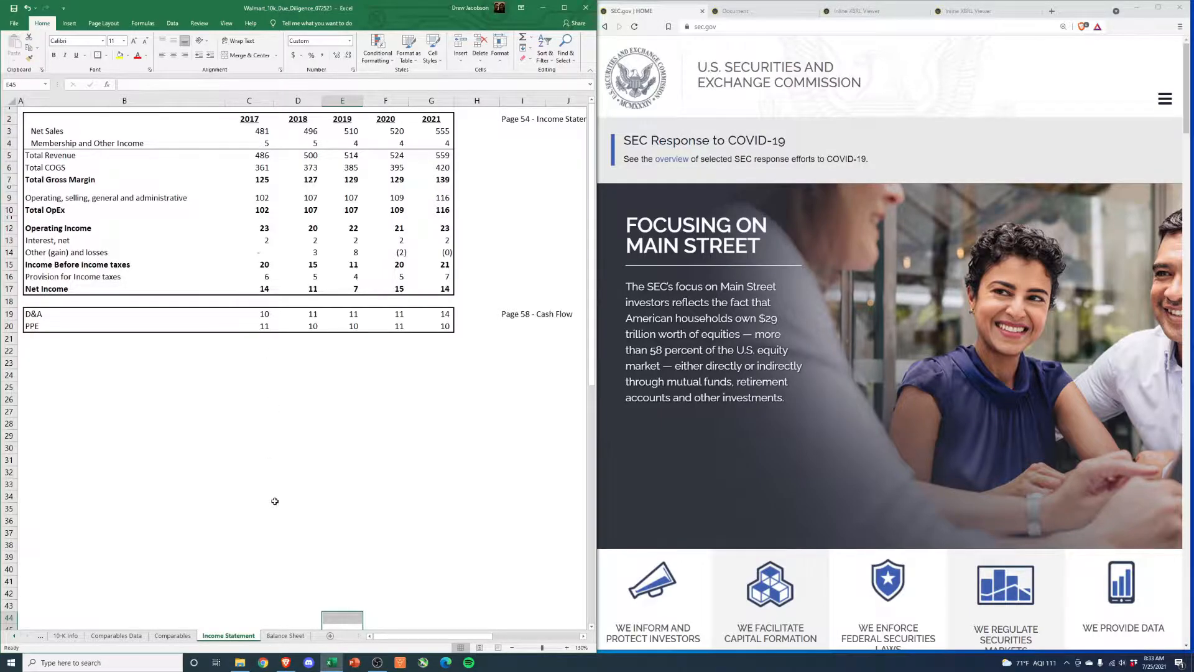
# Search EDGAR company filings for Walmart (WMT) and filter to 10-K reports
pyautogui.click(285, 635)
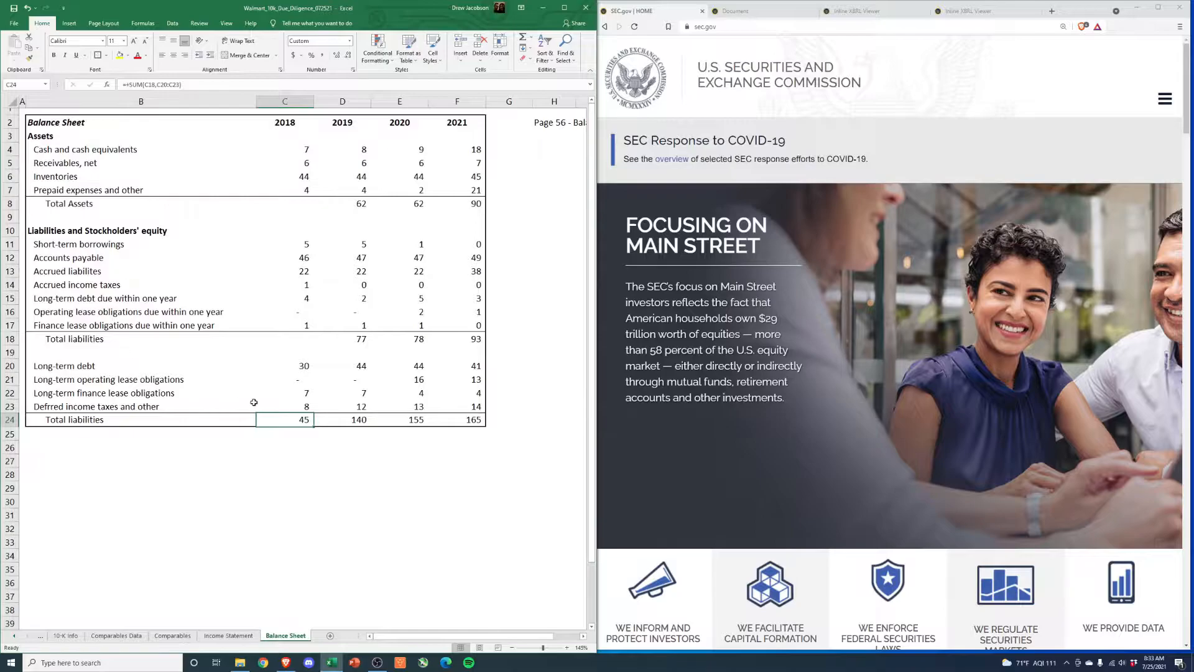
pyautogui.moveTo(240, 582)
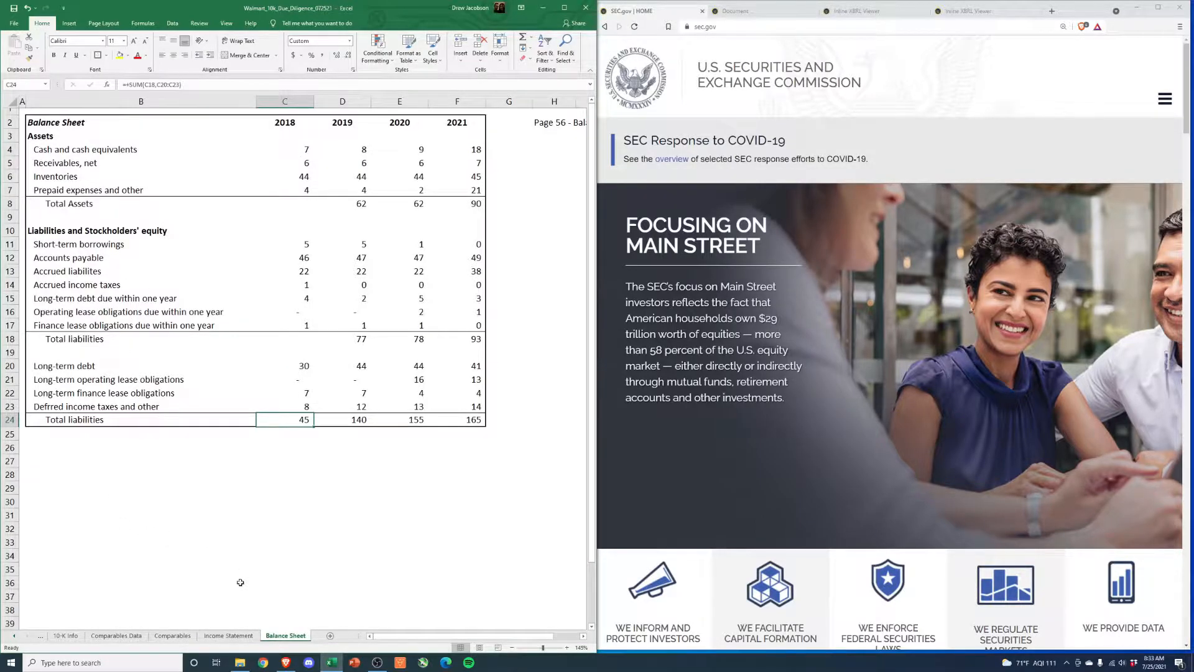
pyautogui.click(228, 635)
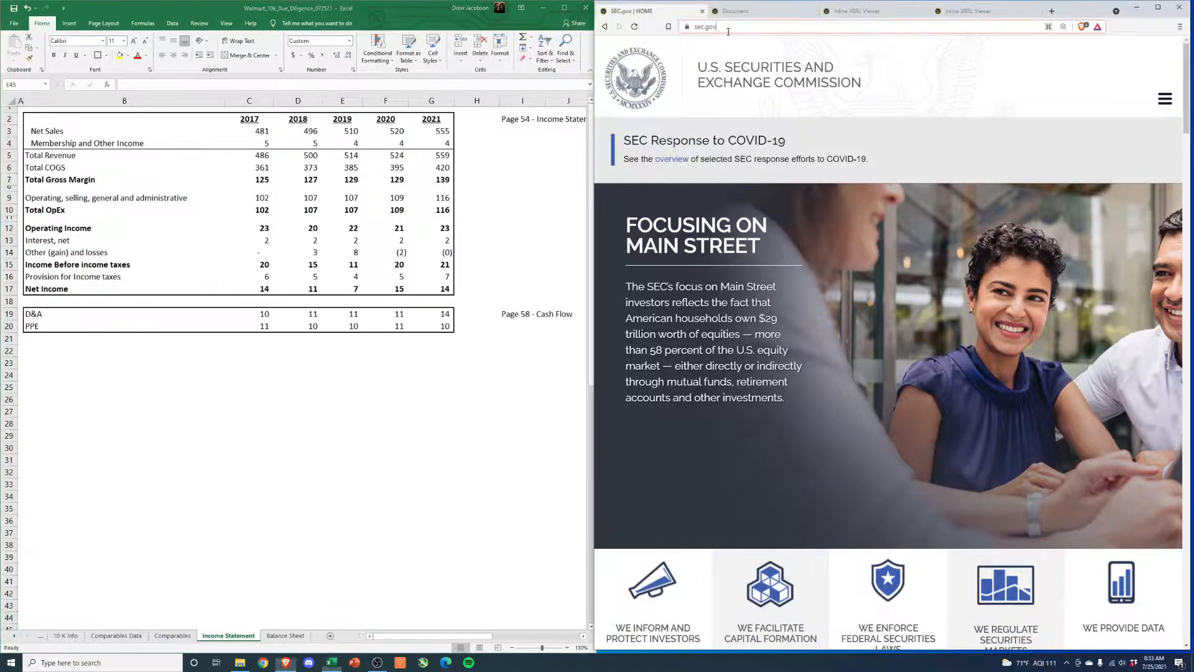
pyautogui.click(1165, 98)
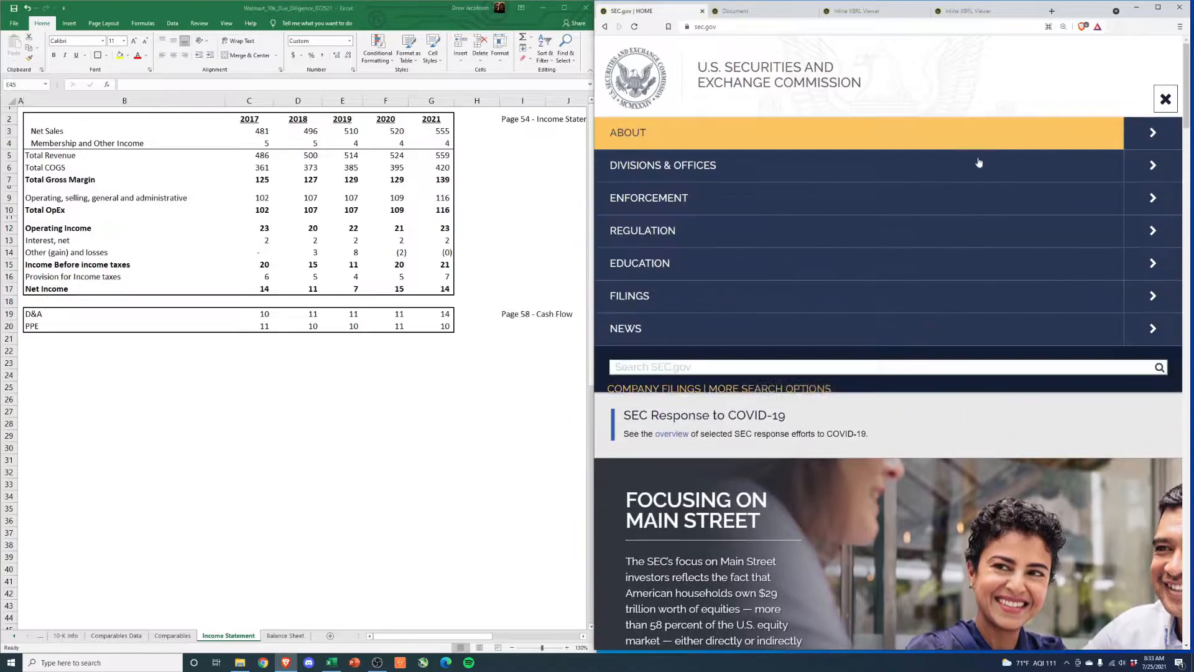
pyautogui.scroll(-3)
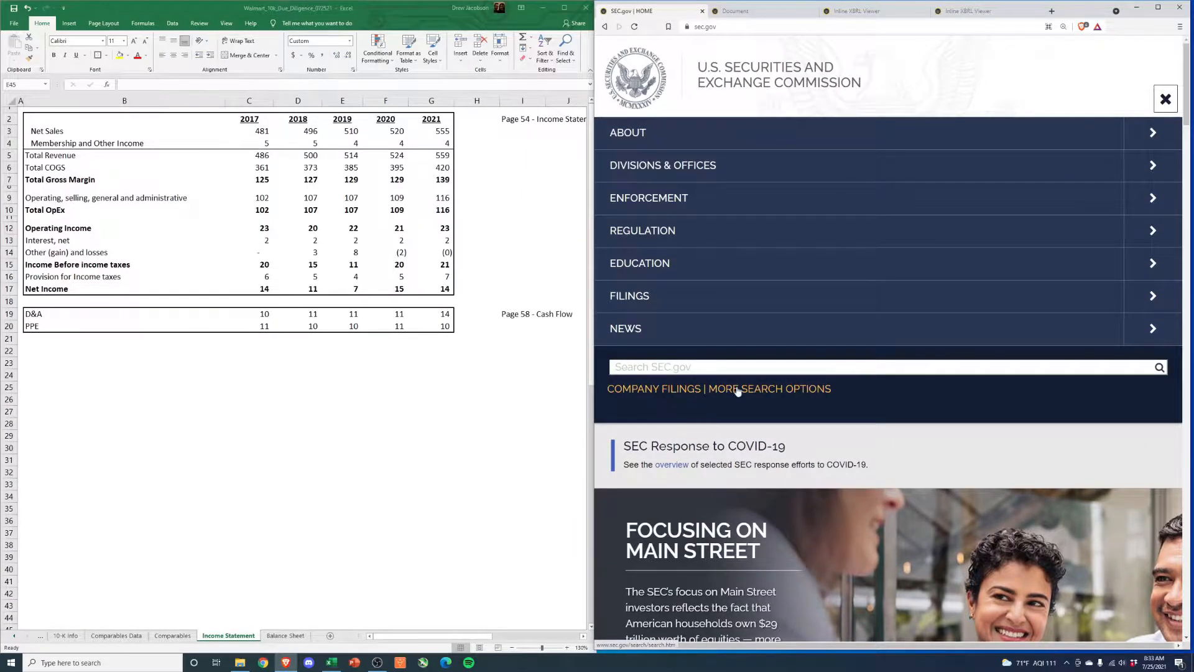
pyautogui.click(769, 388)
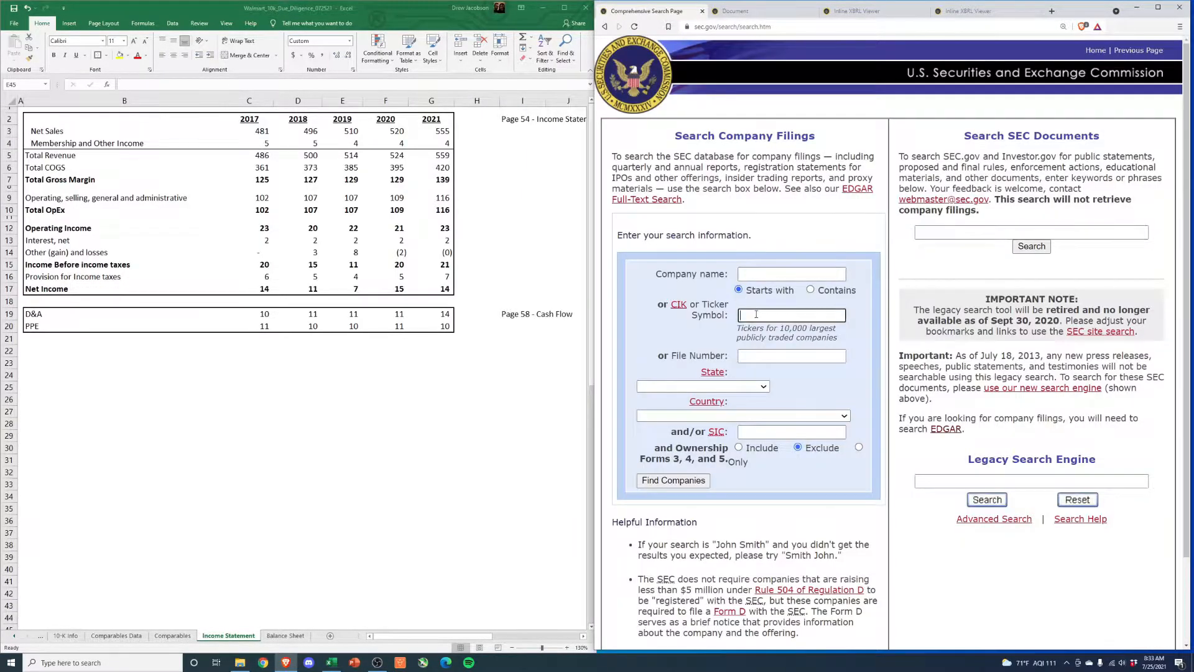
pyautogui.click(672, 479)
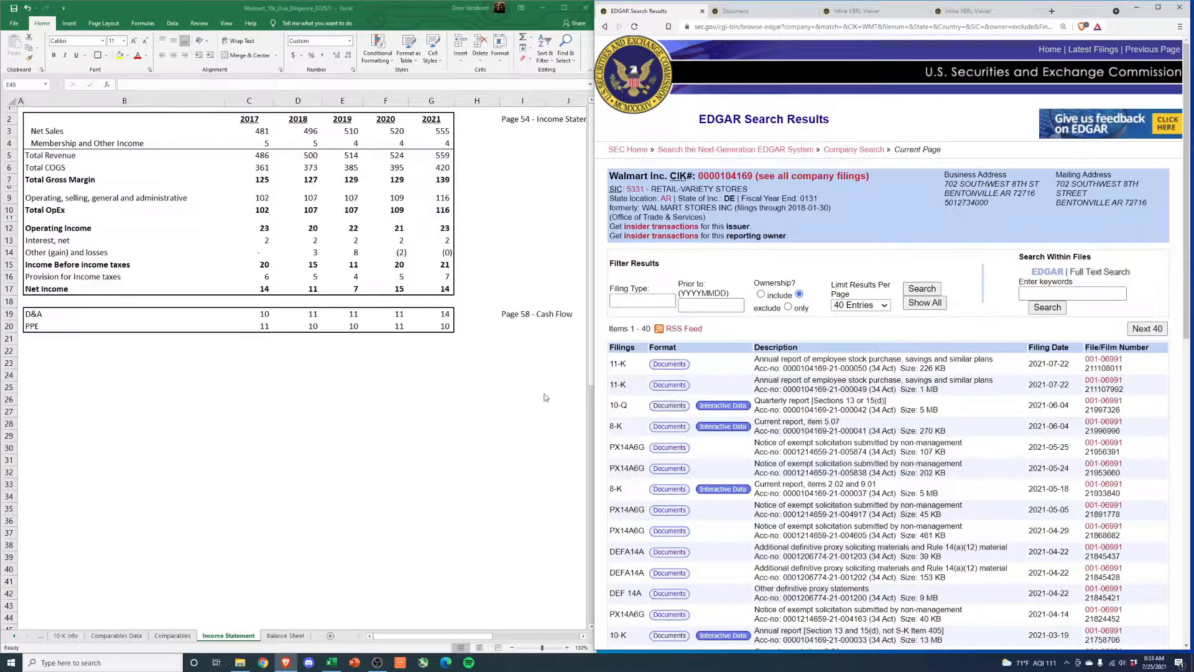
pyautogui.write('10-k')
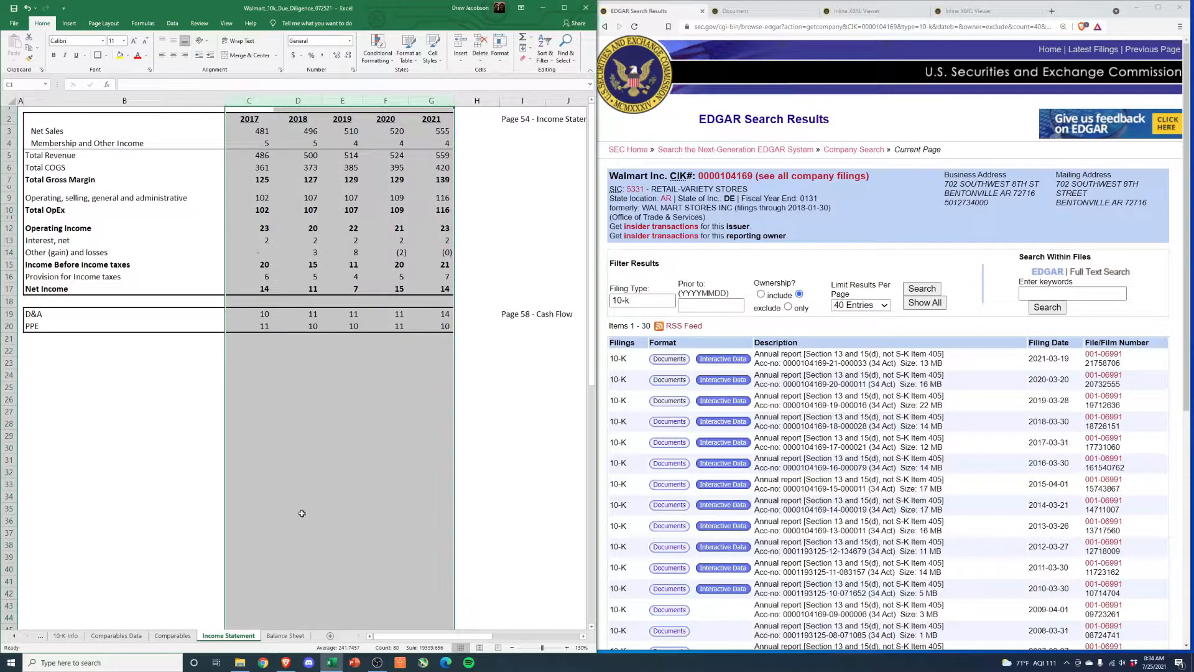
# Flip to the Balance Sheet sheet and back to Income Statement, clearing the year selection
pyautogui.click(284, 635)
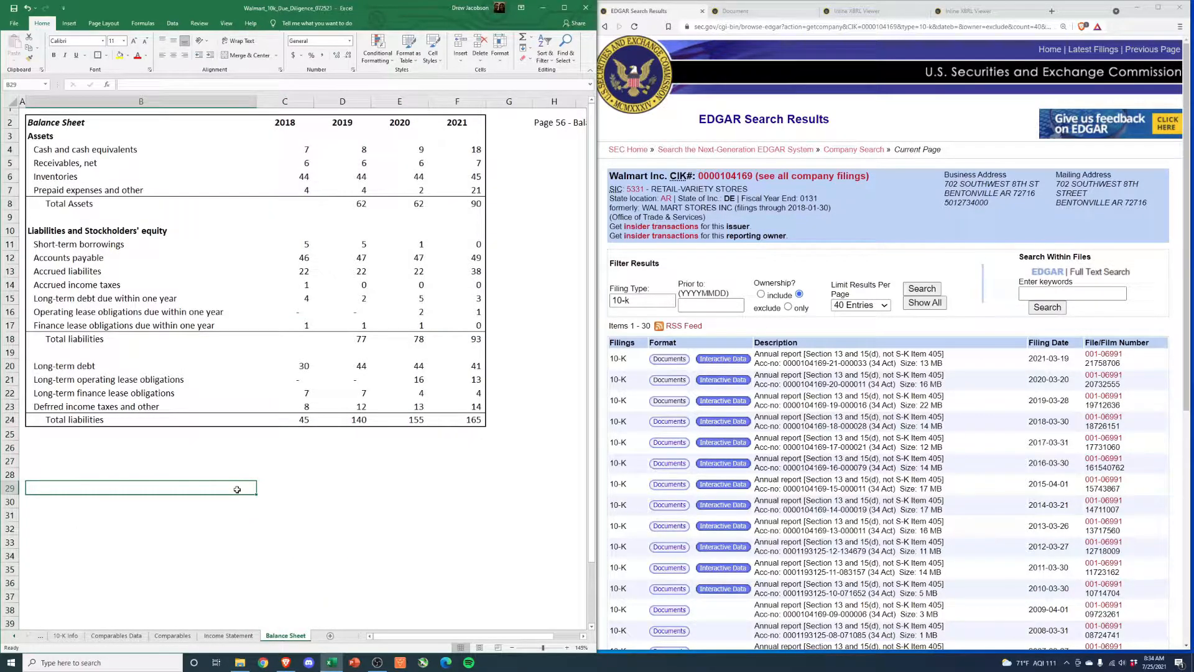
pyautogui.click(228, 634)
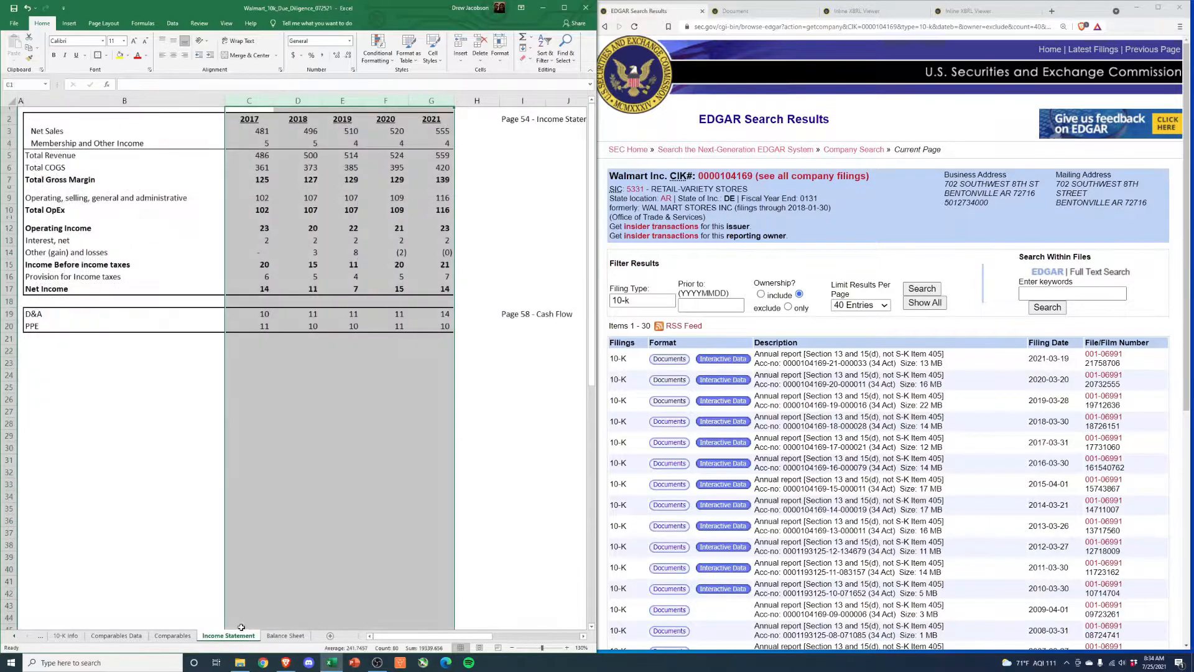
pyautogui.click(523, 434)
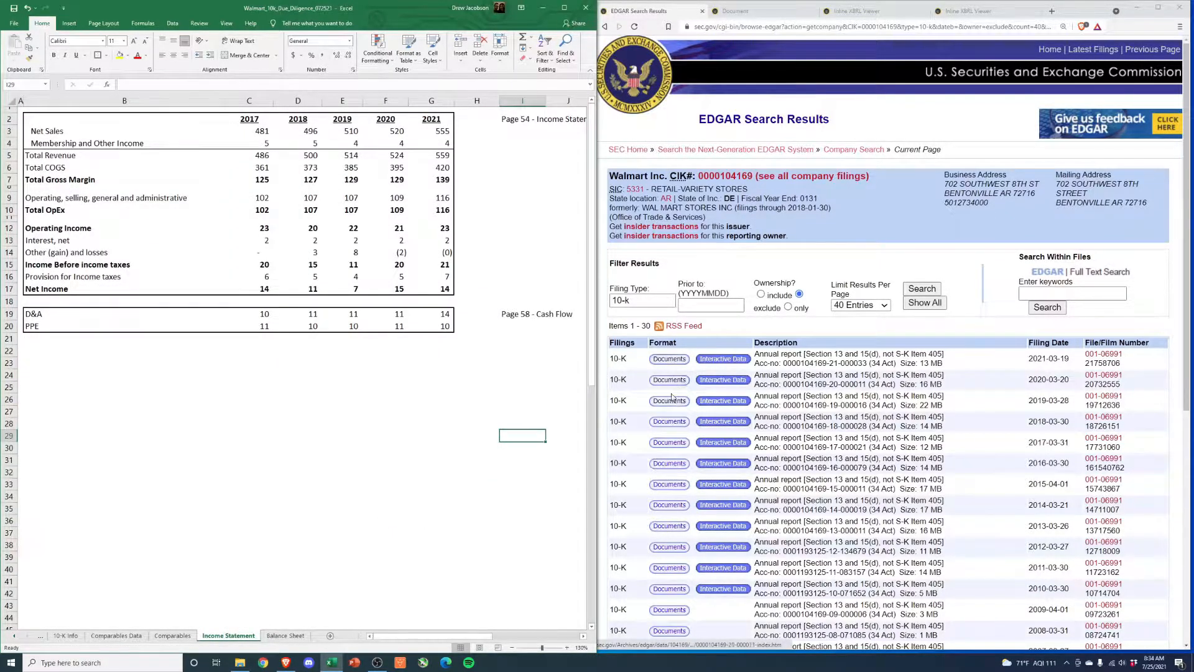
pyautogui.click(983, 11)
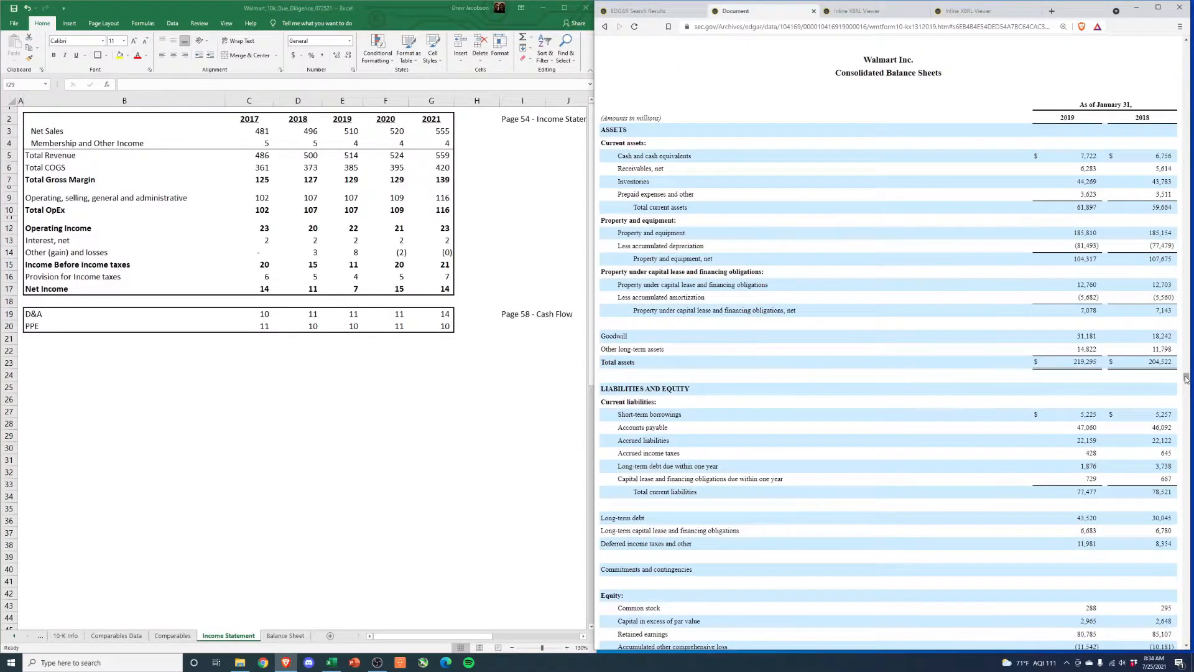
pyautogui.scroll(3)
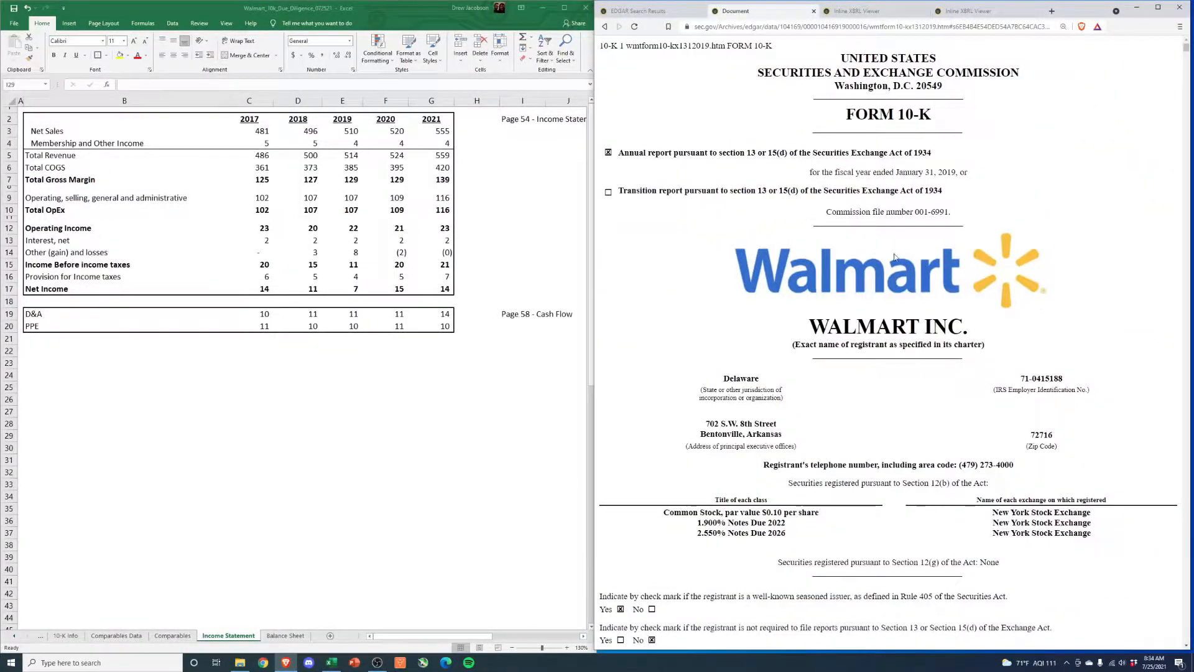
pyautogui.scroll(-3)
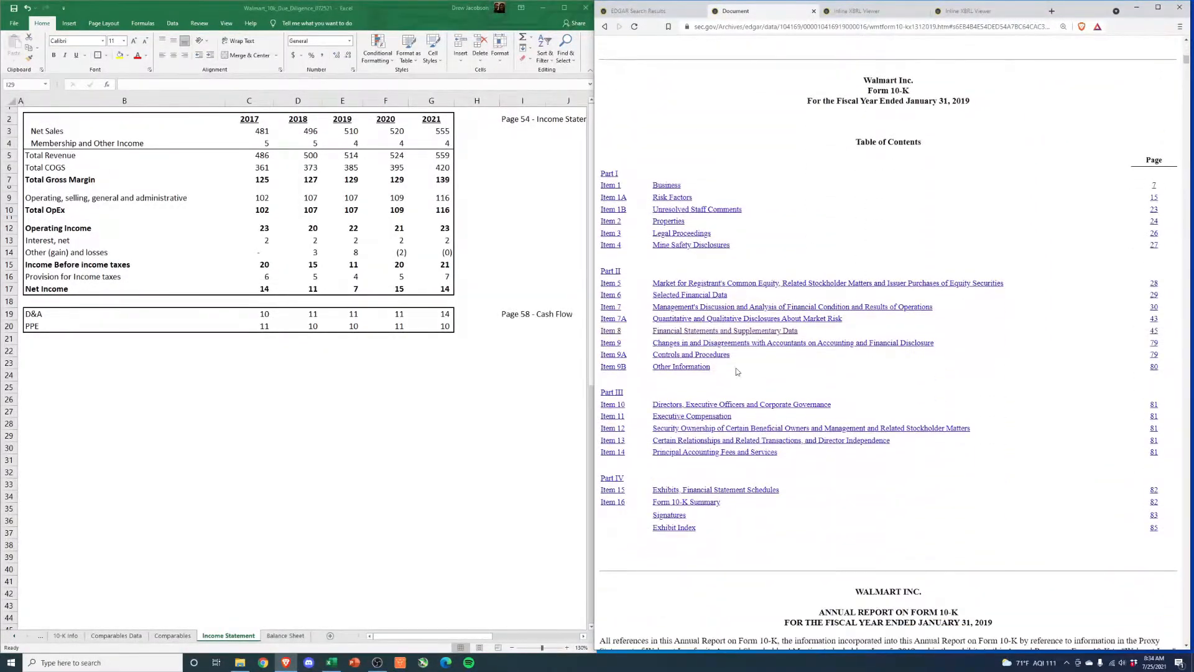
pyautogui.click(725, 330)
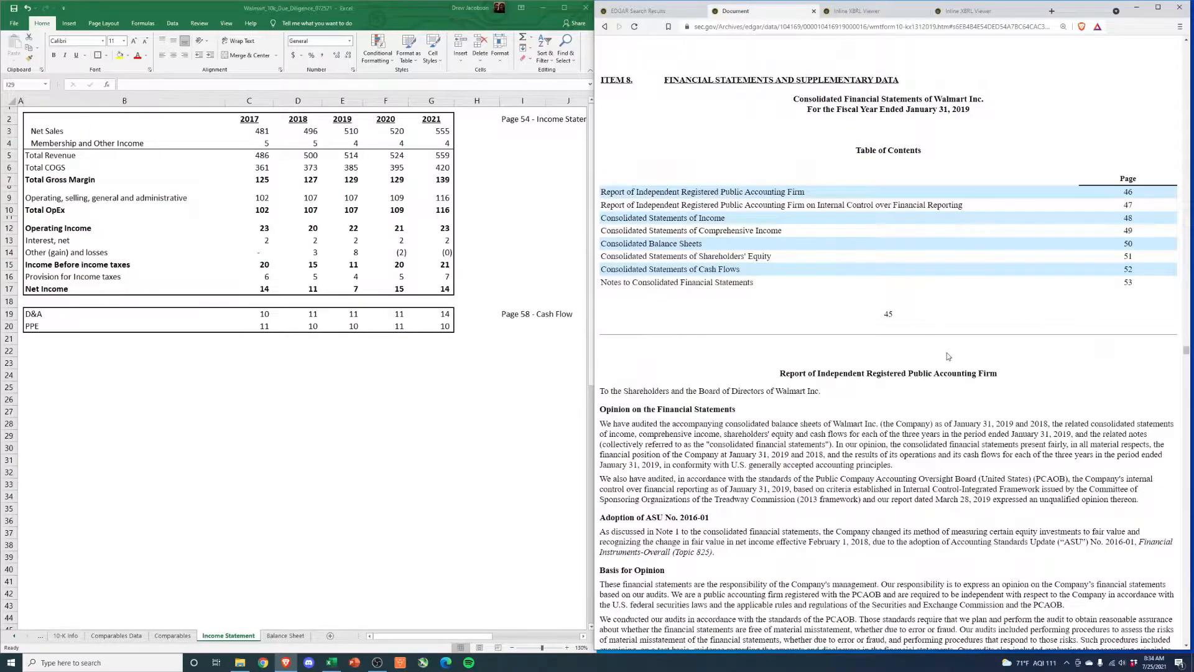
pyautogui.scroll(-3)
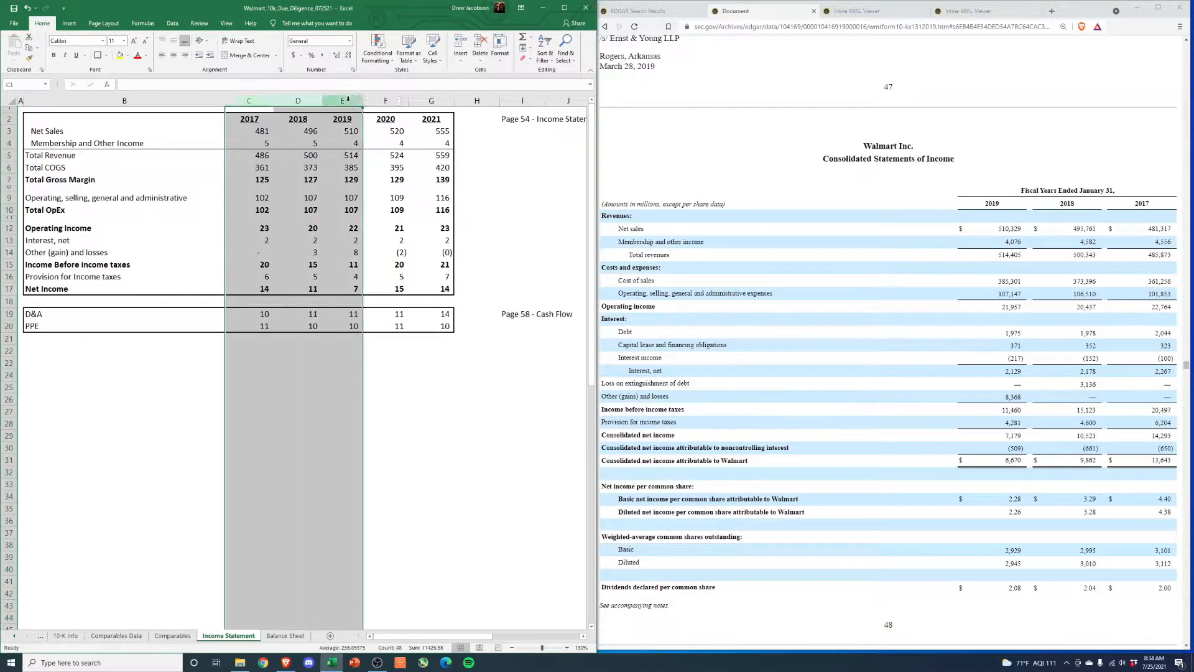
pyautogui.click(298, 155)
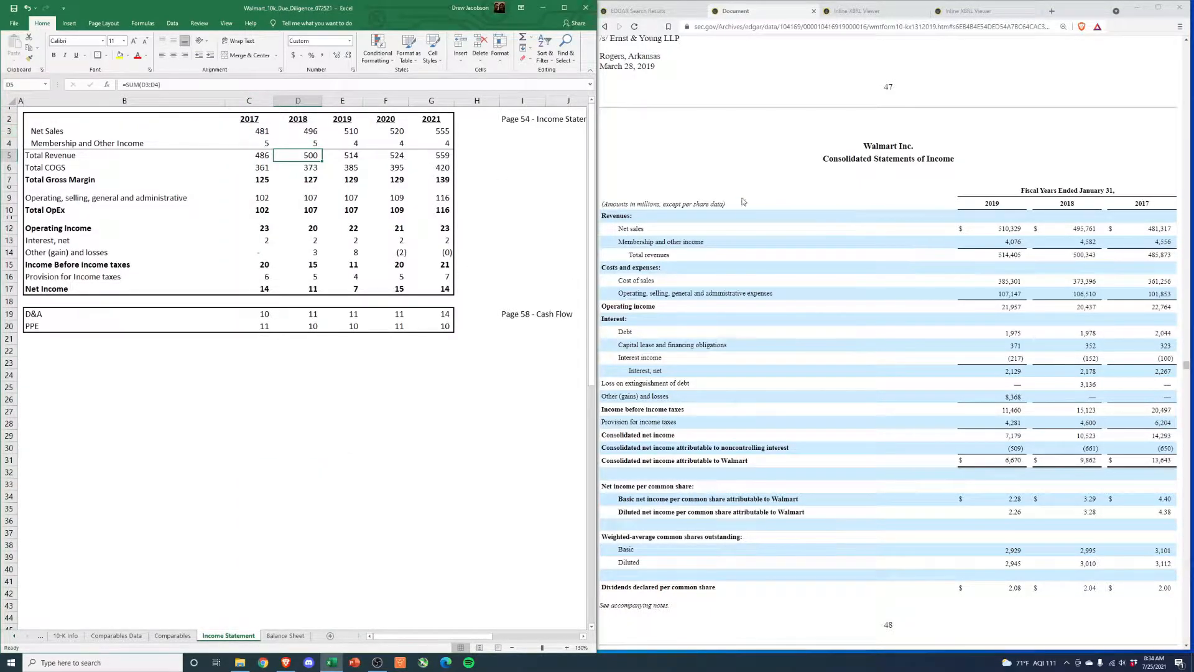
pyautogui.moveTo(554, 280)
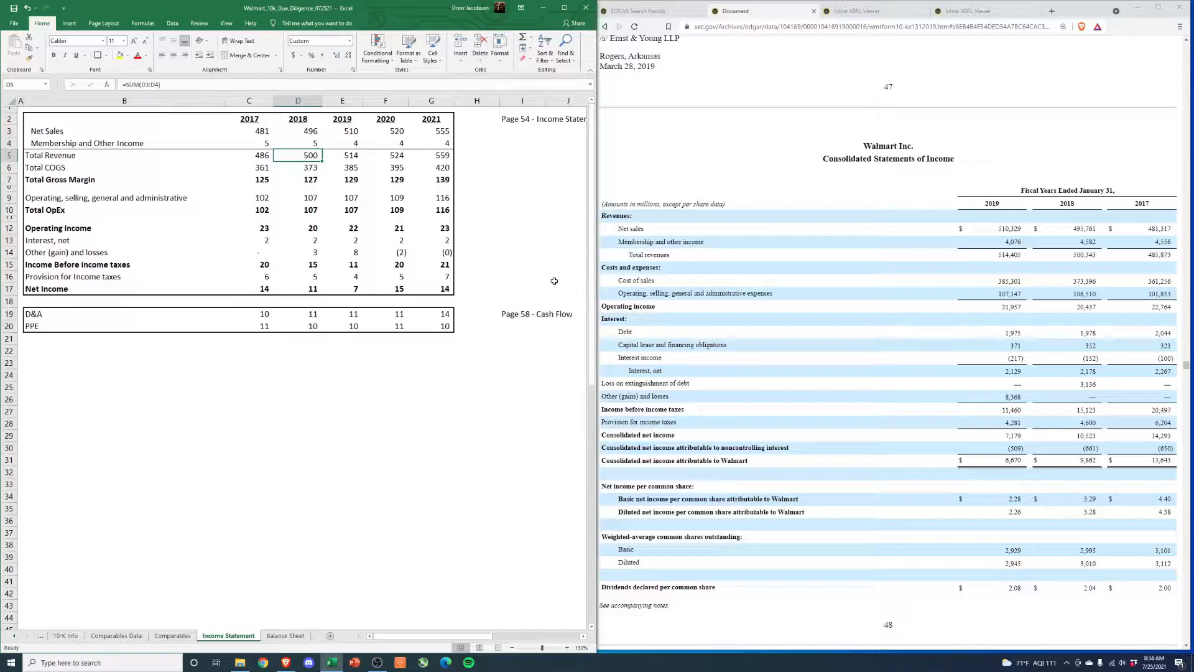
pyautogui.click(9, 130)
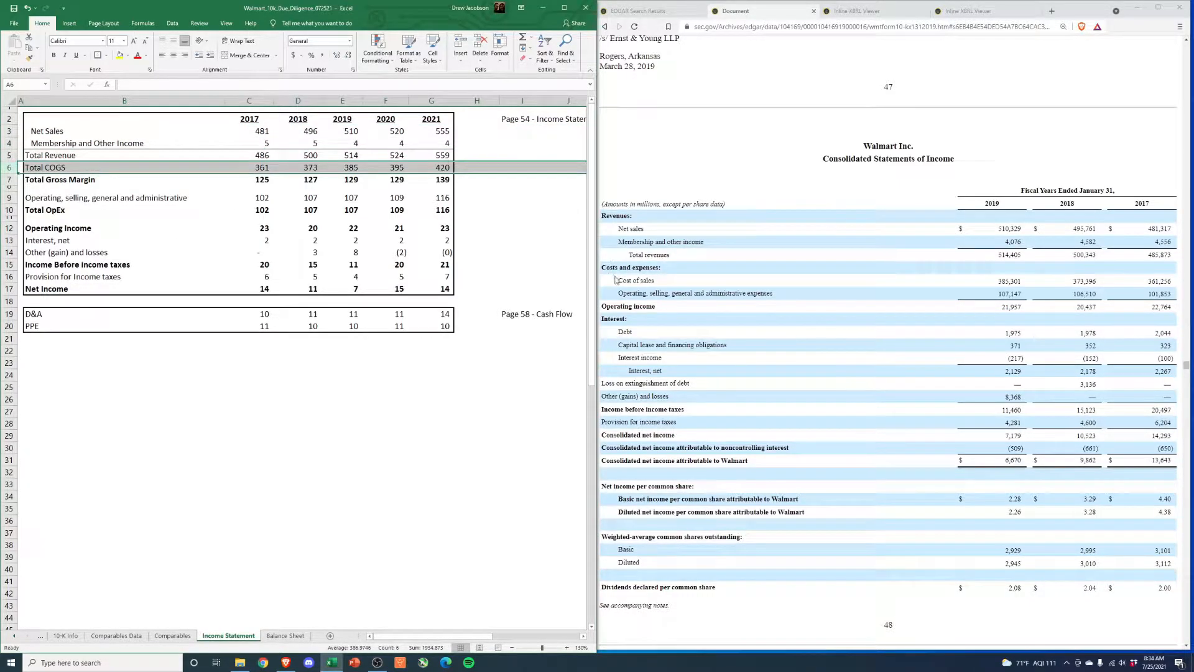
pyautogui.doubleClick(636, 281)
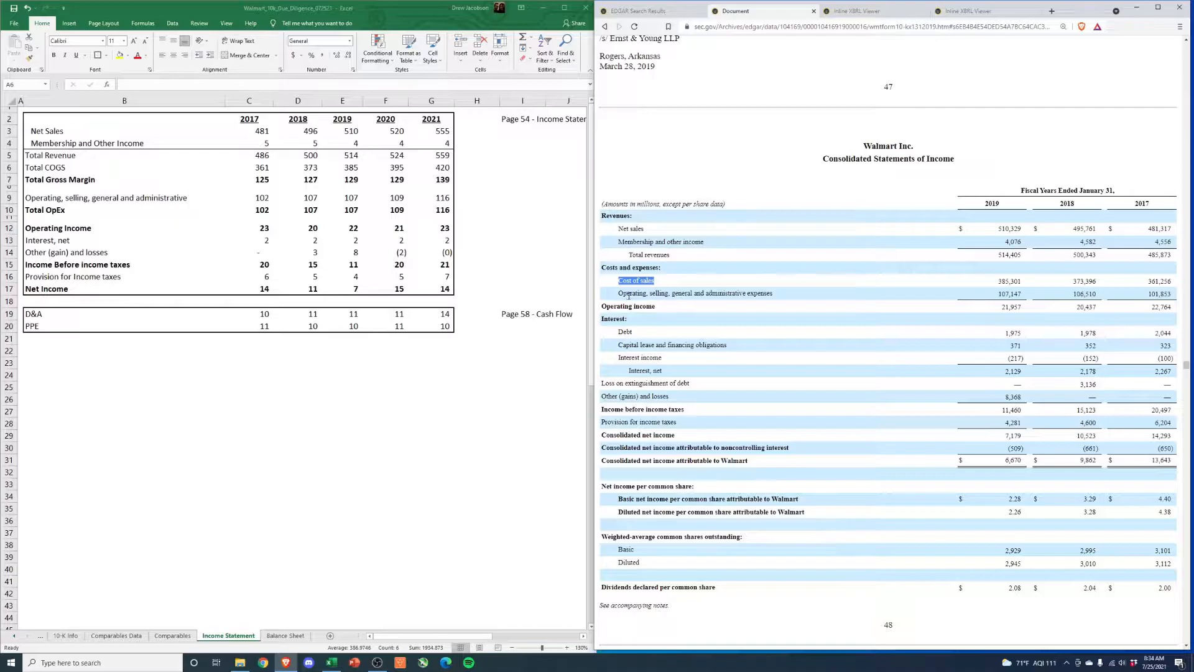
pyautogui.click(693, 292)
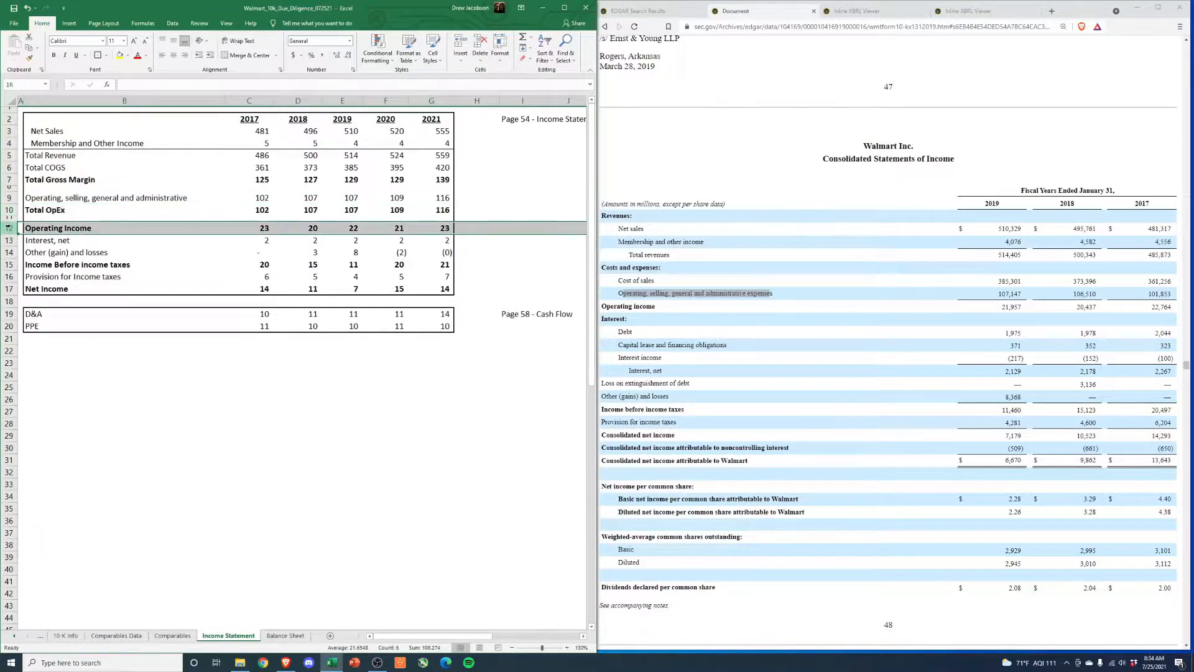
pyautogui.click(21, 228)
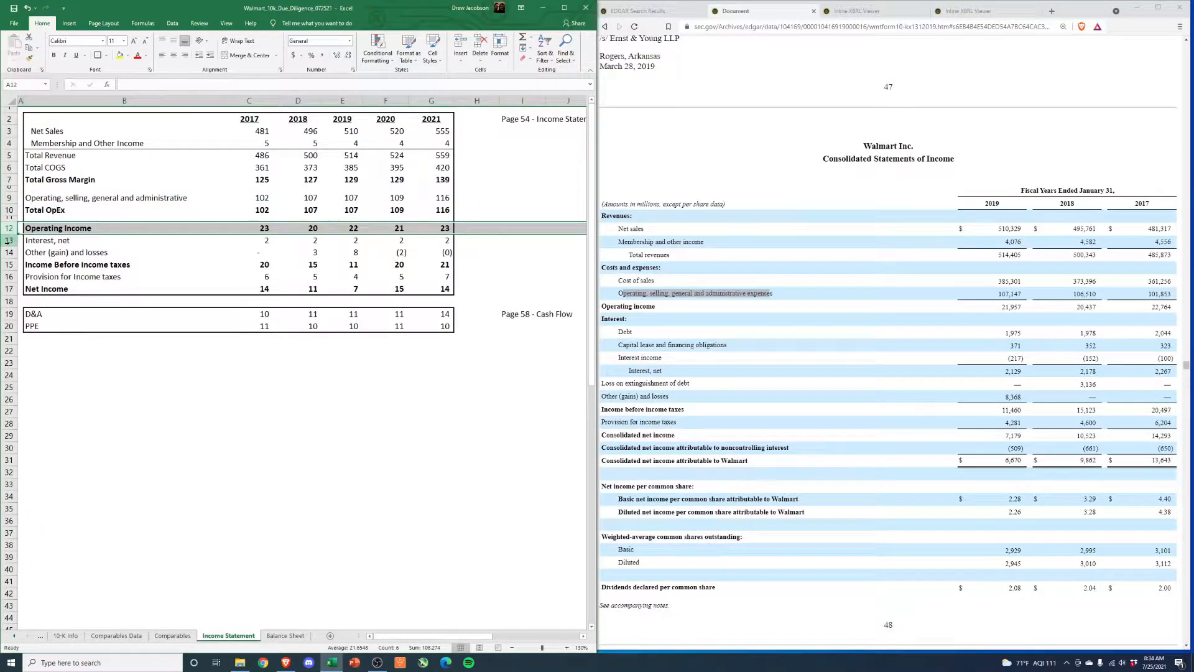
pyautogui.click(35, 240)
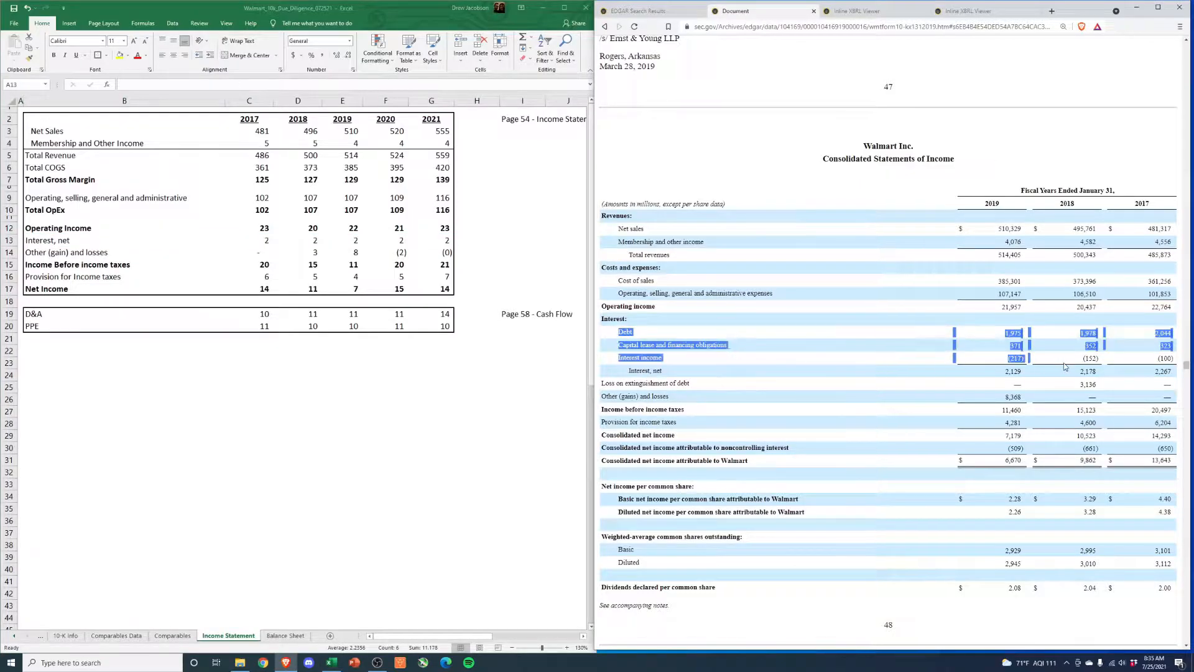
pyautogui.click(666, 371)
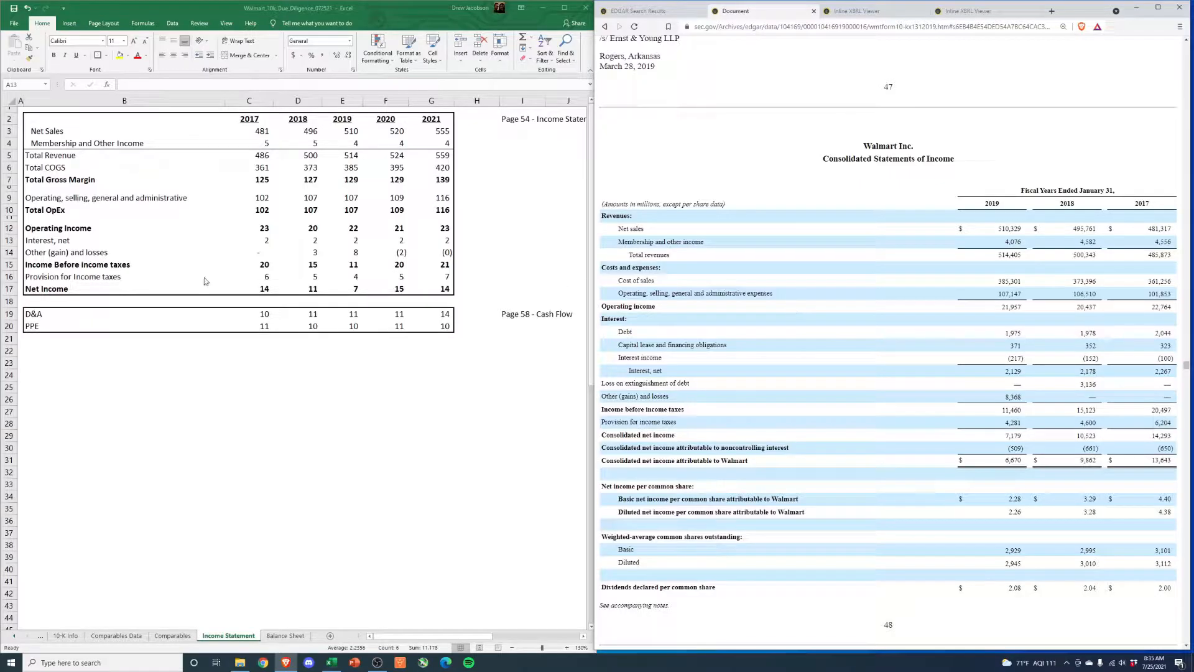
pyautogui.moveTo(654, 393)
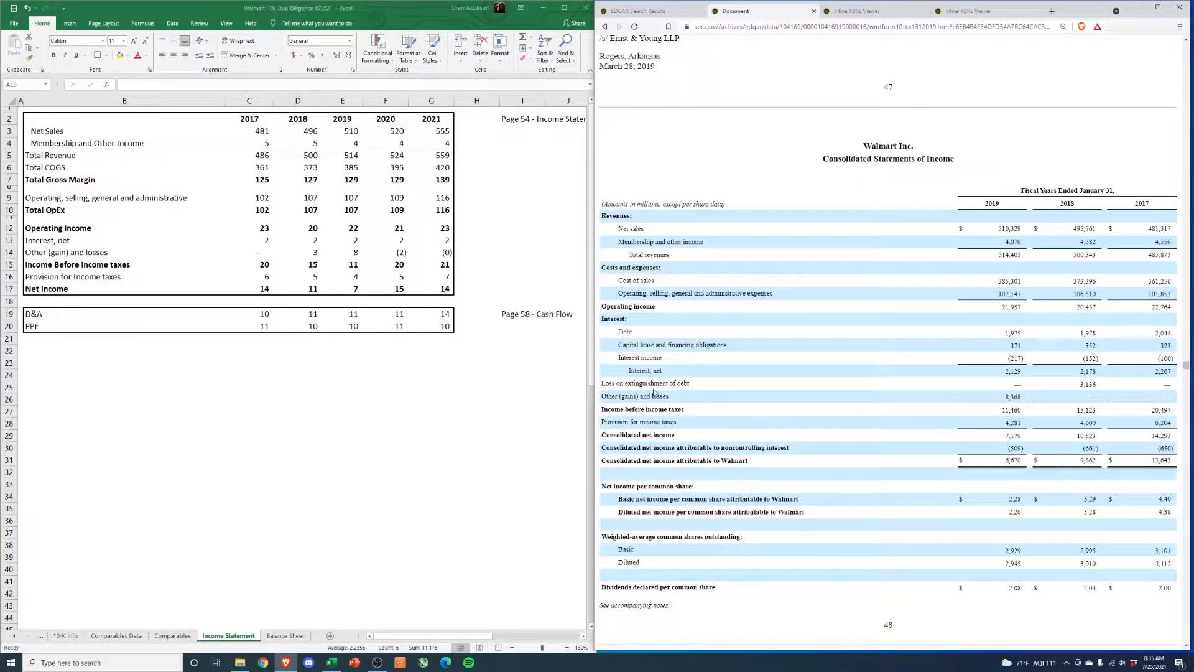
pyautogui.moveTo(699, 387)
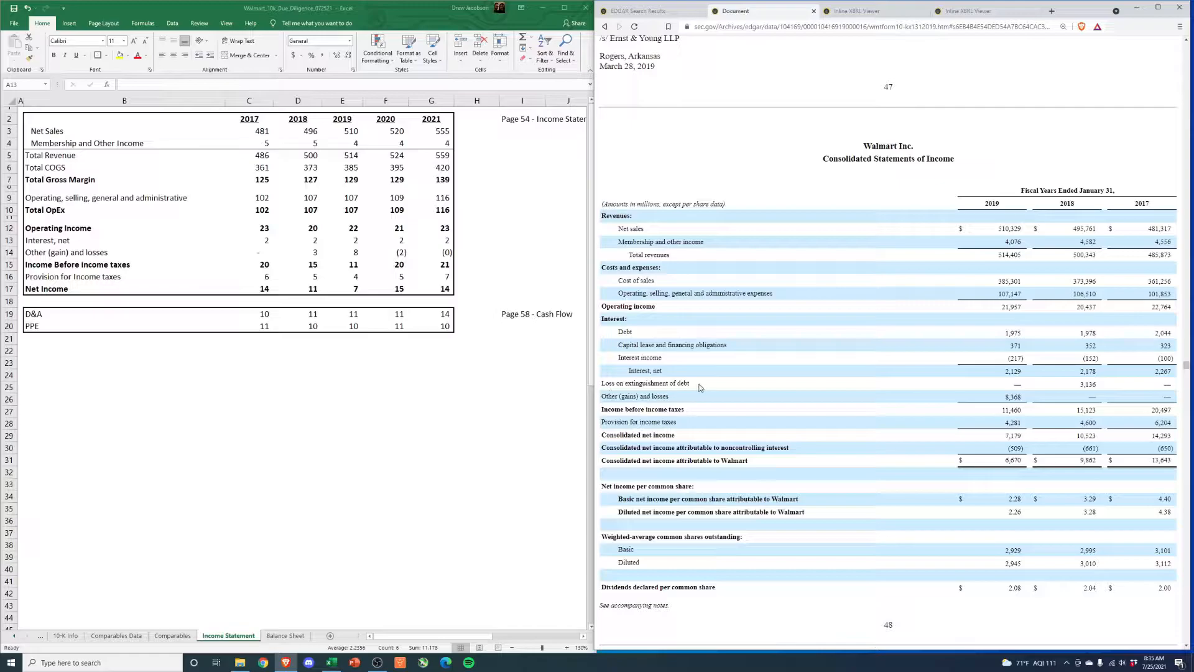
pyautogui.moveTo(946, 402)
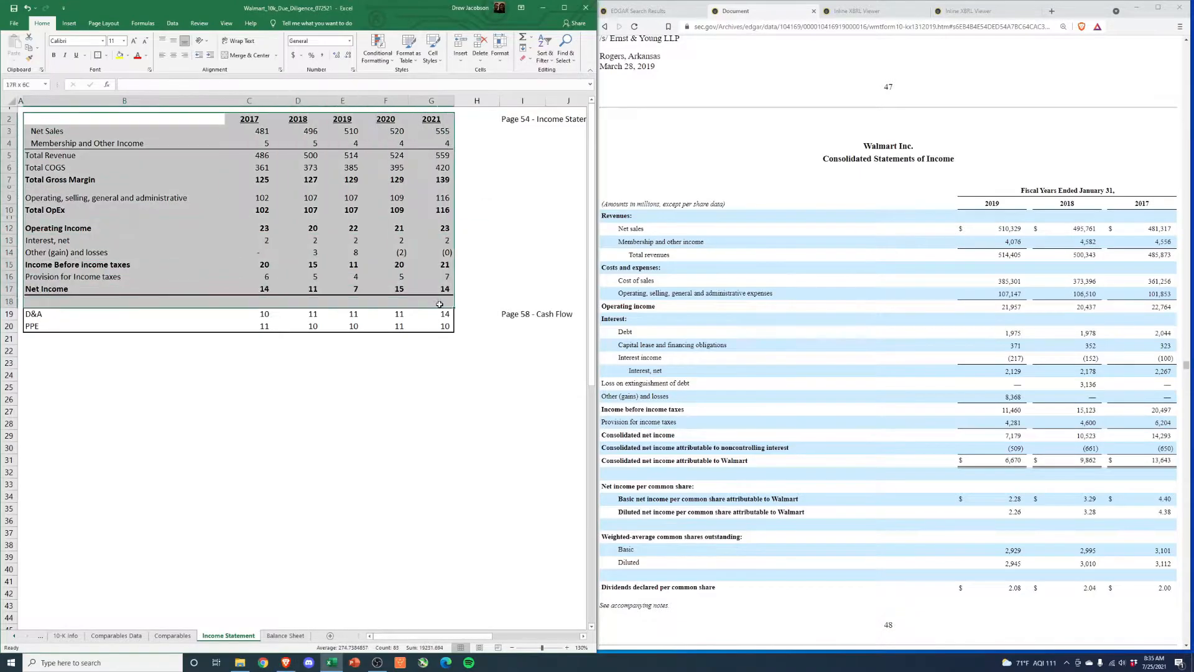
pyautogui.click(431, 411)
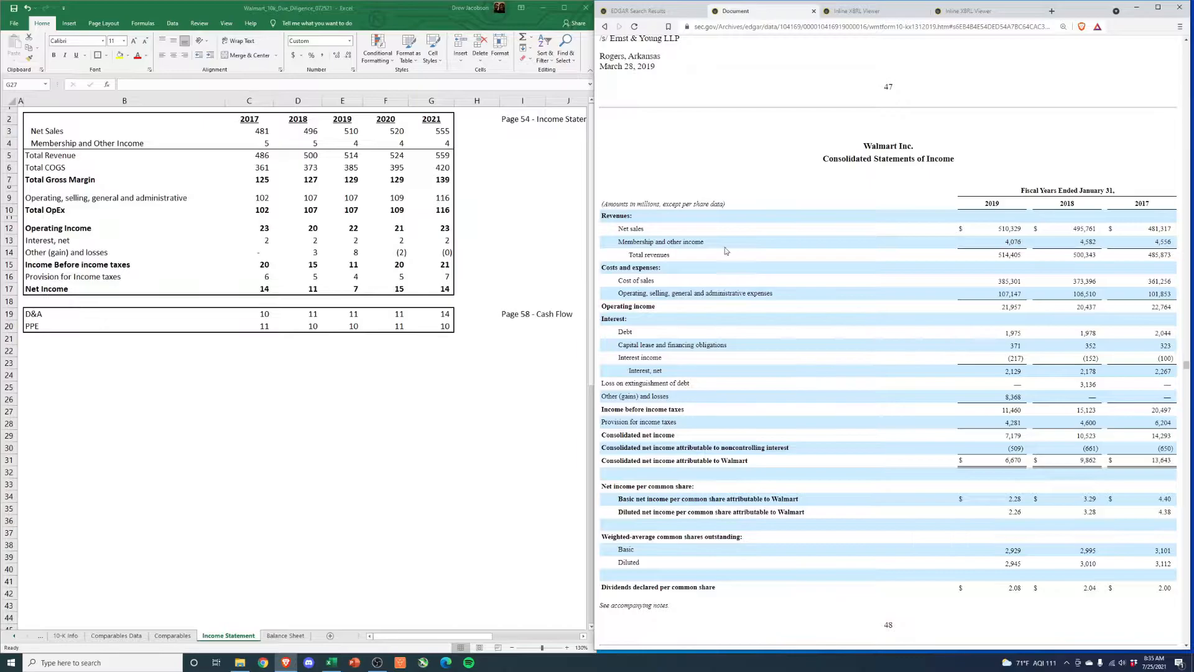
# Switch to the fiscal 2021 Inline XBRL Viewer tab and scroll to the cash flow statement
pyautogui.click(853, 11)
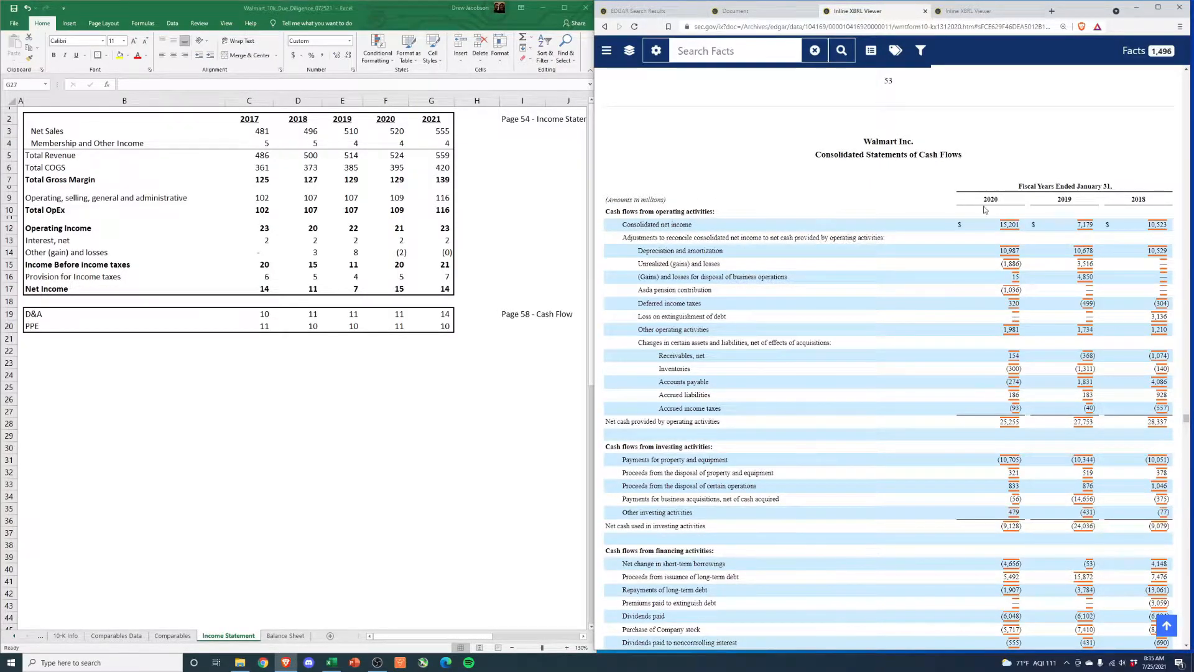
pyautogui.click(983, 11)
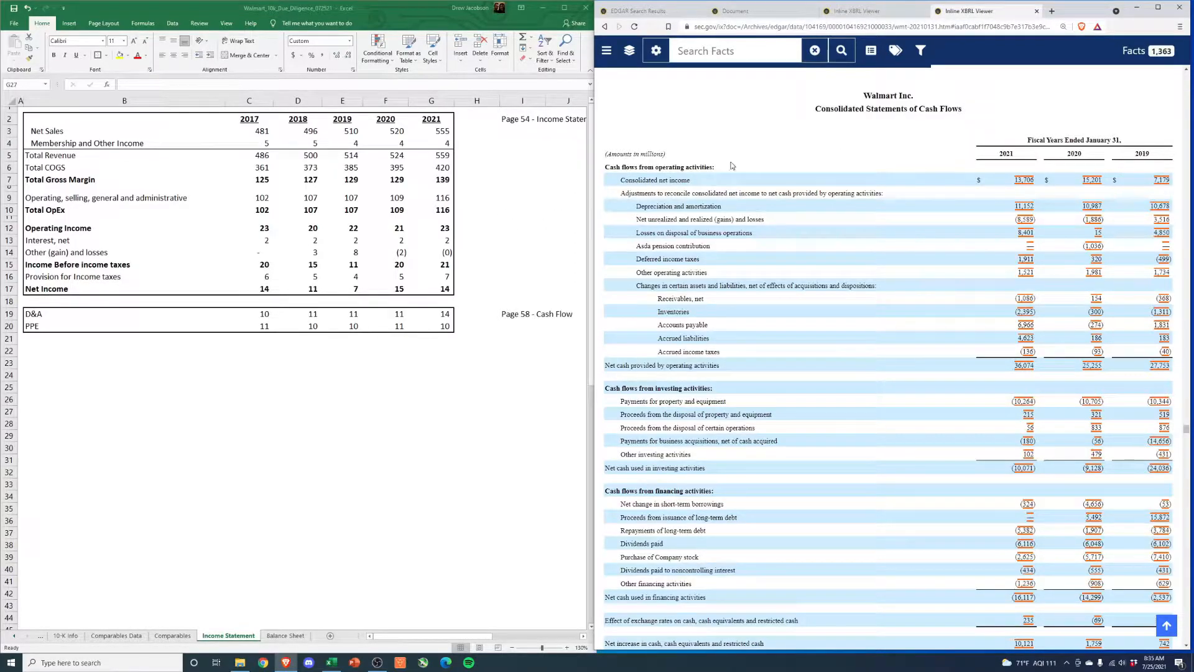
pyautogui.moveTo(546, 214)
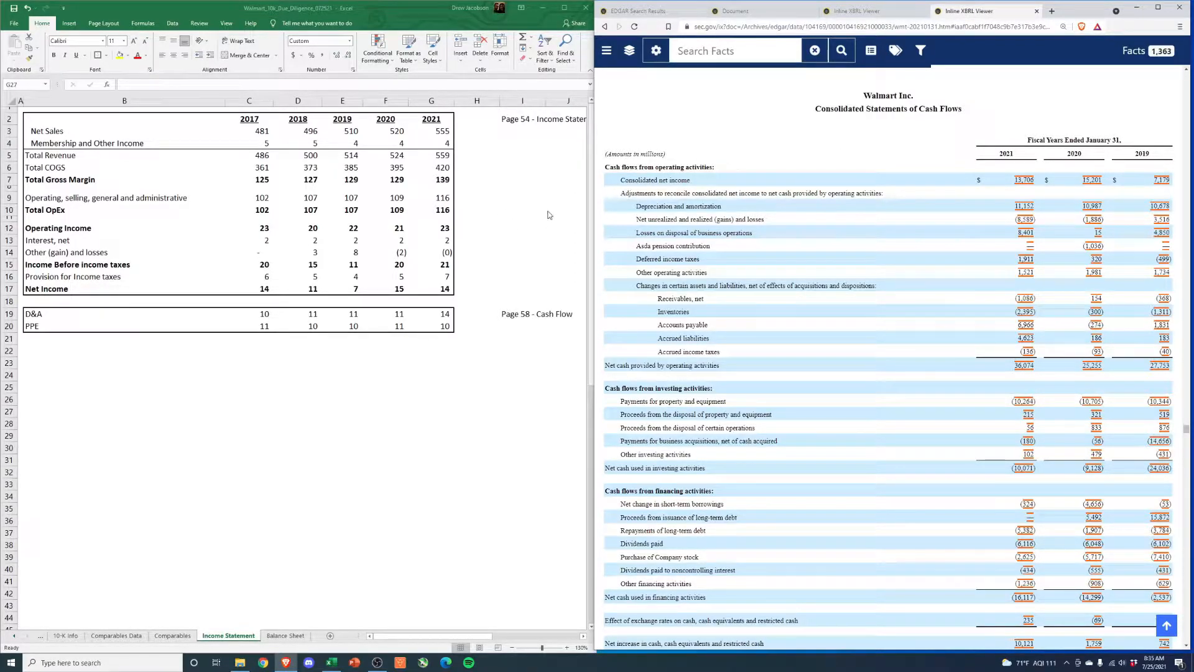
pyautogui.click(431, 411)
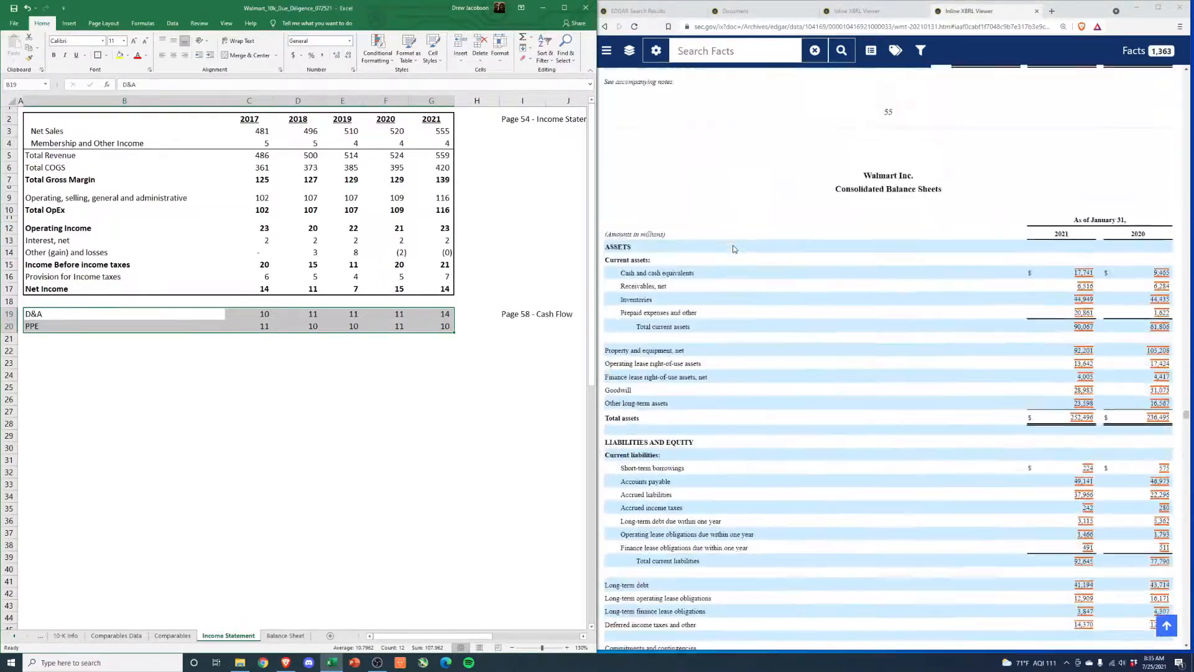
pyautogui.scroll(-3)
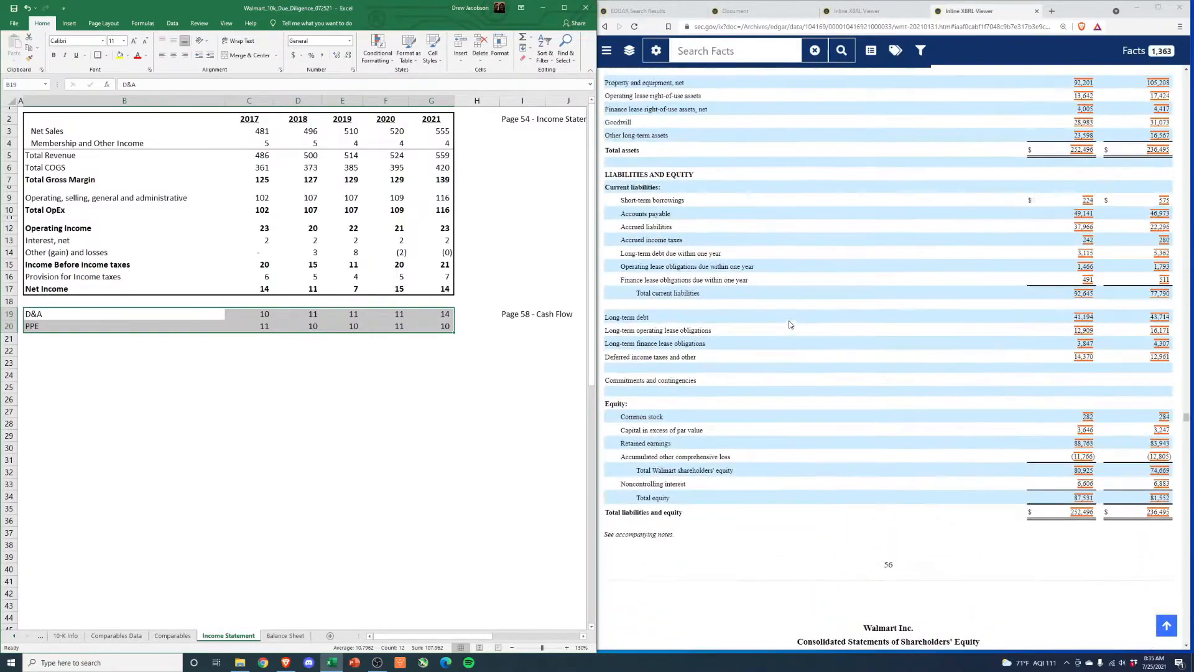
pyautogui.scroll(3)
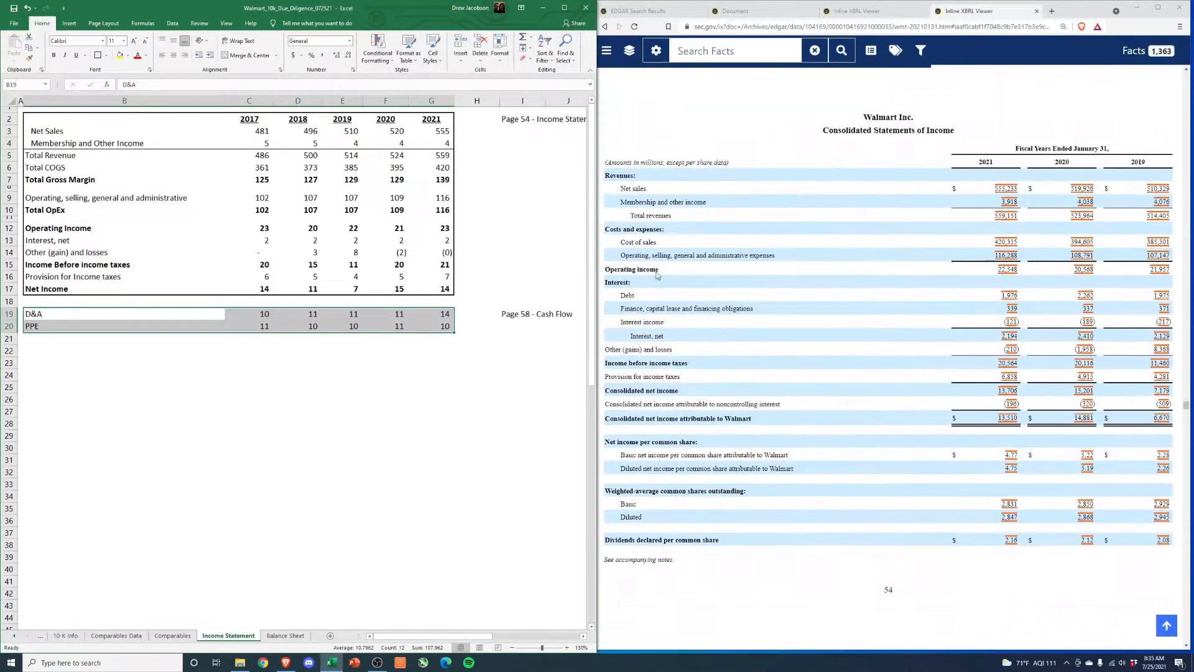
pyautogui.scroll(-3)
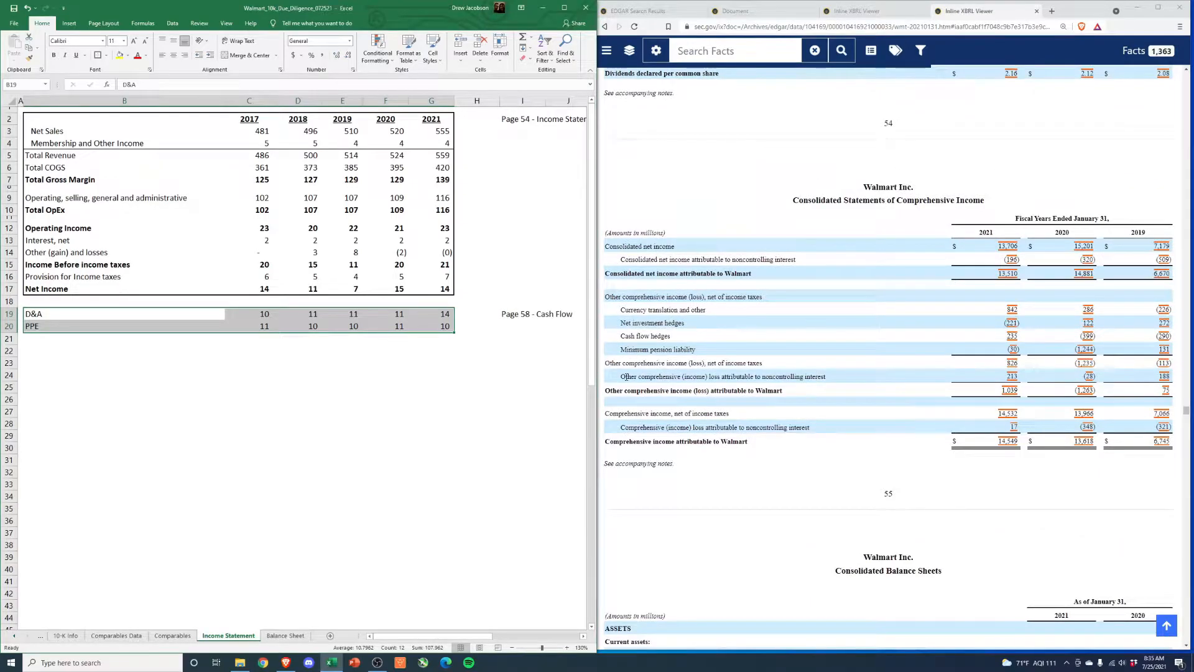
pyautogui.scroll(-3)
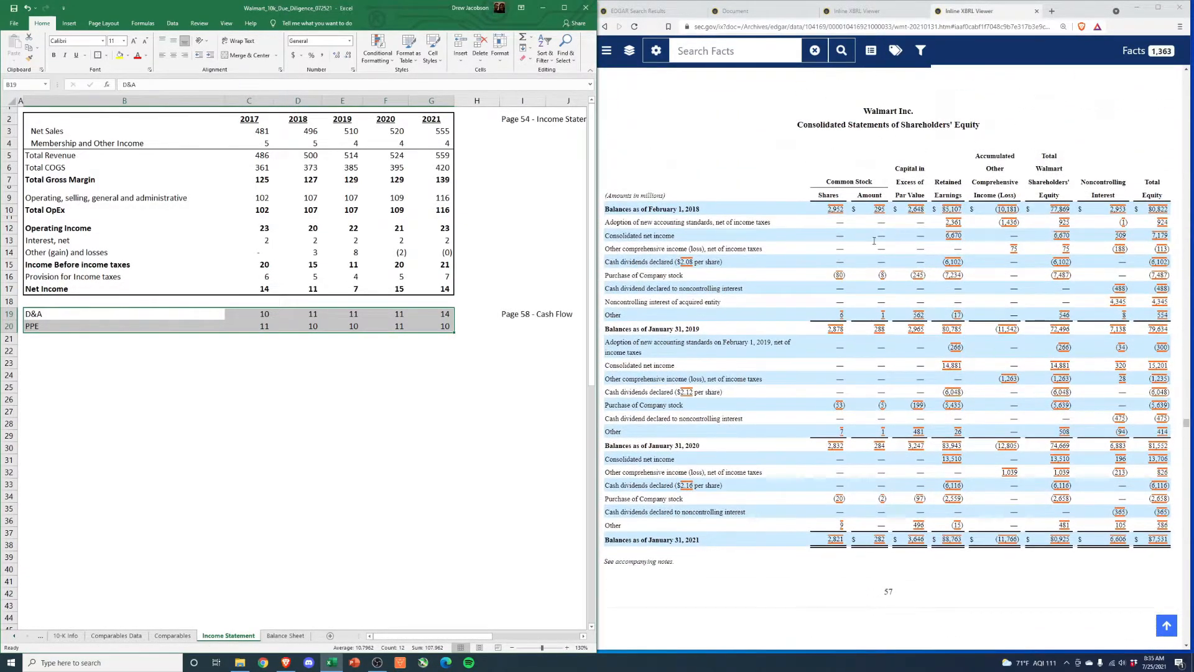
pyautogui.scroll(-3)
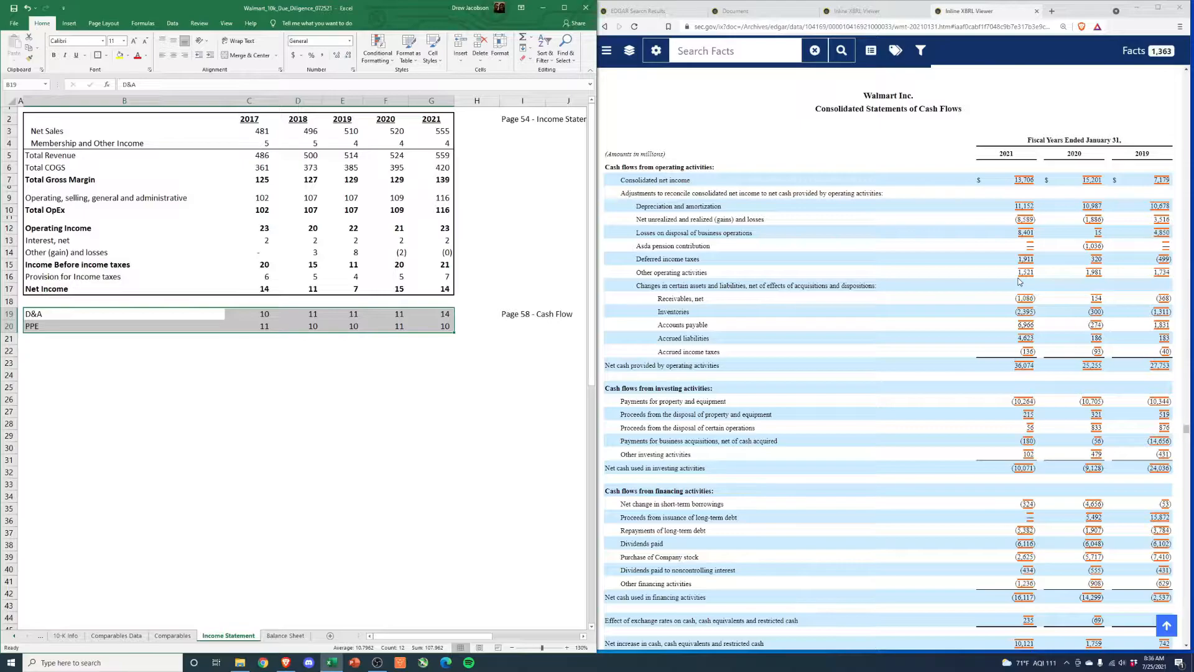
pyautogui.moveTo(760, 137)
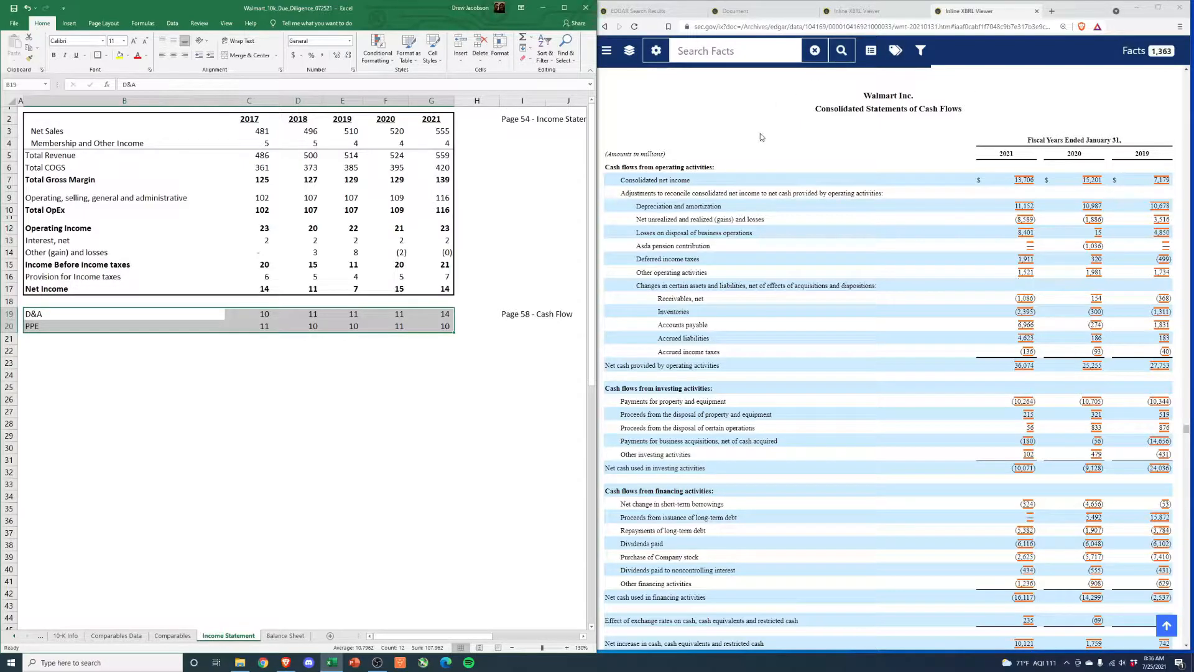
# Highlight the Other operating activities and changes in assets and liabilities cash flow lines
pyautogui.click(431, 387)
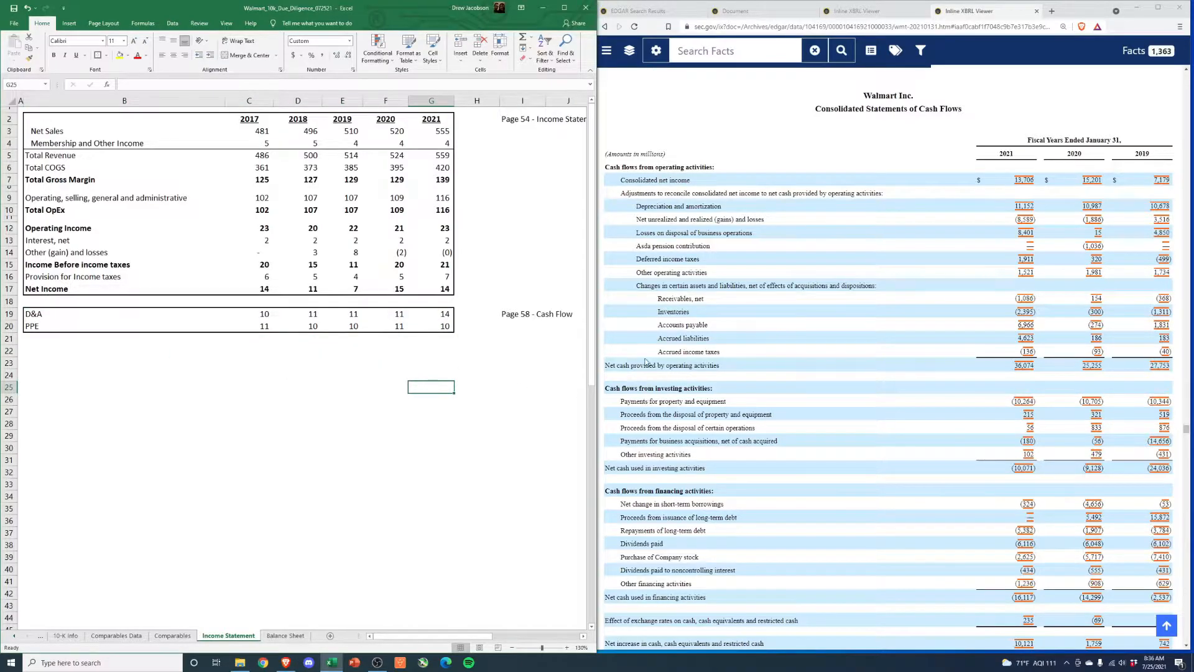
pyautogui.moveTo(770, 363)
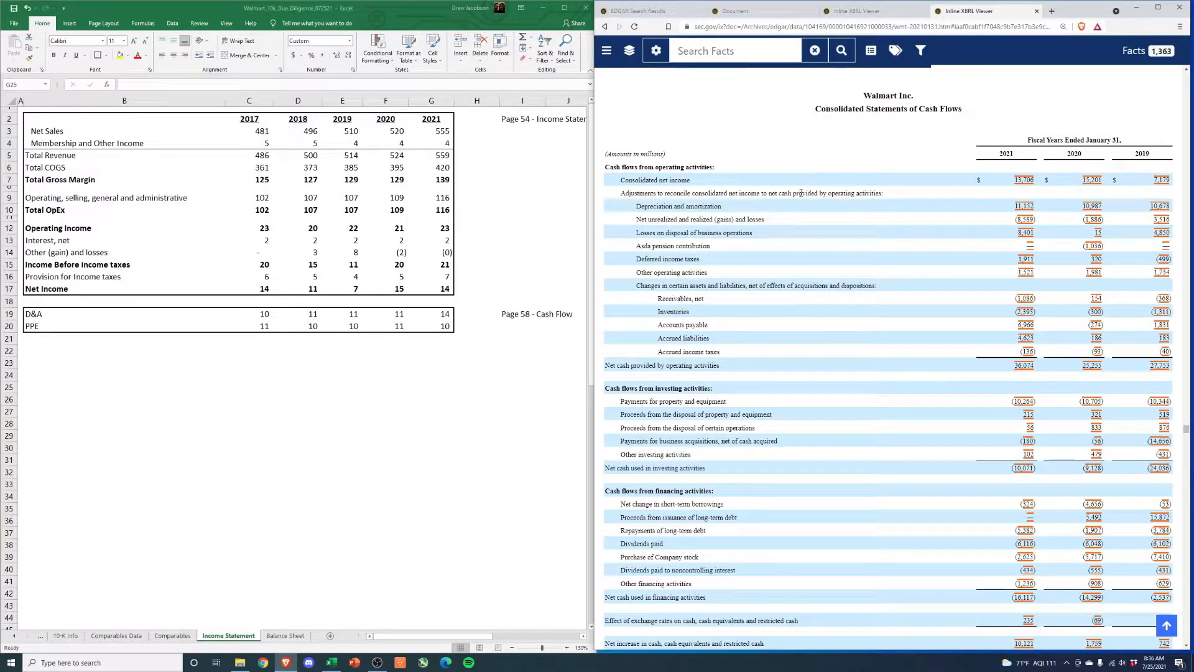
pyautogui.moveTo(777, 228)
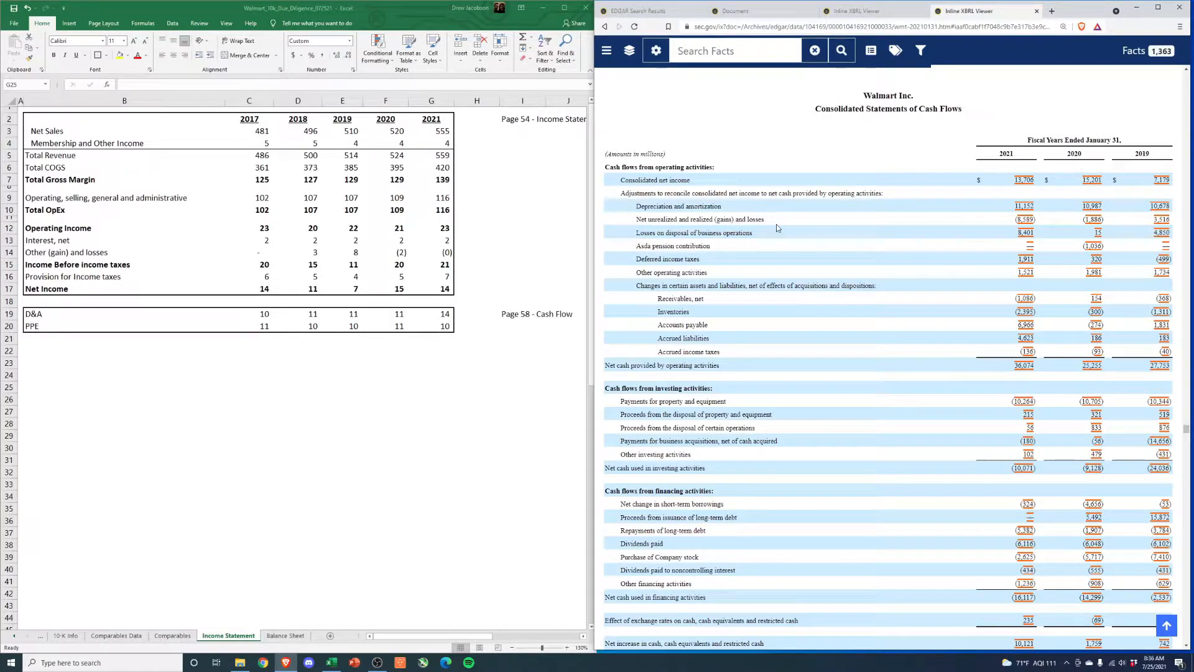
pyautogui.moveTo(800, 220)
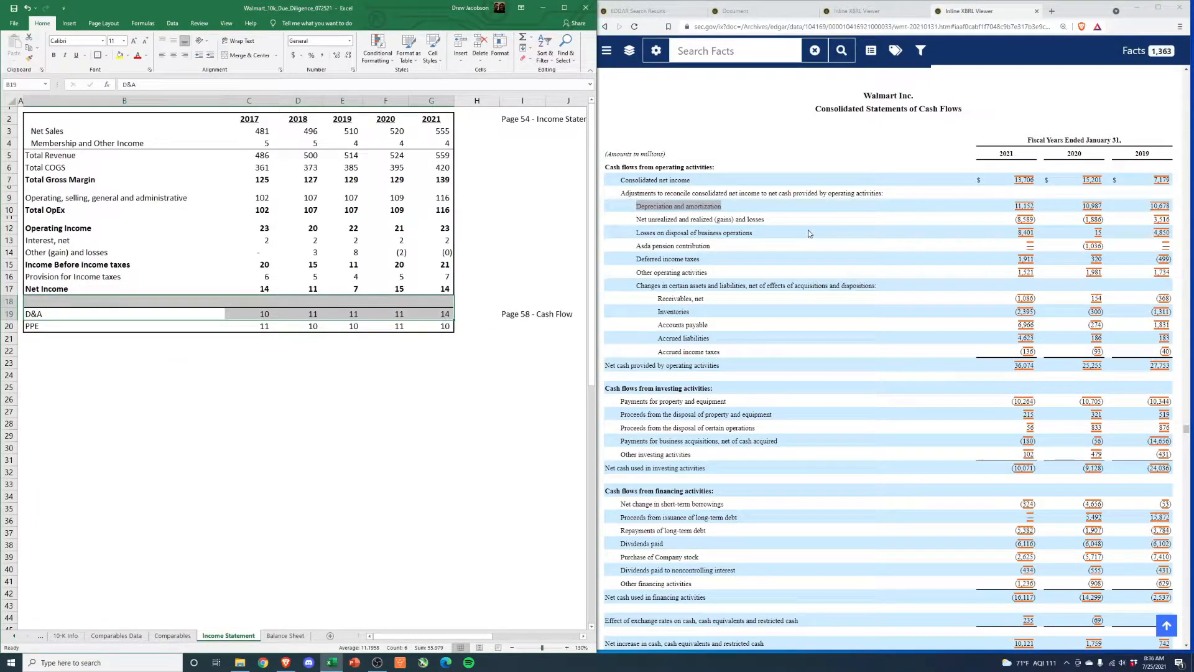
pyautogui.moveTo(652, 228)
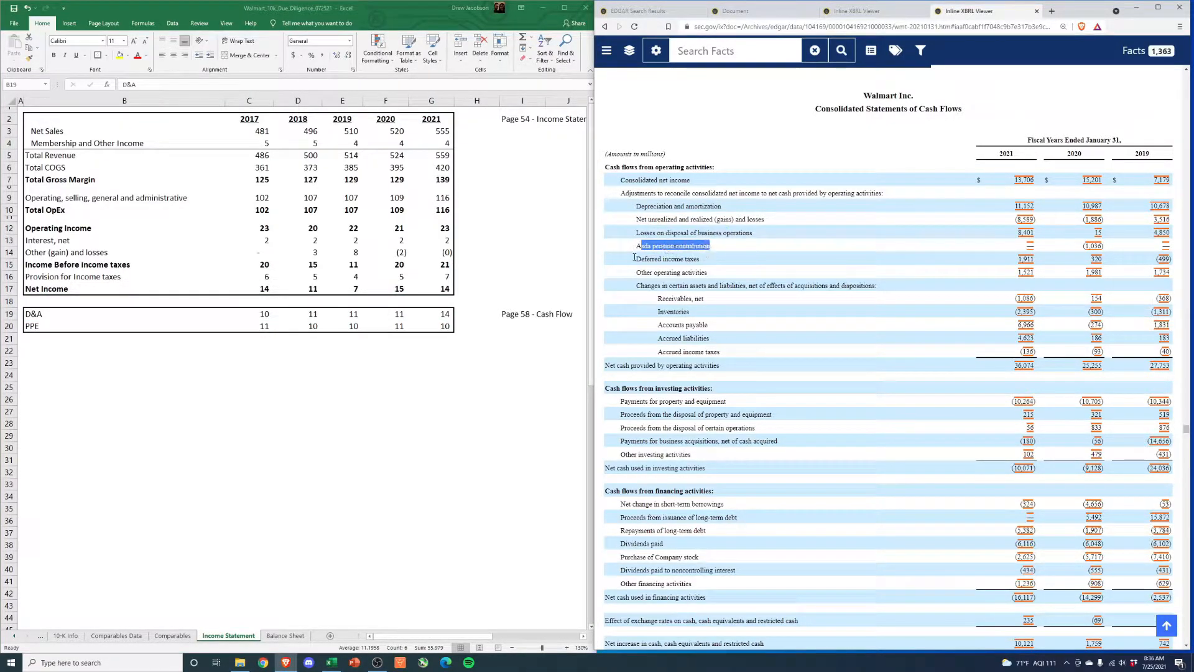
pyautogui.click(671, 272)
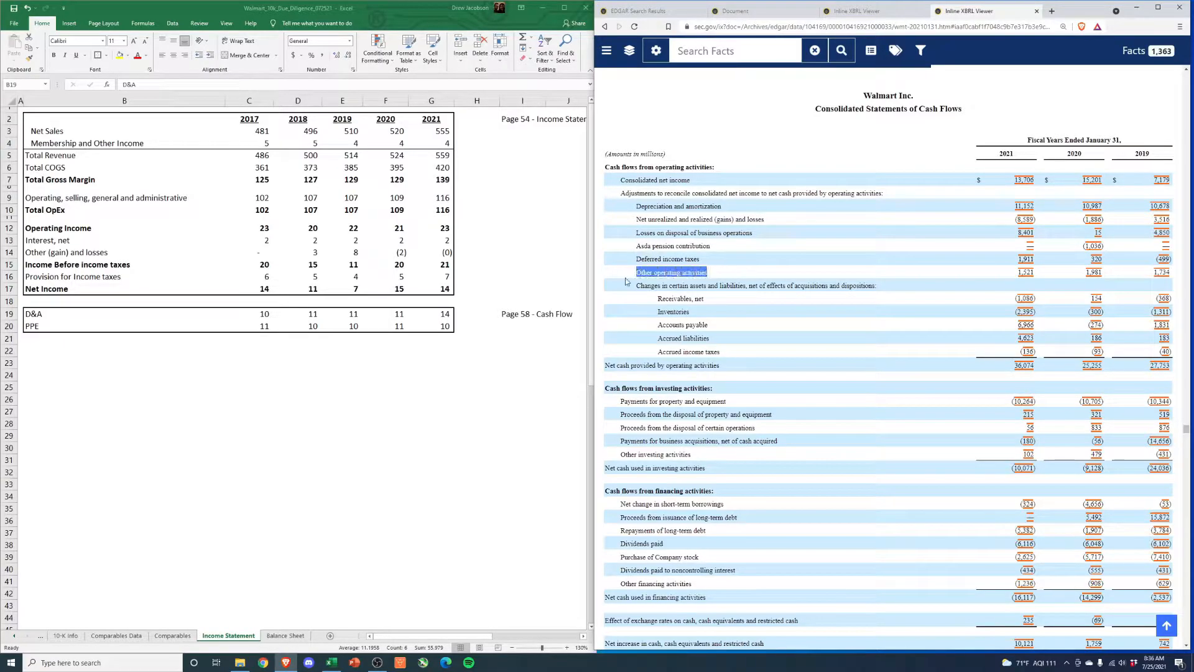
pyautogui.click(756, 285)
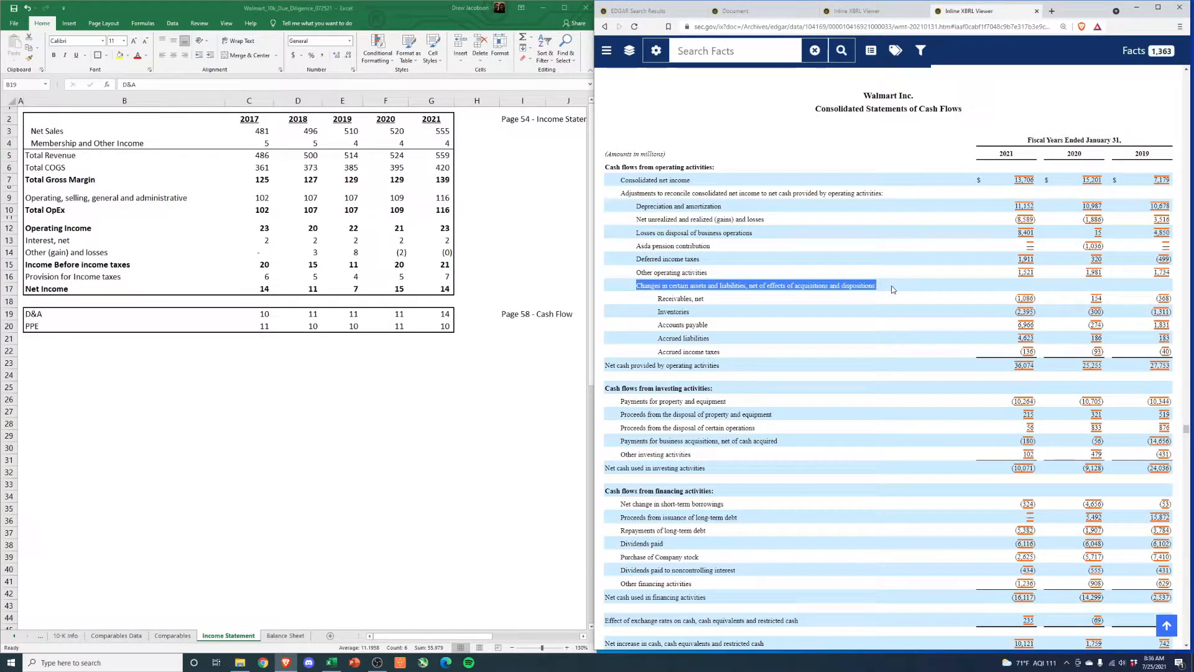
pyautogui.moveTo(798, 304)
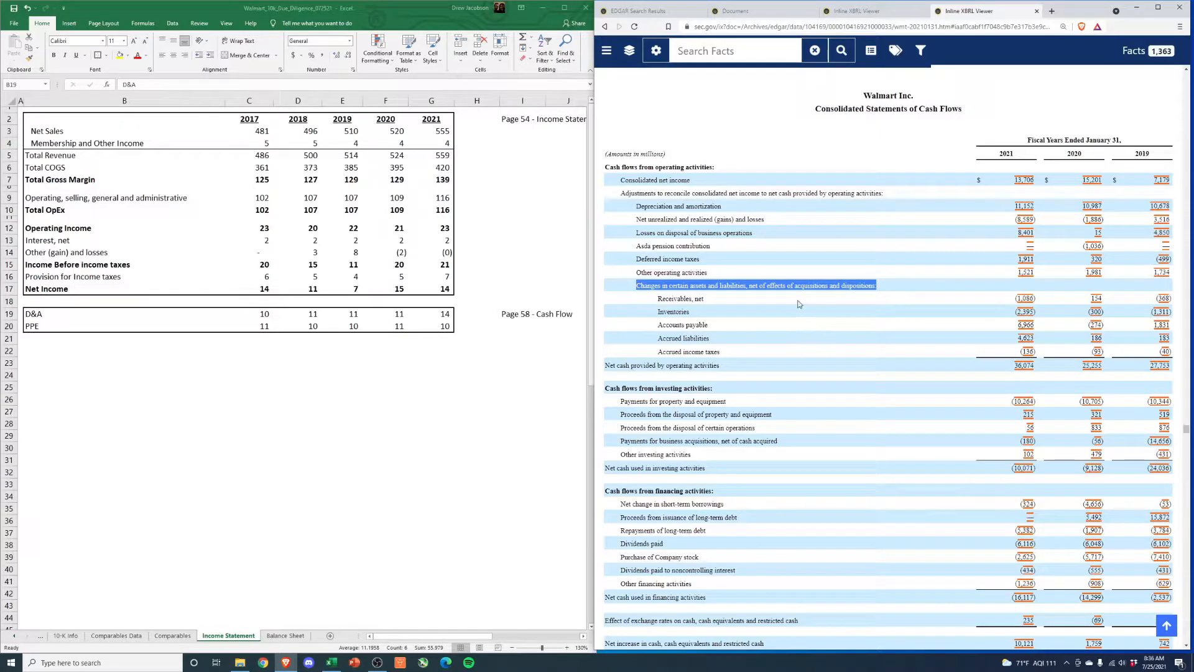
# Dismiss the NortonLifeLock safety toast and switch the workbook to the Balance Sheet sheet
pyautogui.scroll(-3)
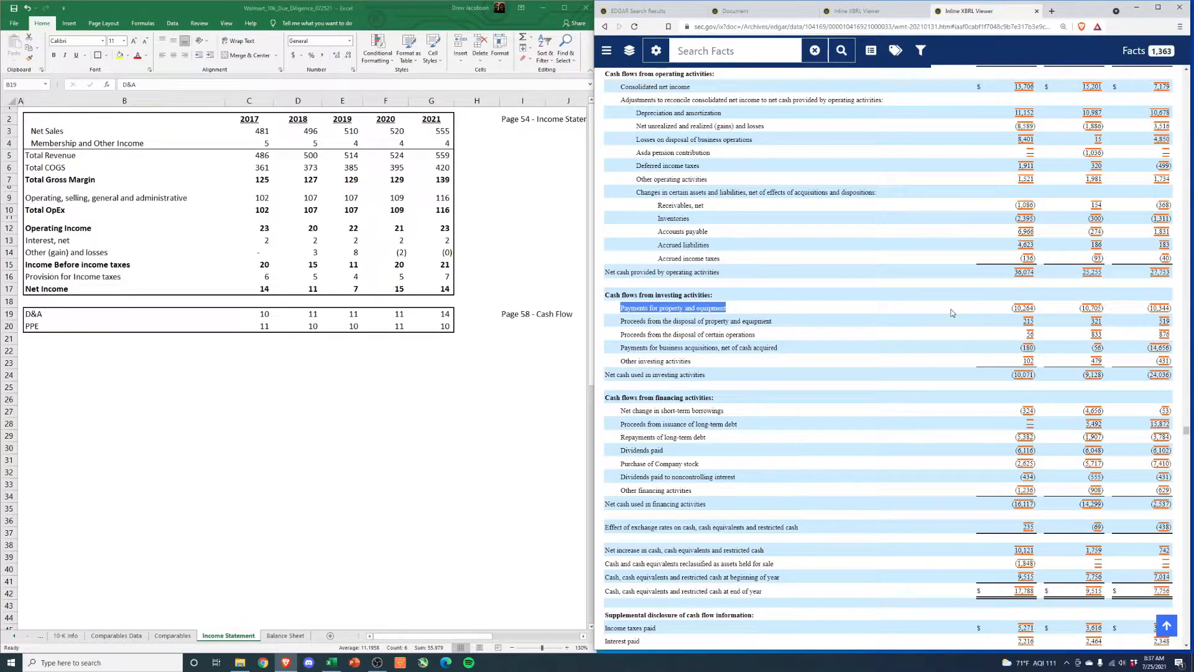
pyautogui.moveTo(826, 352)
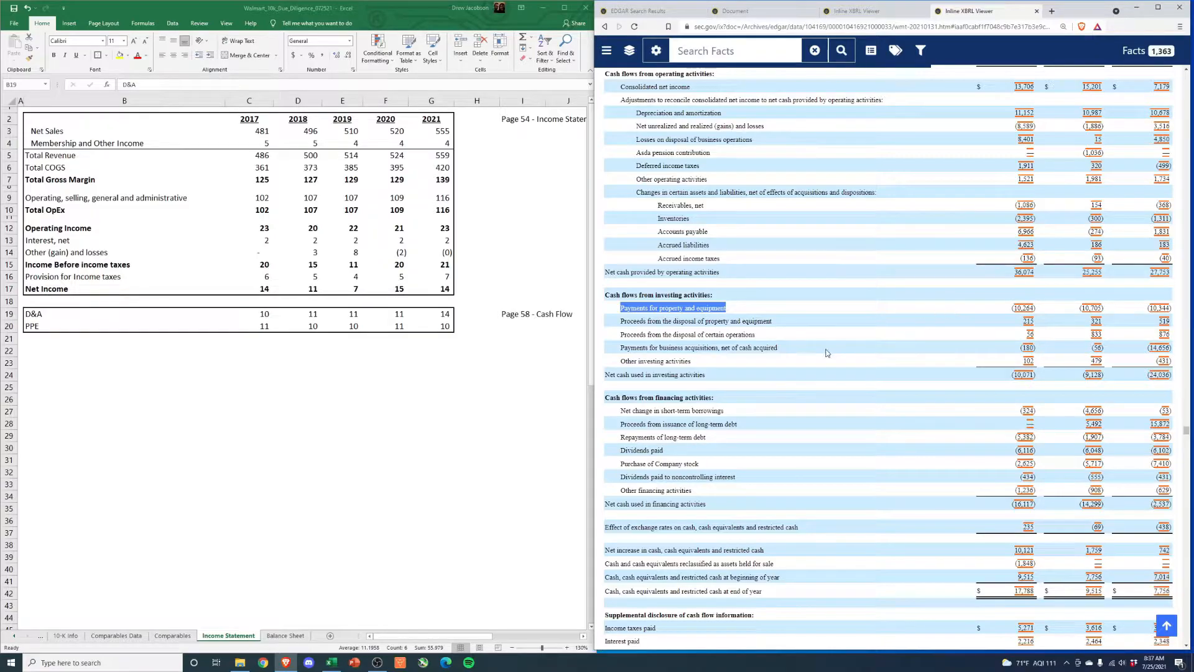
pyautogui.moveTo(725, 163)
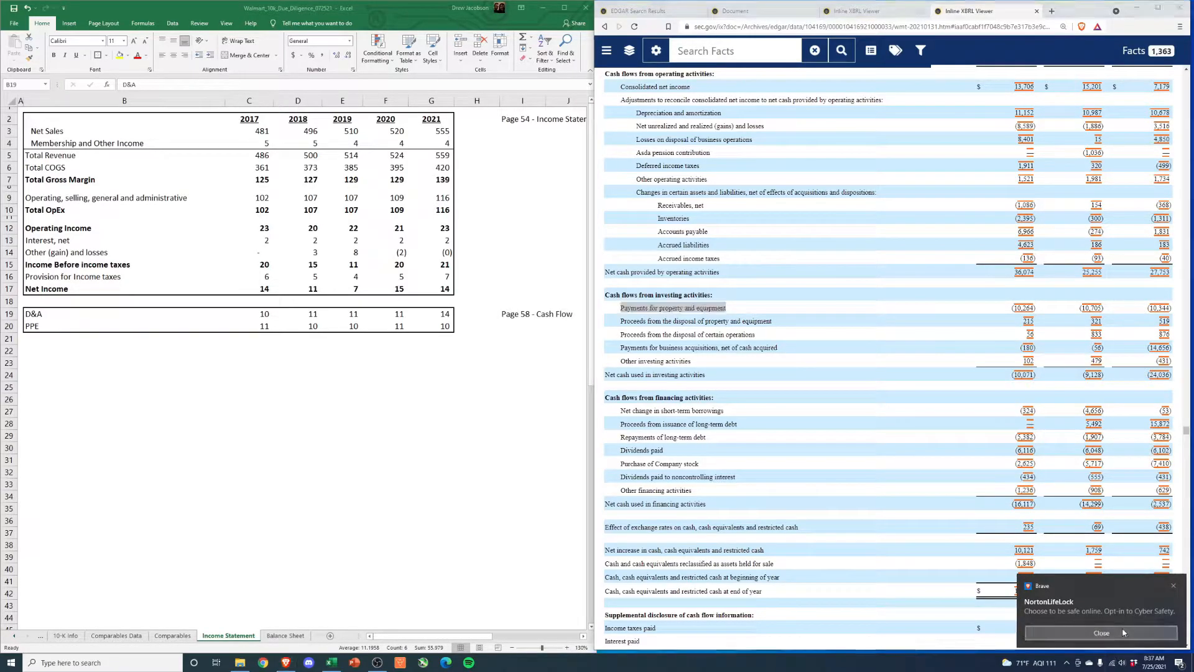
pyautogui.click(1100, 632)
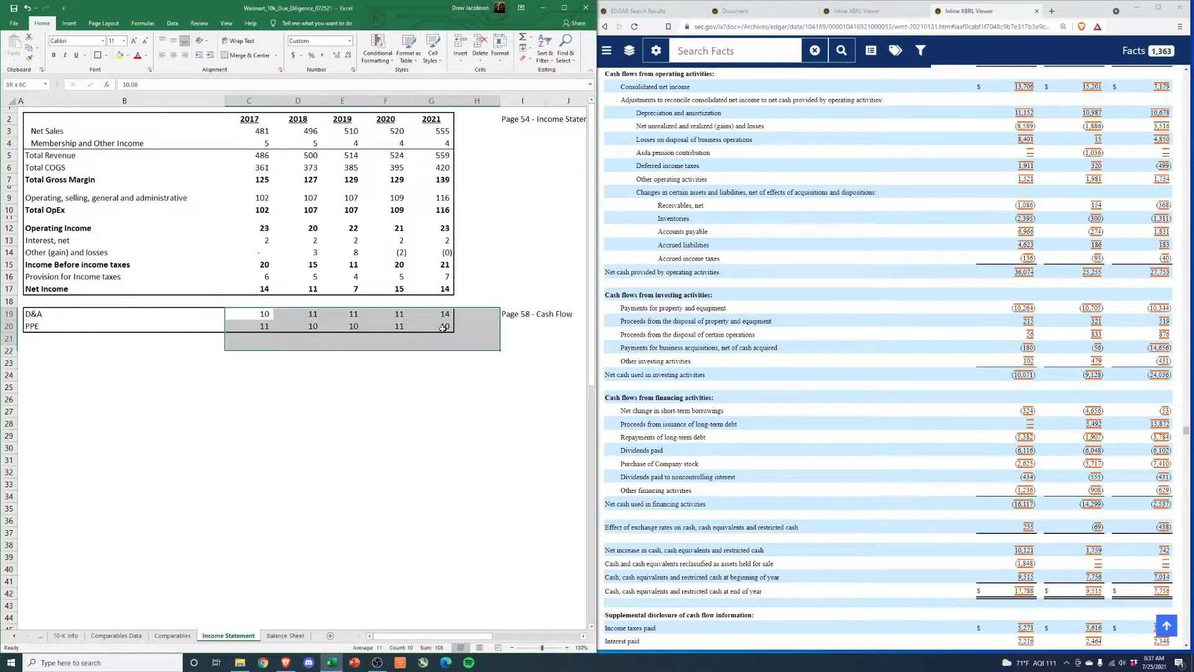
pyautogui.click(286, 635)
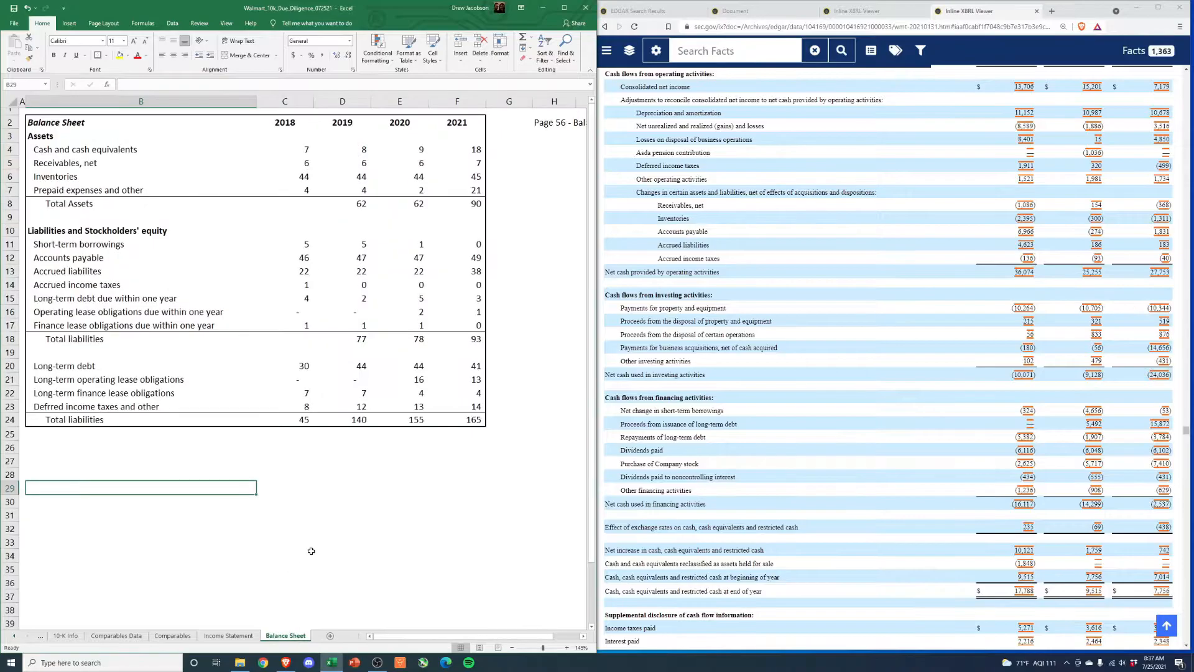
pyautogui.moveTo(224, 550)
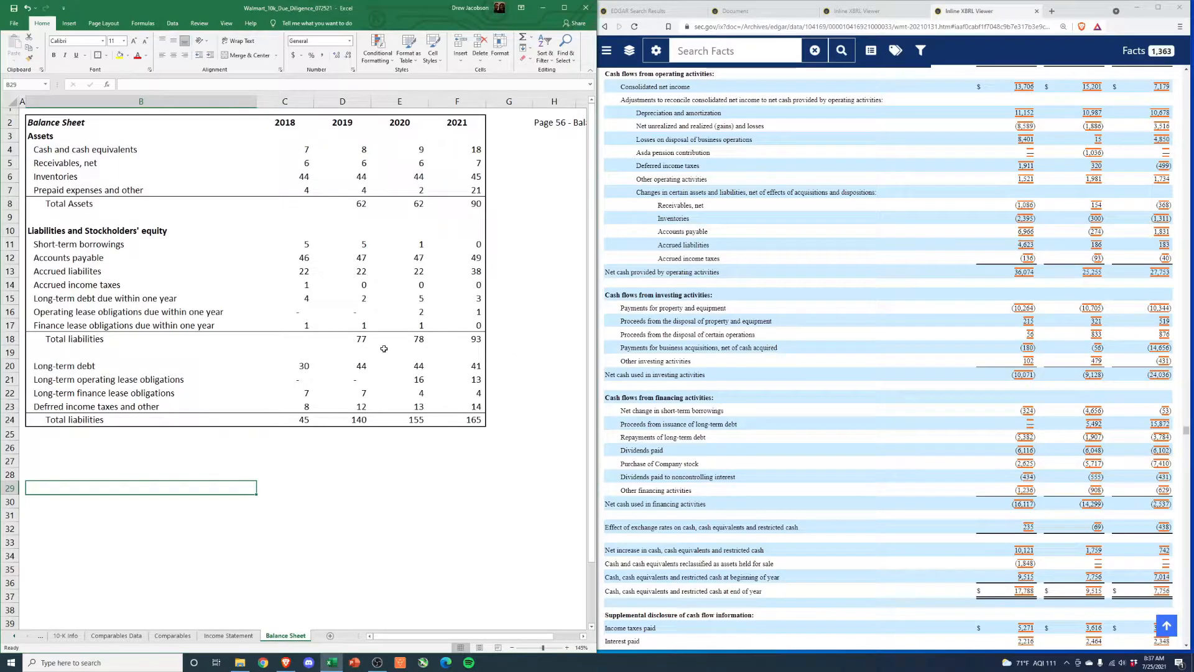
# Select the current asset, Total Assets and Long-term debt labels to compare with the filing
pyautogui.scroll(3)
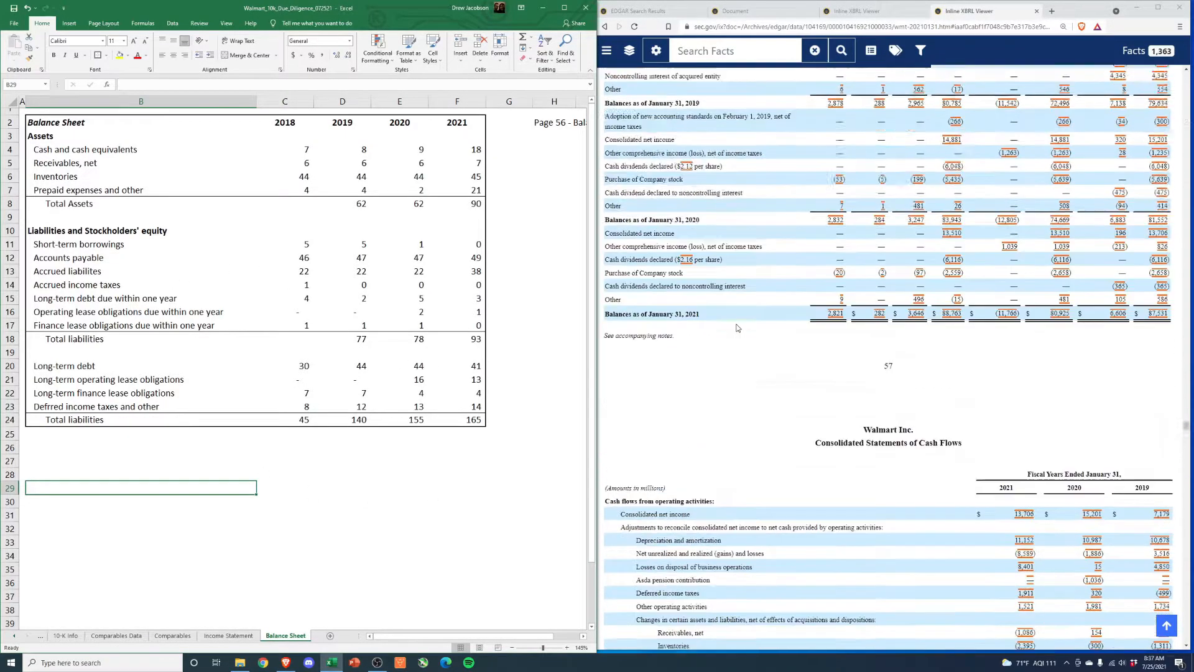
pyautogui.scroll(3)
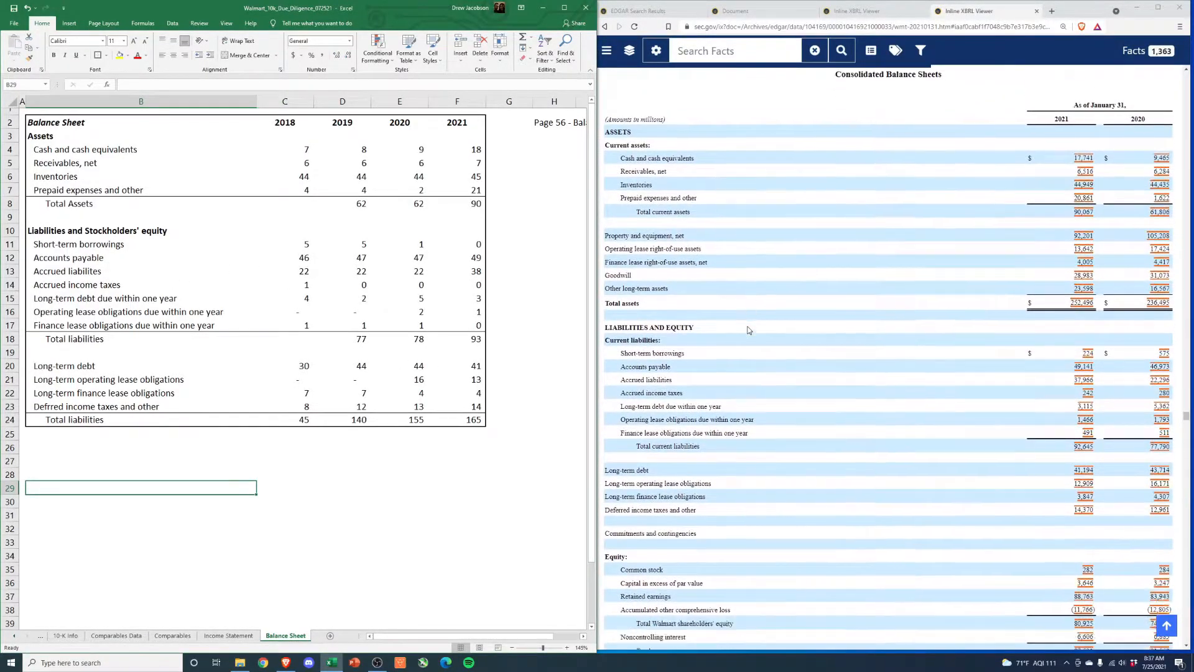
pyautogui.scroll(-3)
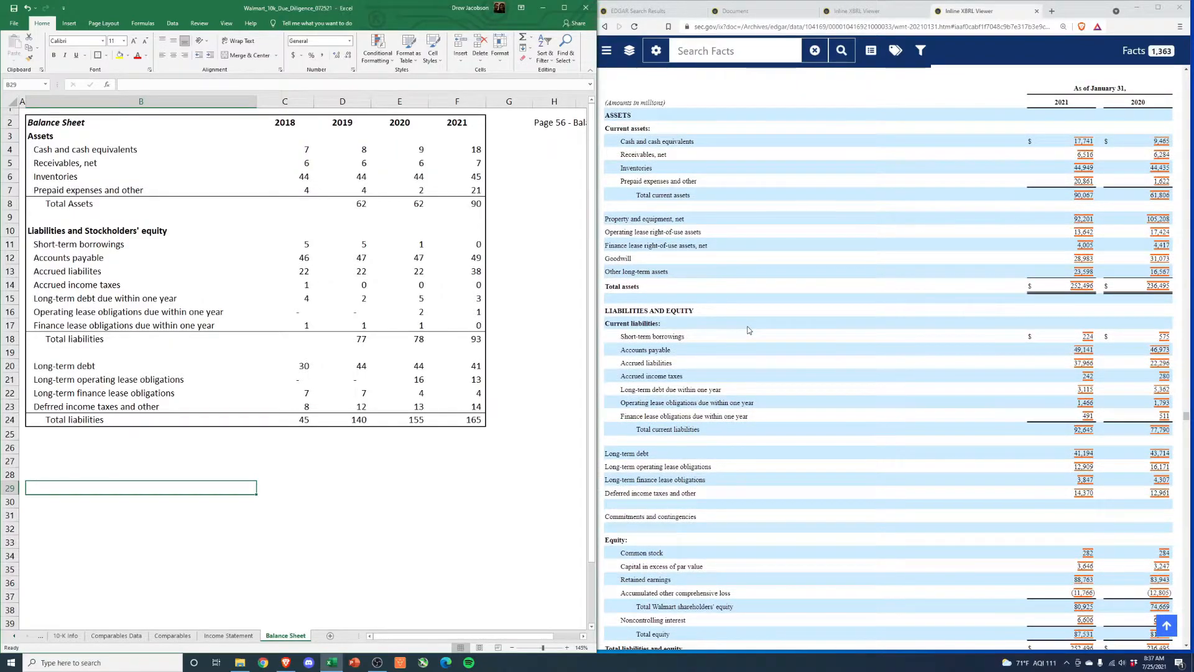
pyautogui.moveTo(739, 484)
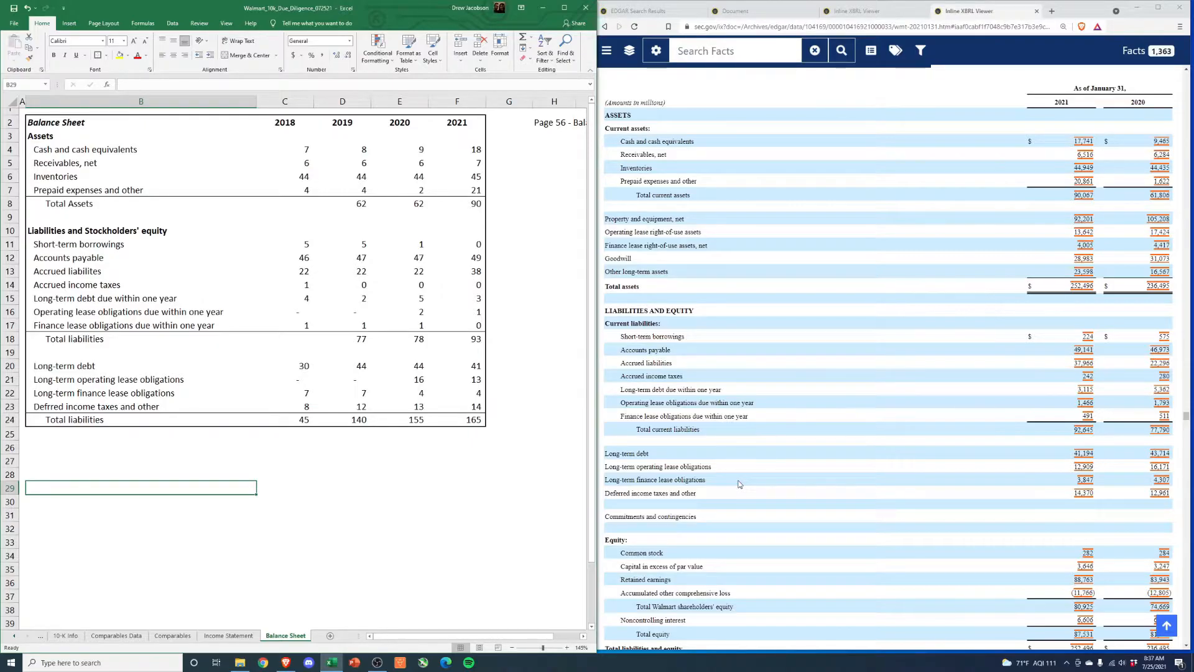
pyautogui.moveTo(50, 368)
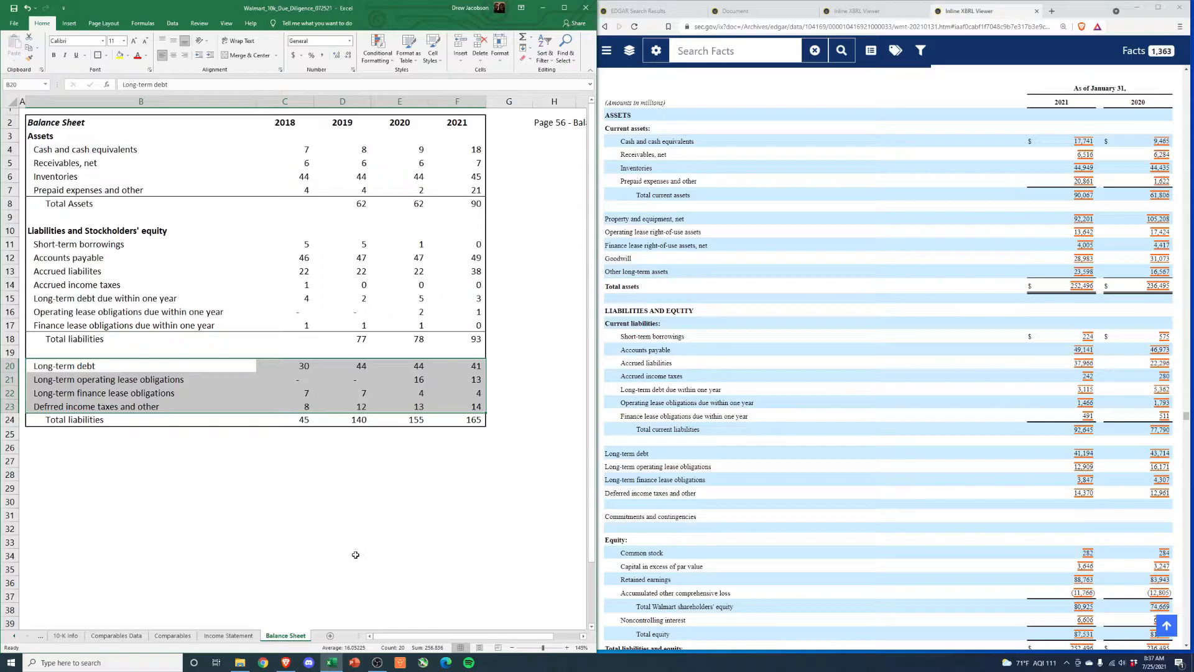
pyautogui.moveTo(175, 517)
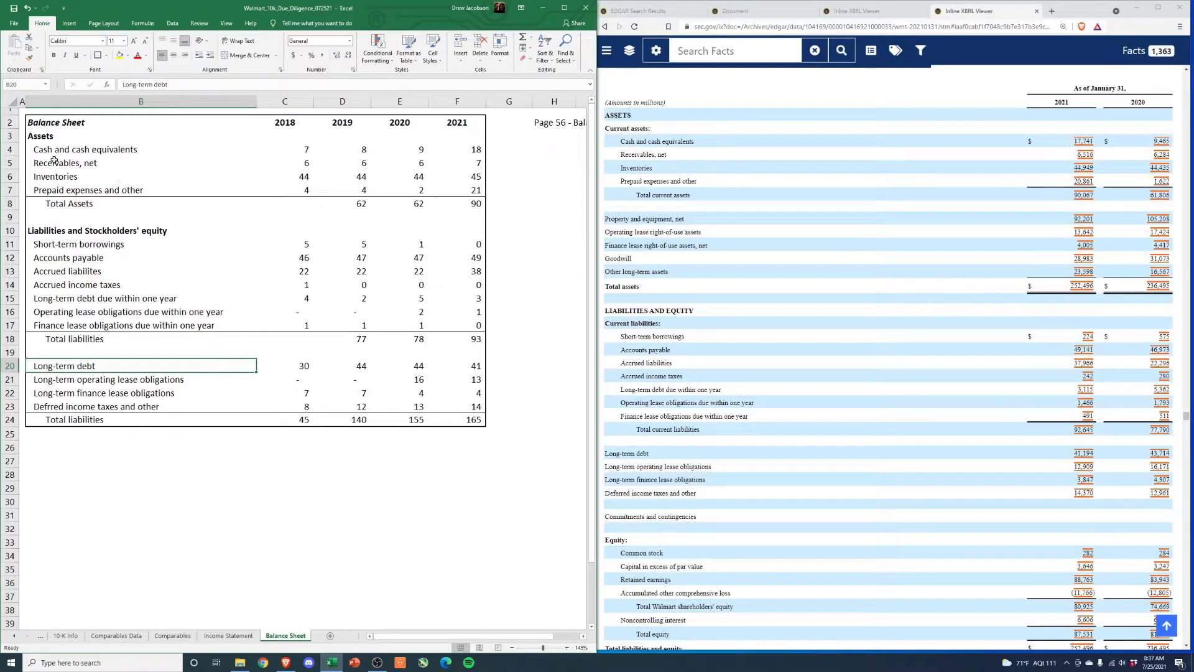
pyautogui.moveTo(140, 149); pyautogui.dragTo(140, 190)
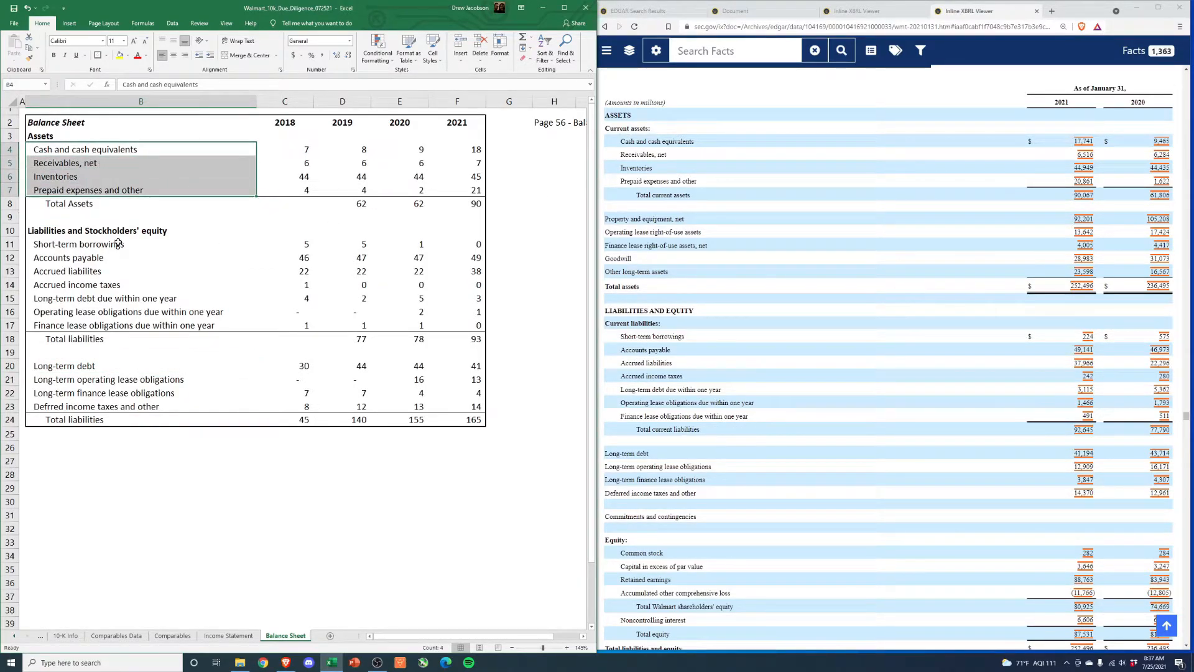
pyautogui.click(142, 204)
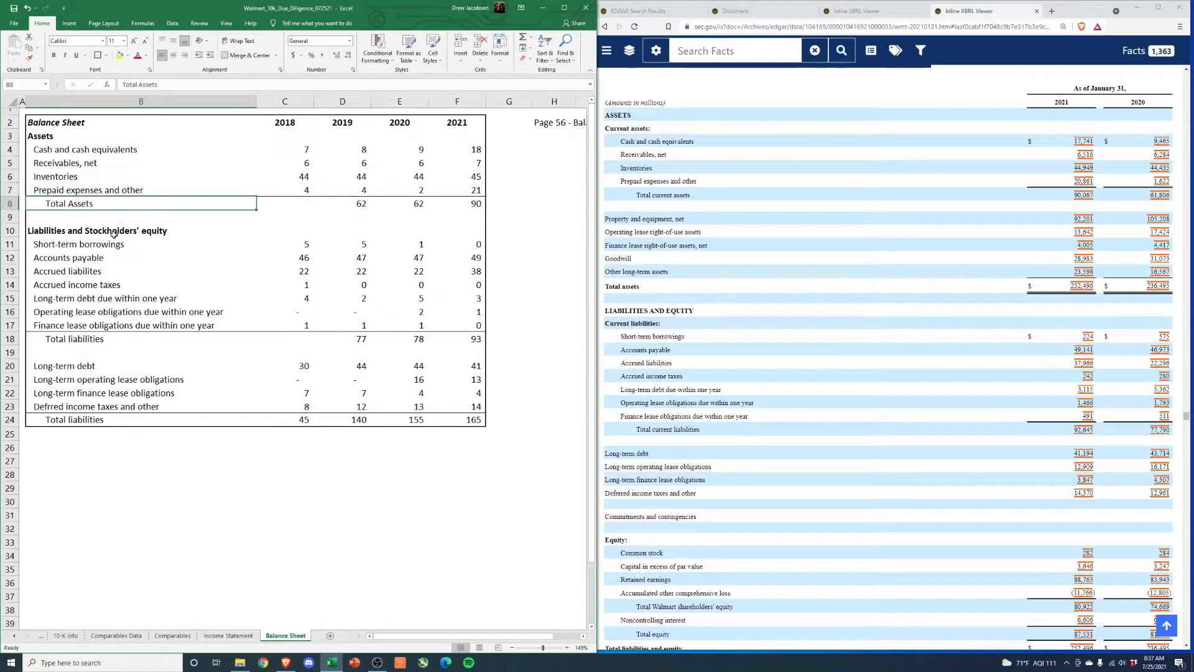
pyautogui.click(97, 230)
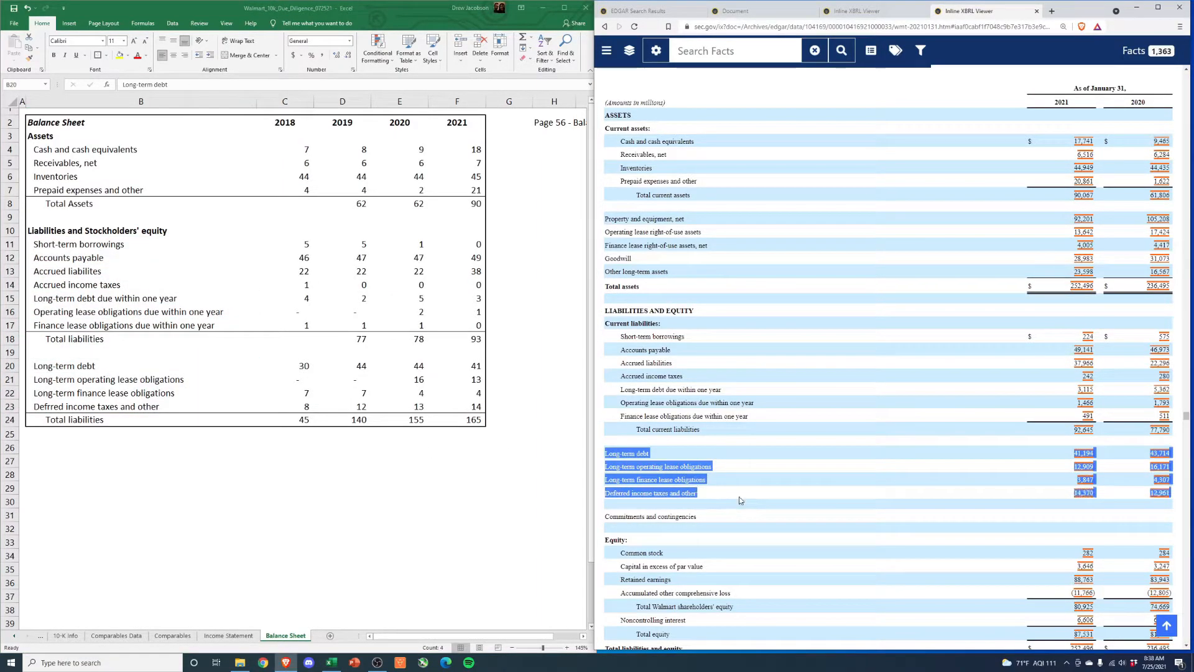
pyautogui.scroll(-3)
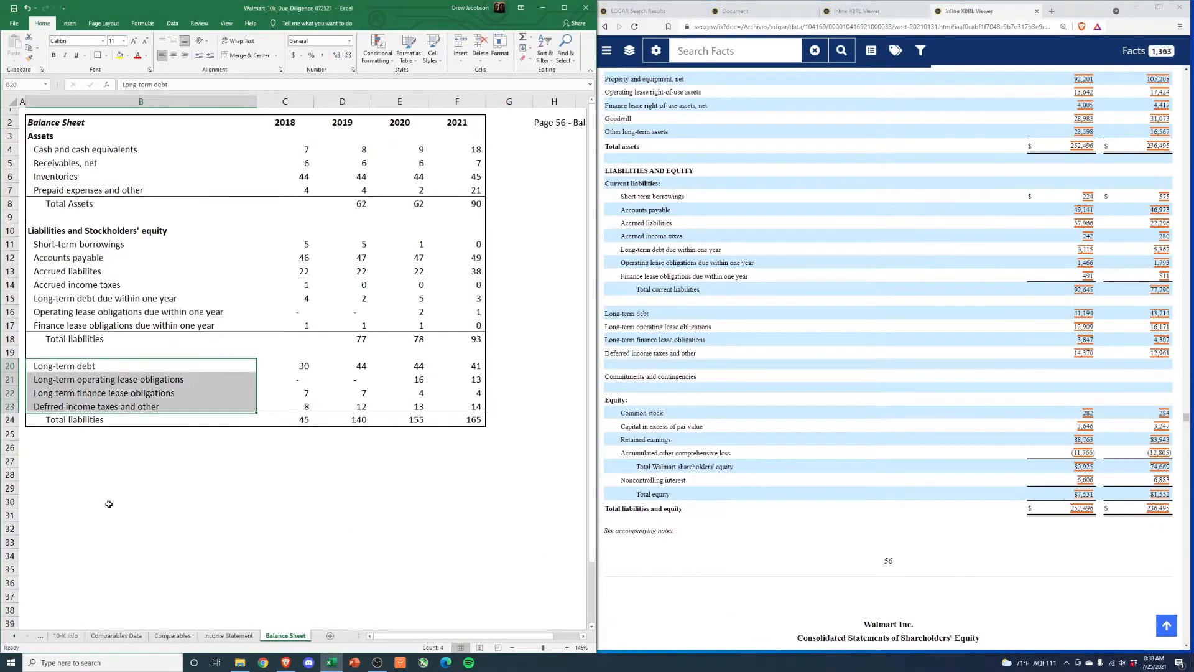
pyautogui.click(109, 504)
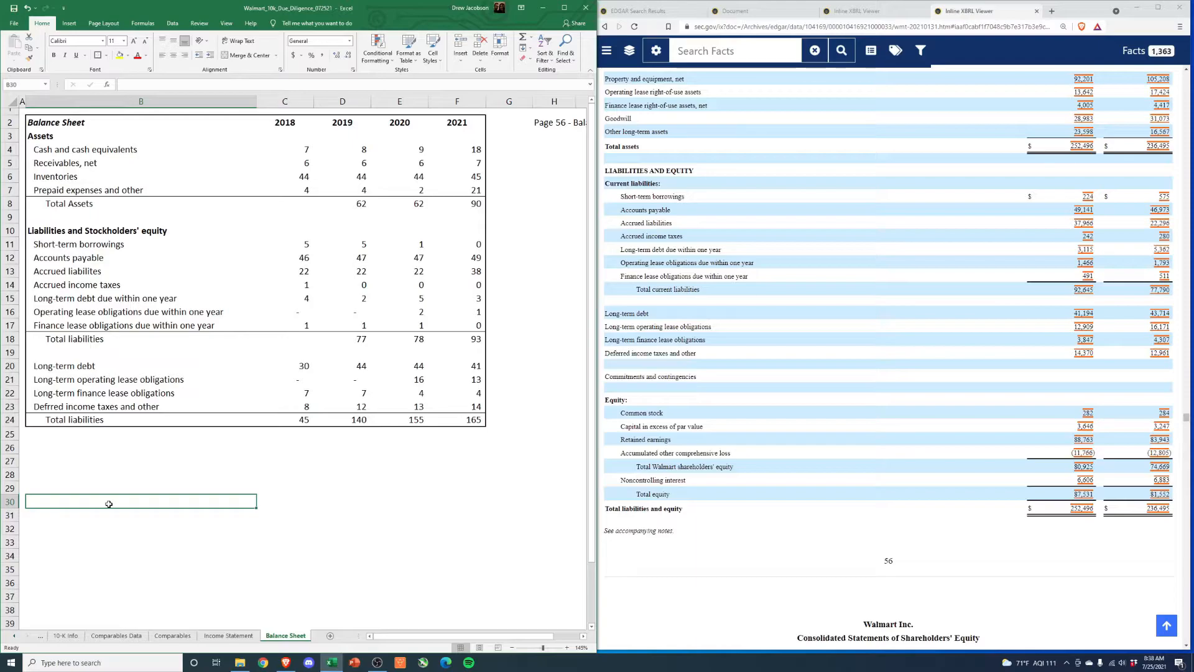
pyautogui.moveTo(139, 490)
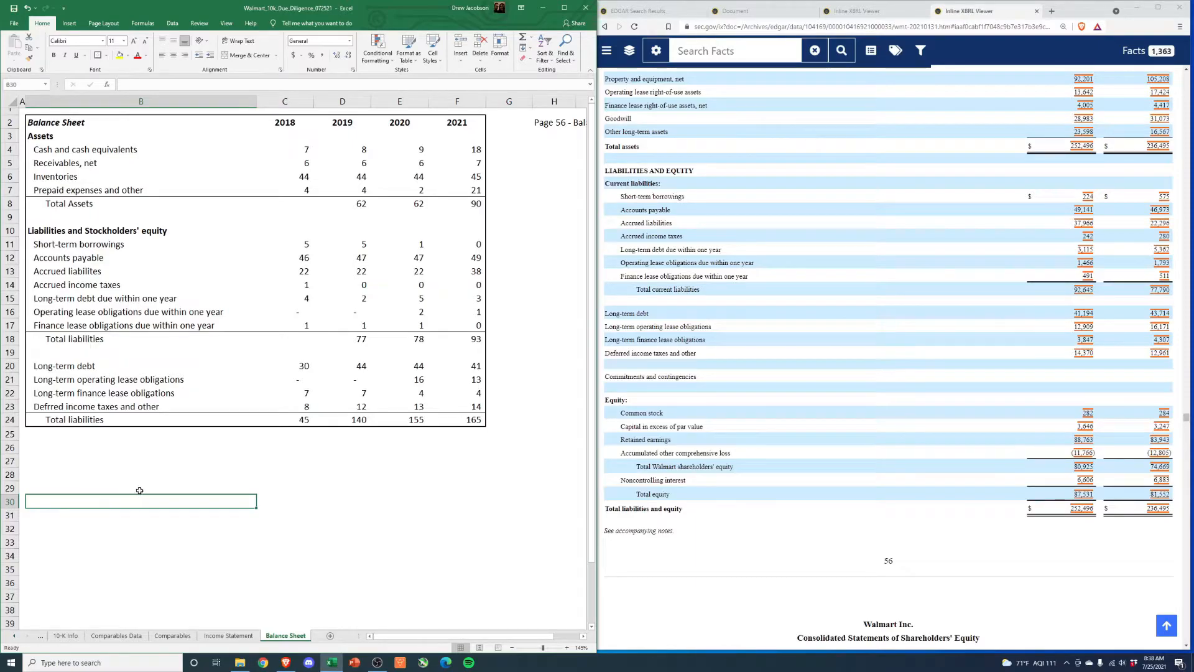
# Scroll up past comprehensive income to the Consolidated Statements of Income on page 54
pyautogui.scroll(3)
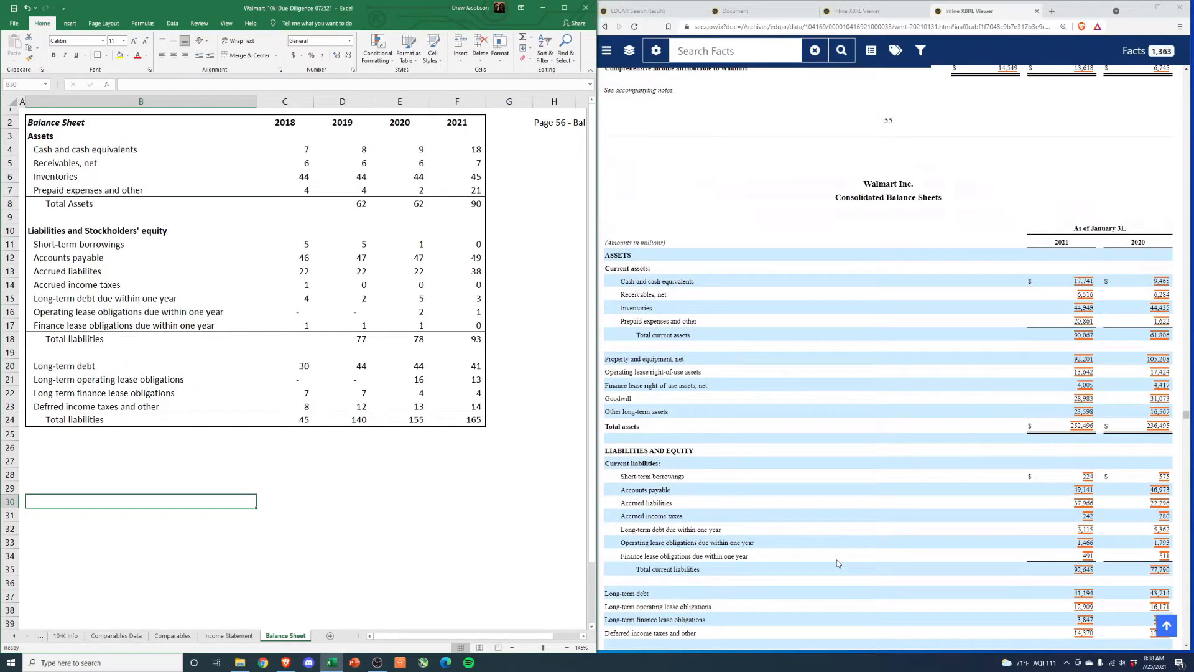
pyautogui.scroll(3)
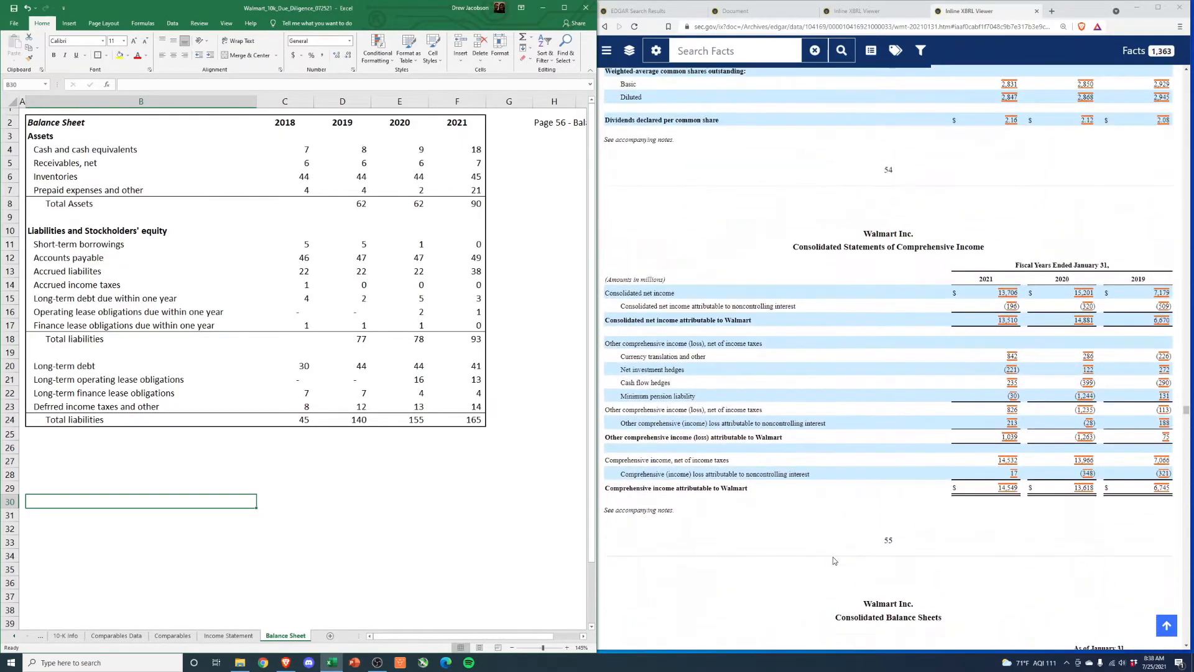
pyautogui.scroll(3)
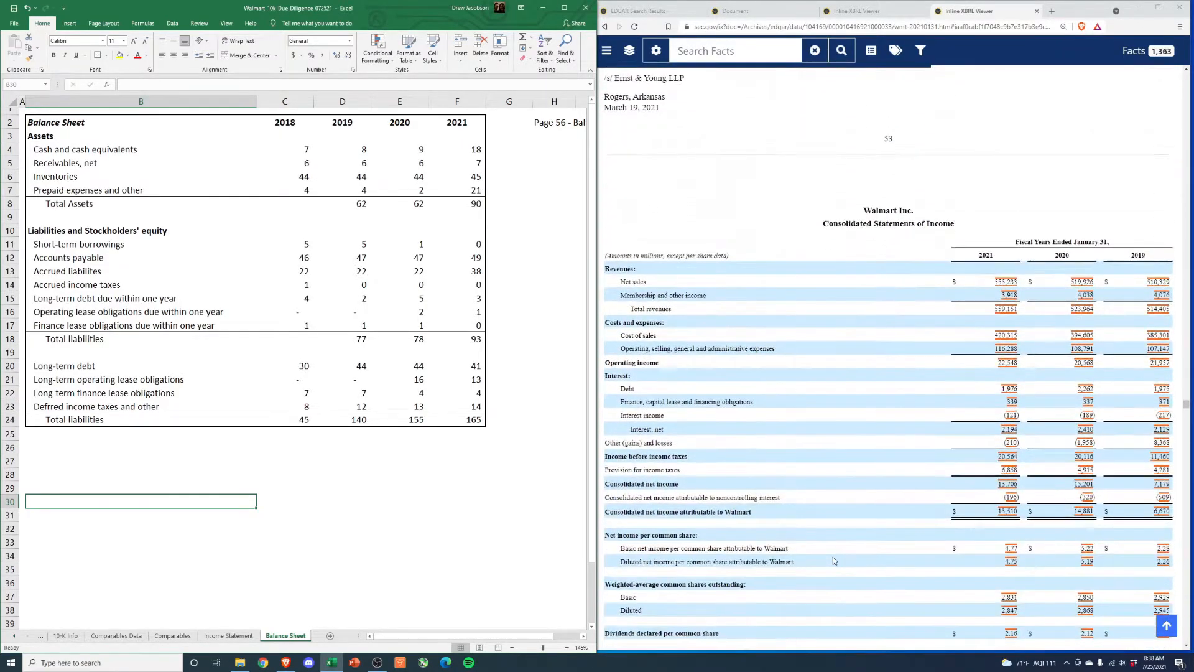
pyautogui.scroll(-3)
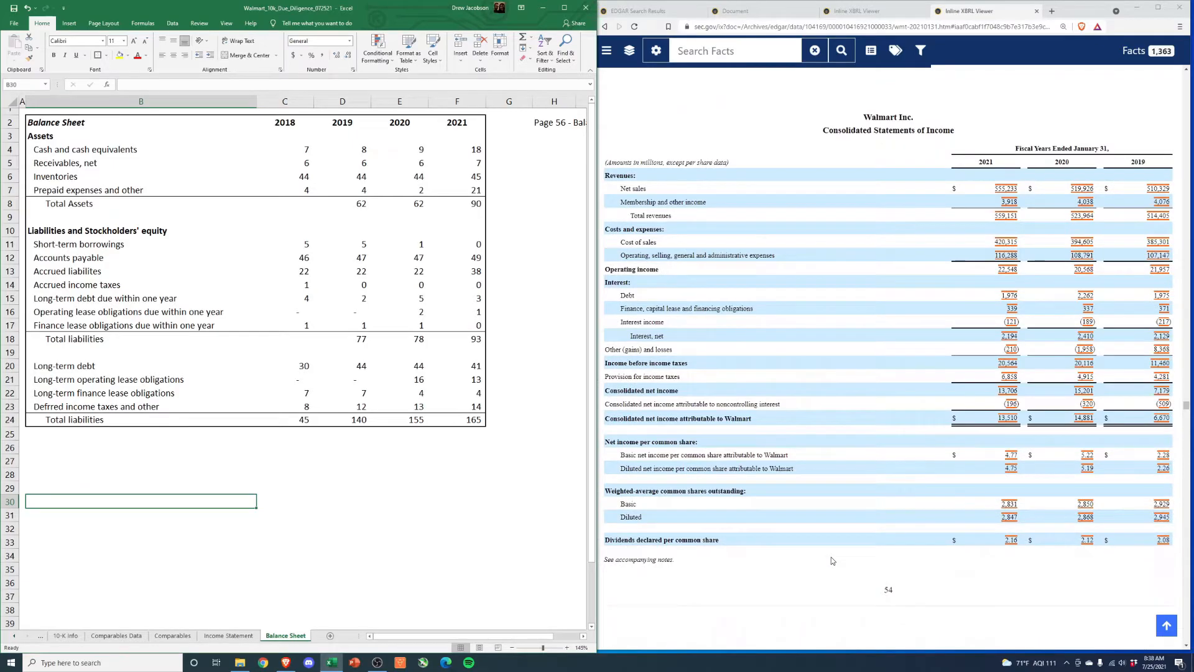
pyautogui.moveTo(821, 561)
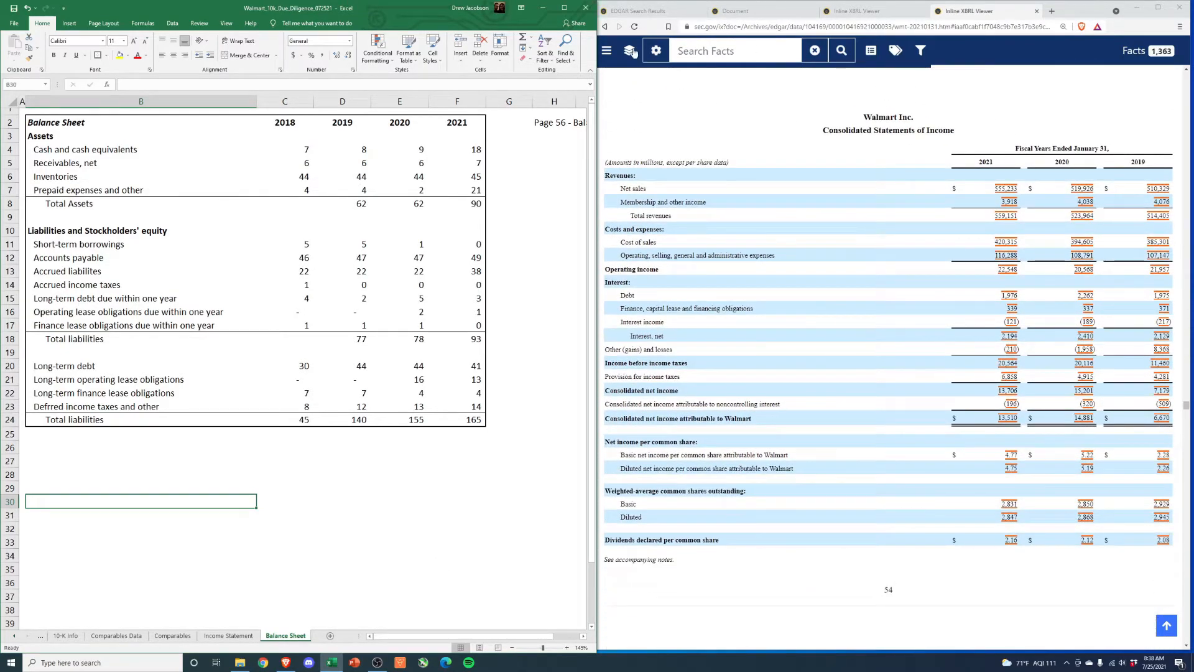
# Switch to the 10-K Info sheet and scroll its item notes to Revenue Schedules
pyautogui.click(65, 635)
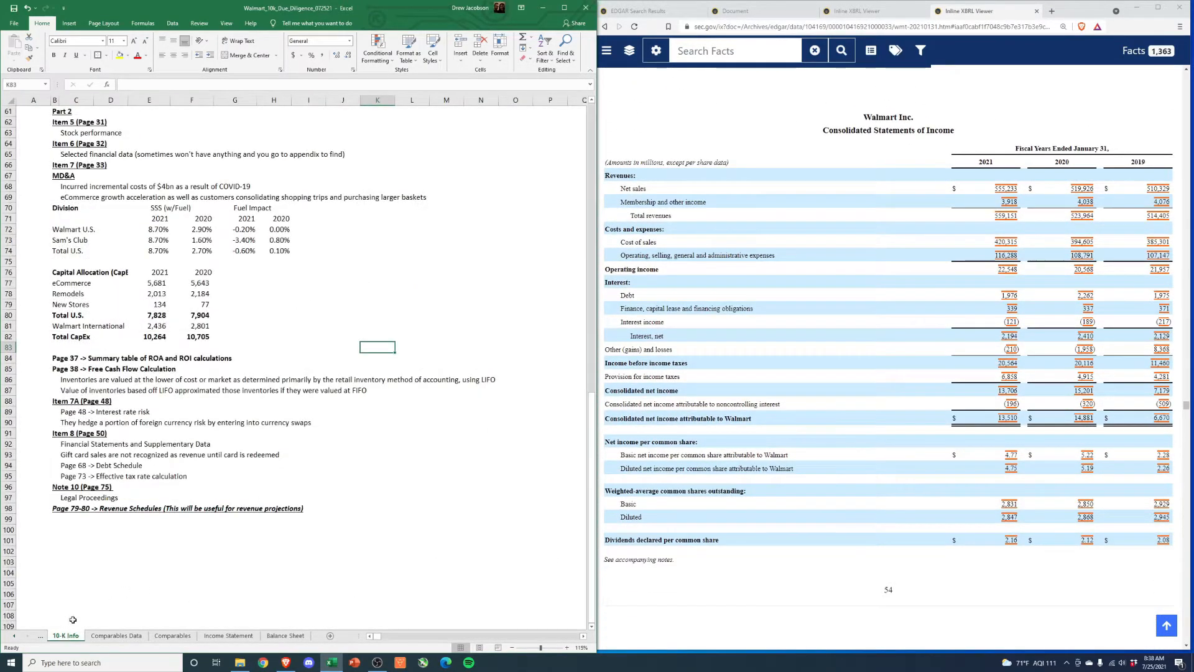
pyautogui.scroll(3)
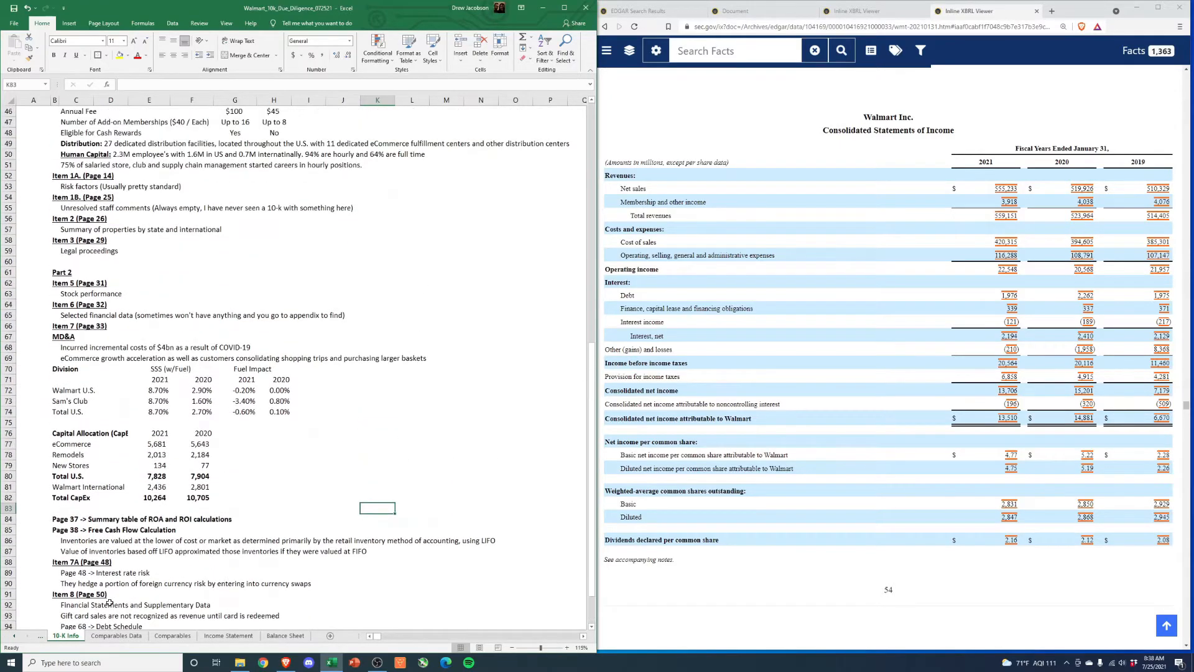
pyautogui.scroll(3)
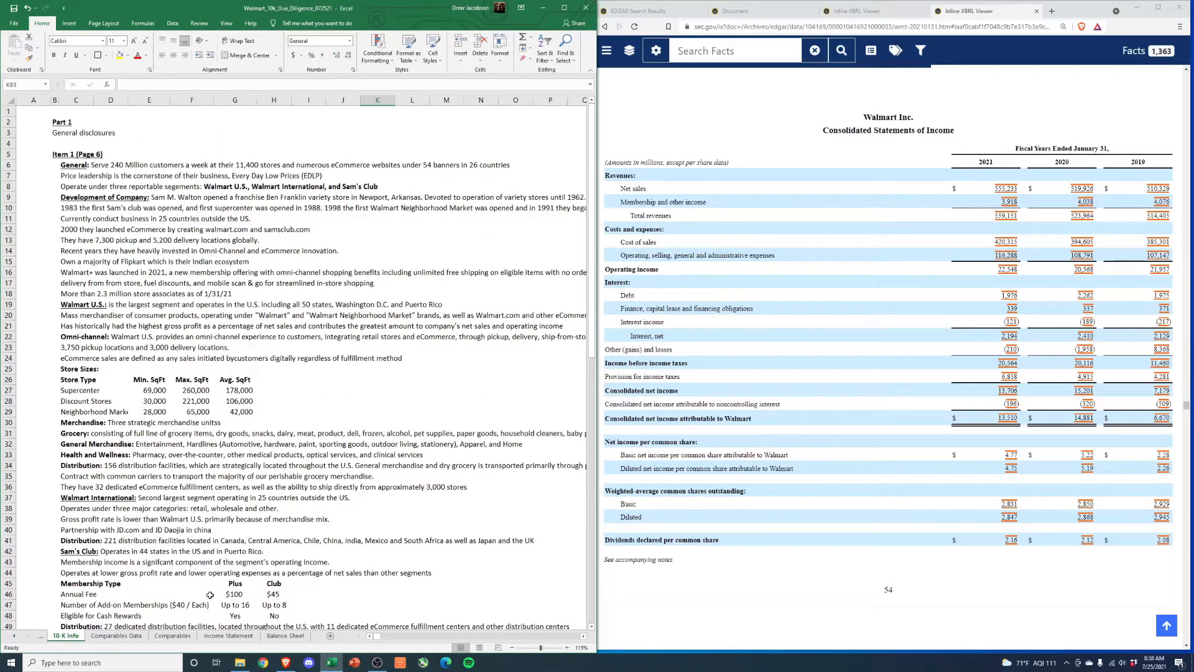
pyautogui.scroll(-3)
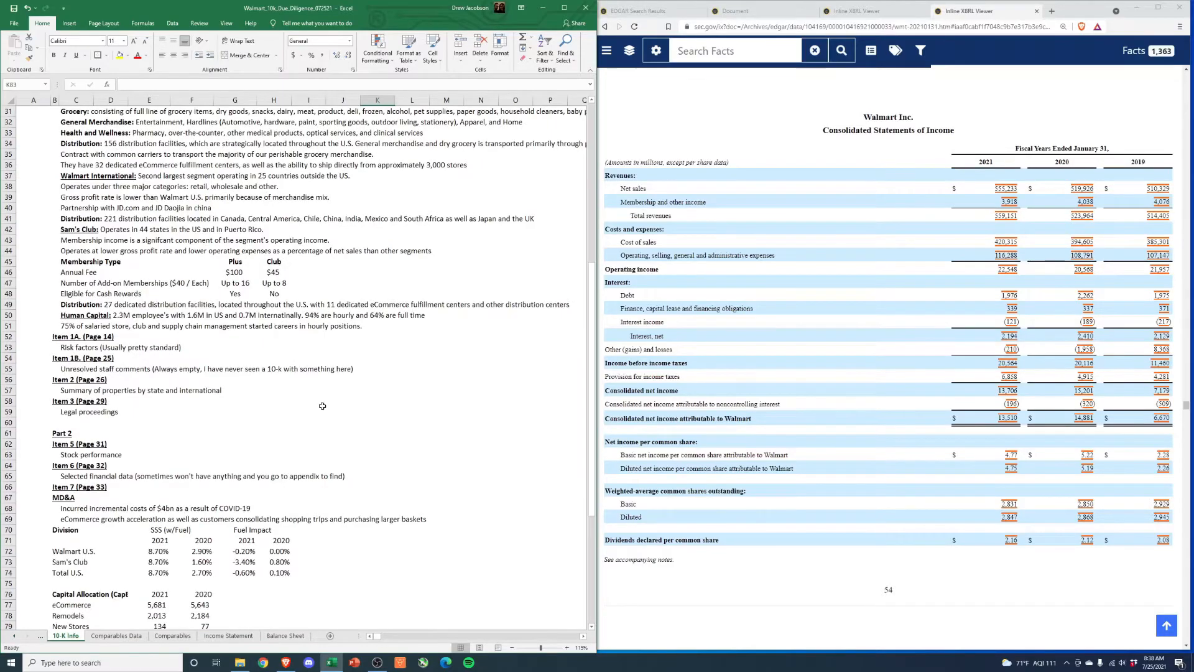
pyautogui.scroll(-3)
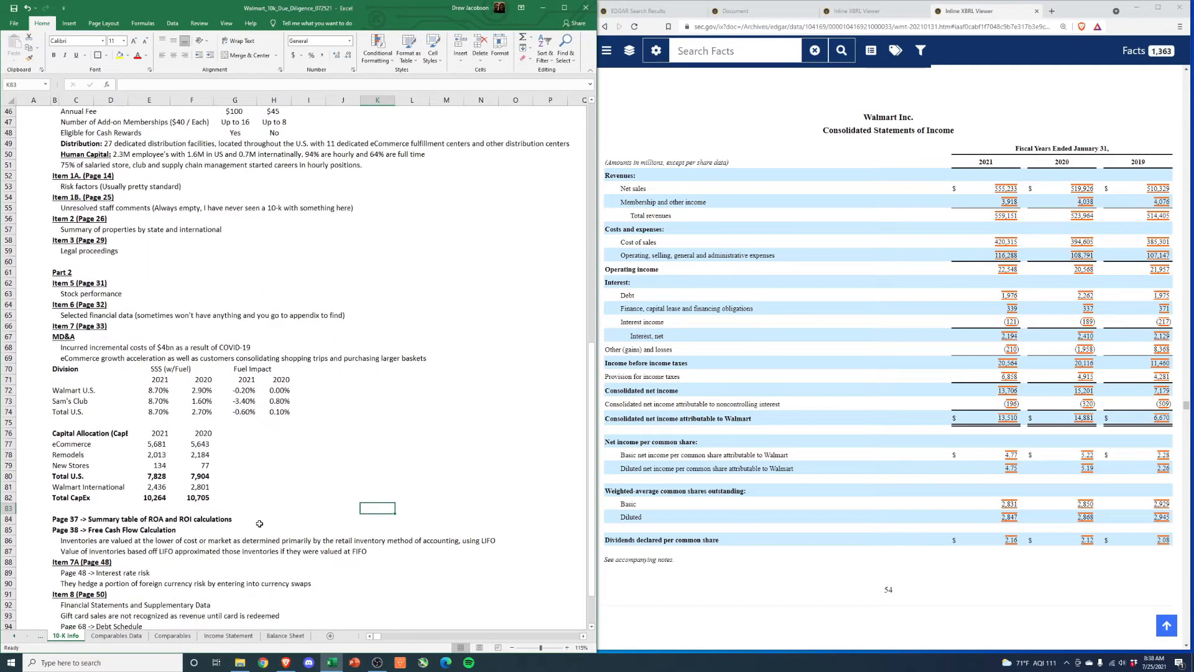
pyautogui.scroll(-3)
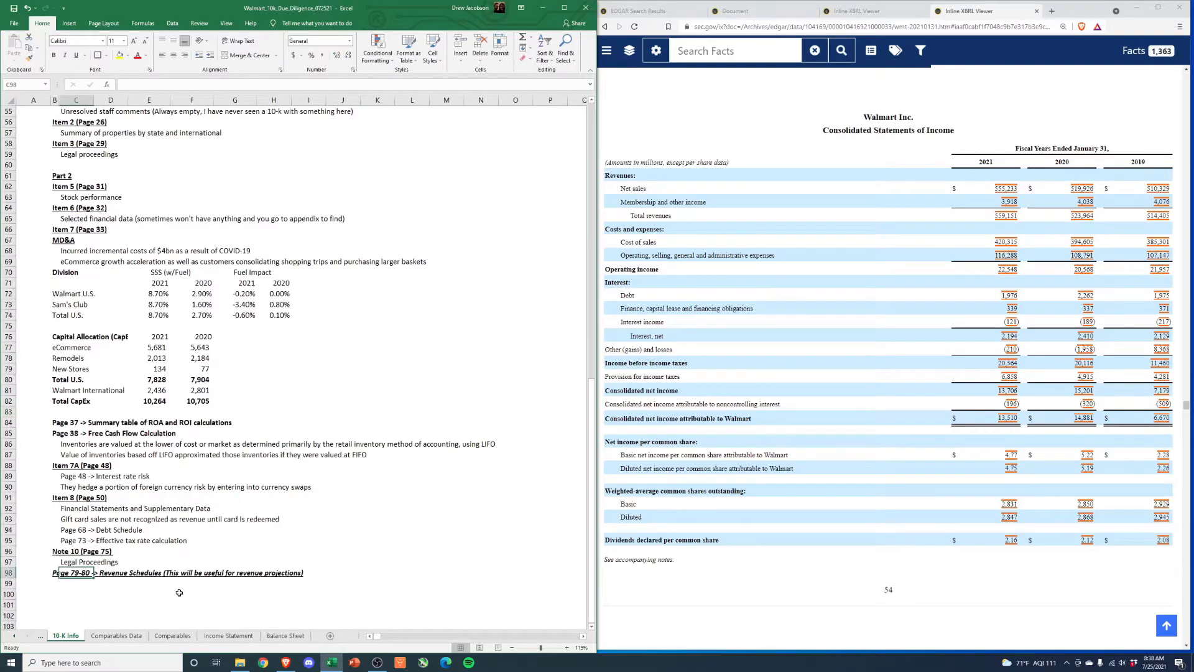
pyautogui.scroll(-3)
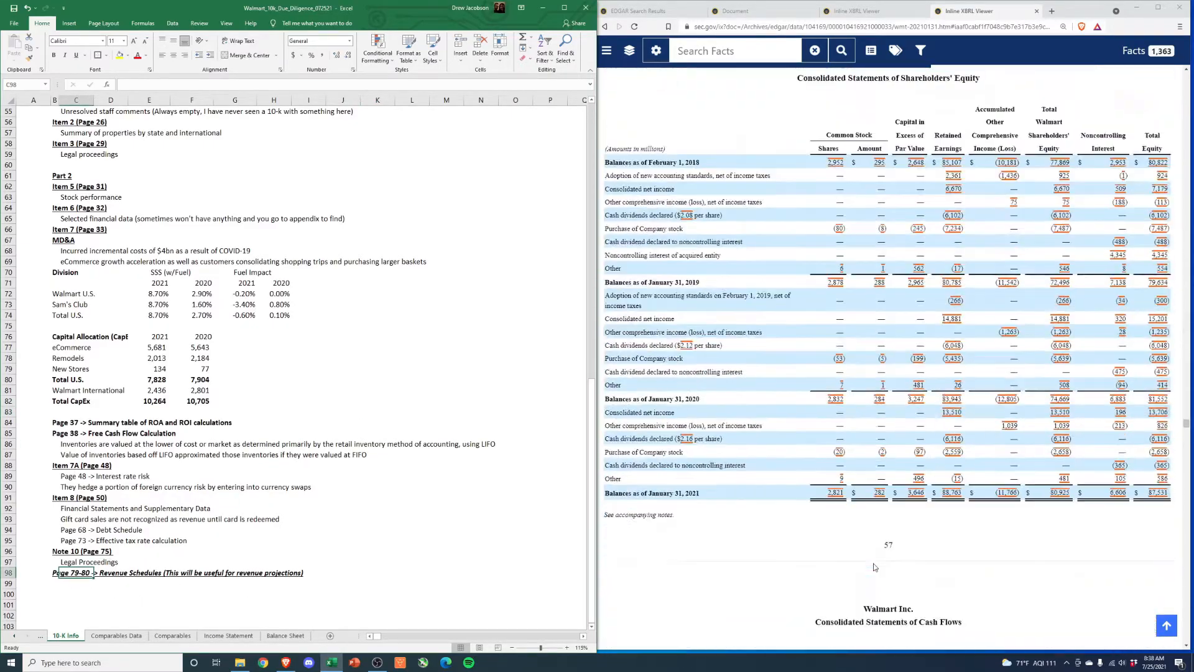
# Scroll the XBRL Viewer through the notes to the page 79 Disaggregated Revenues tables
pyautogui.scroll(-3)
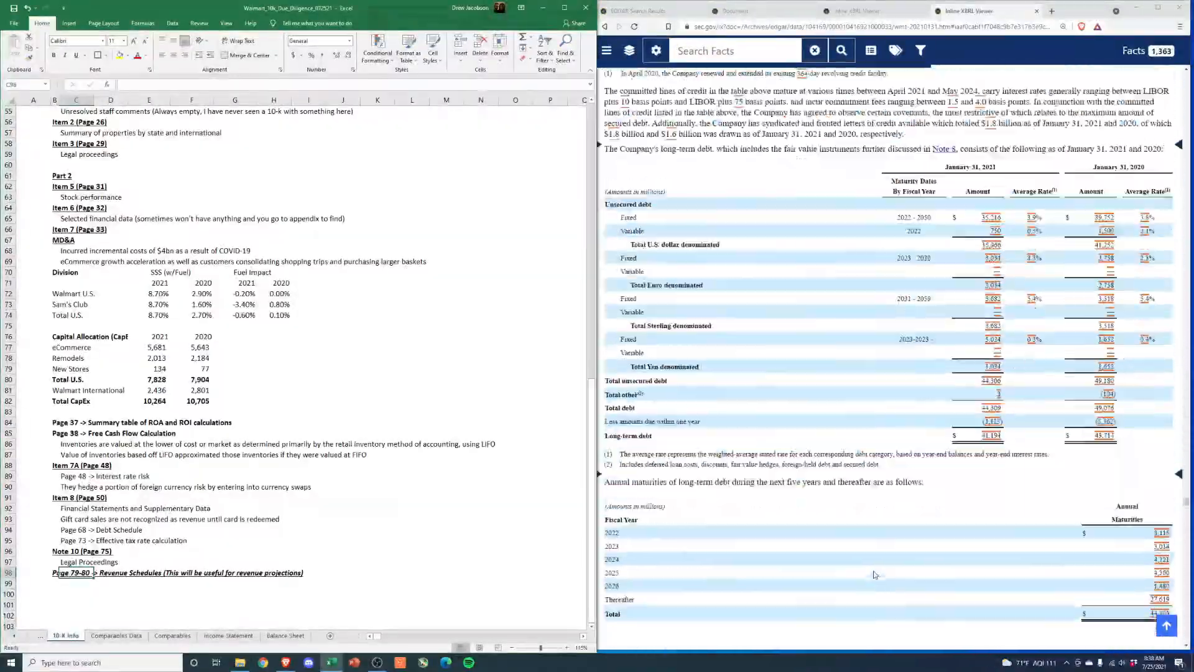
pyautogui.scroll(-3)
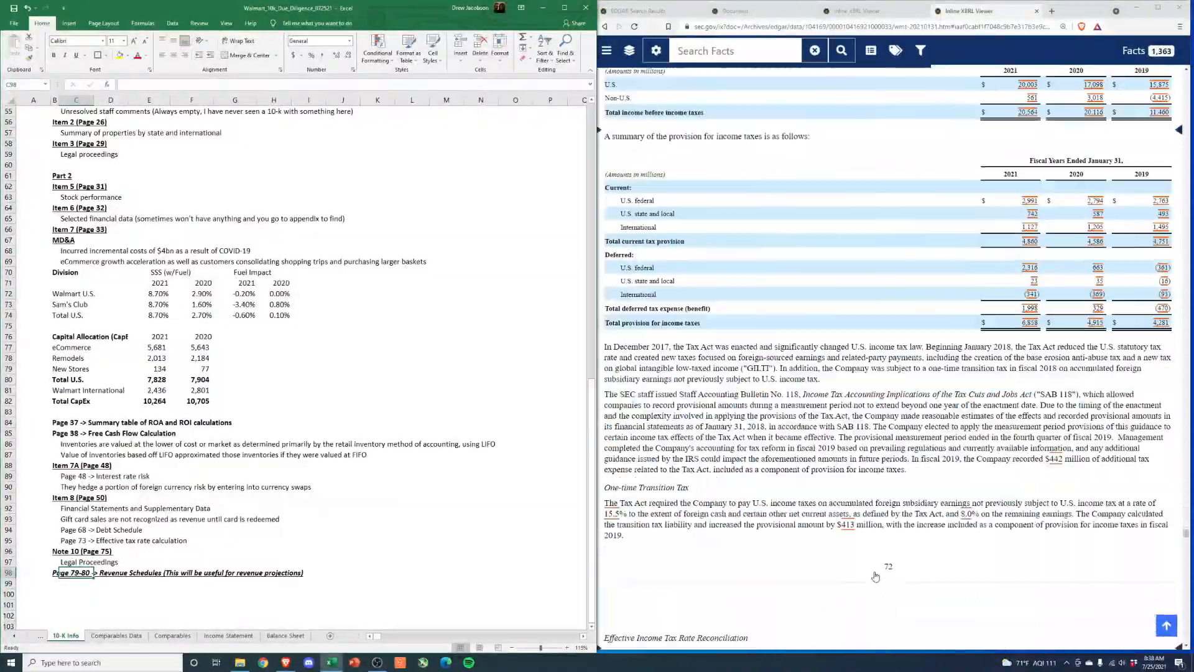
pyautogui.scroll(-3)
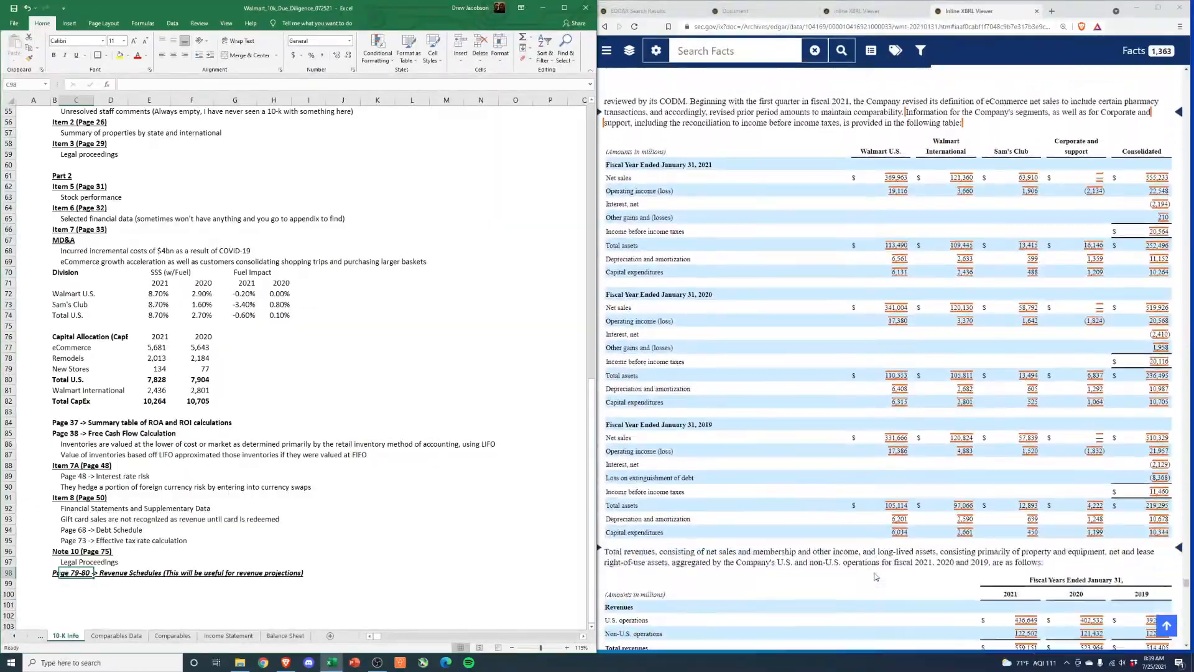
pyautogui.scroll(-3)
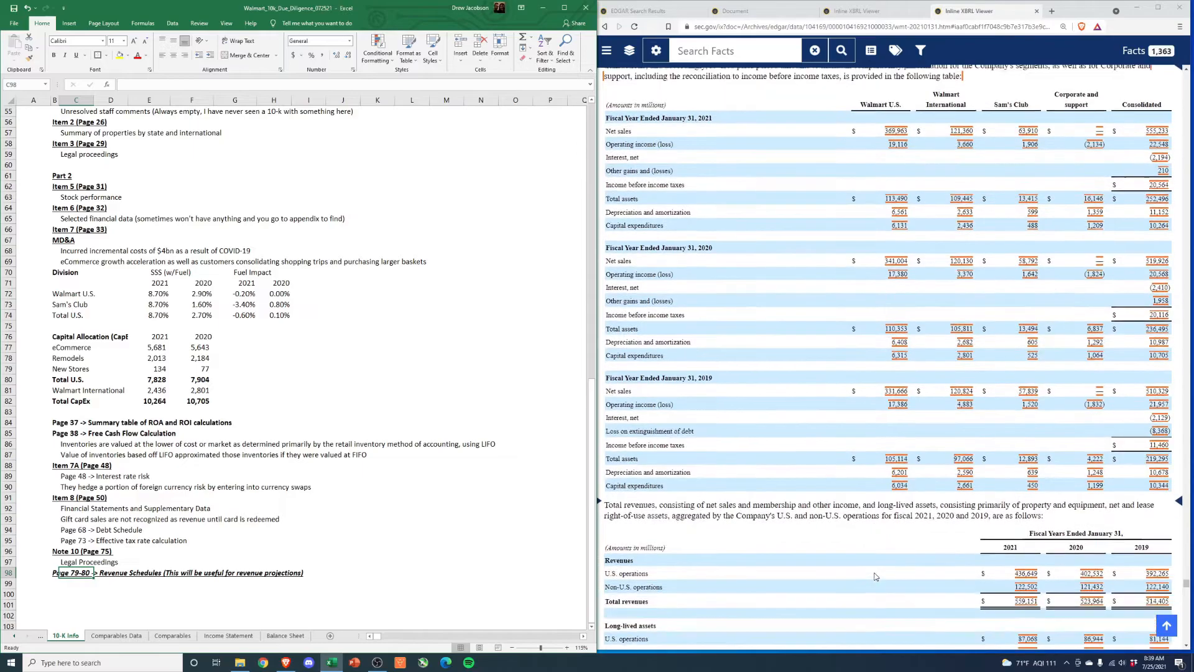
pyautogui.scroll(-3)
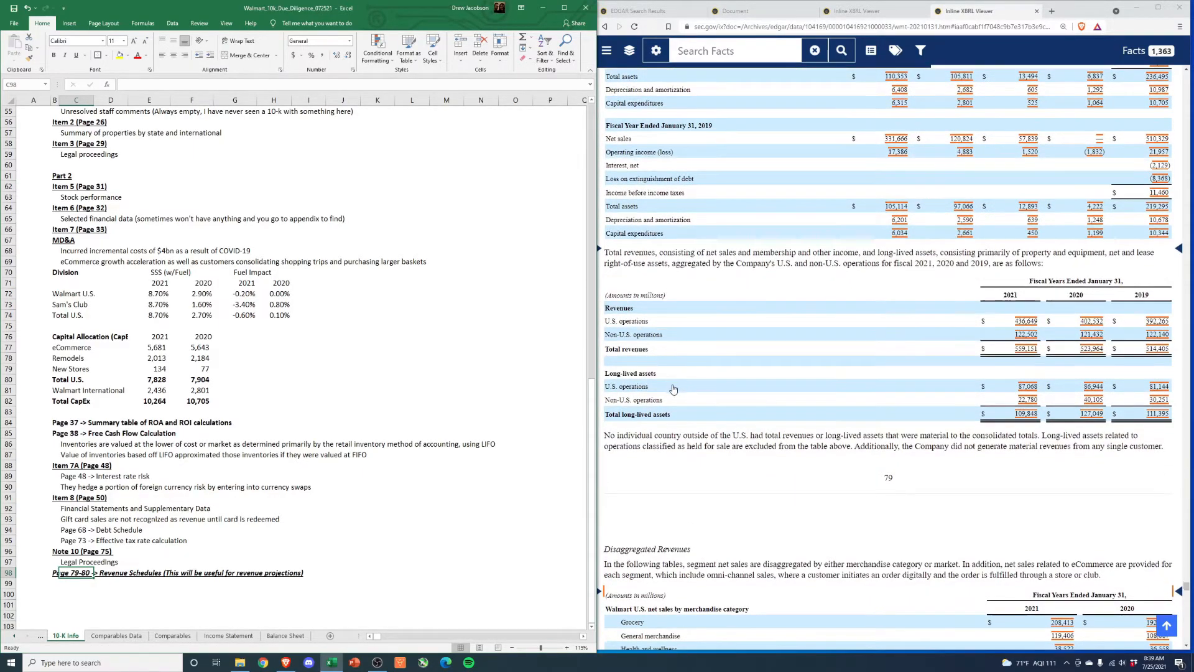
pyautogui.scroll(-3)
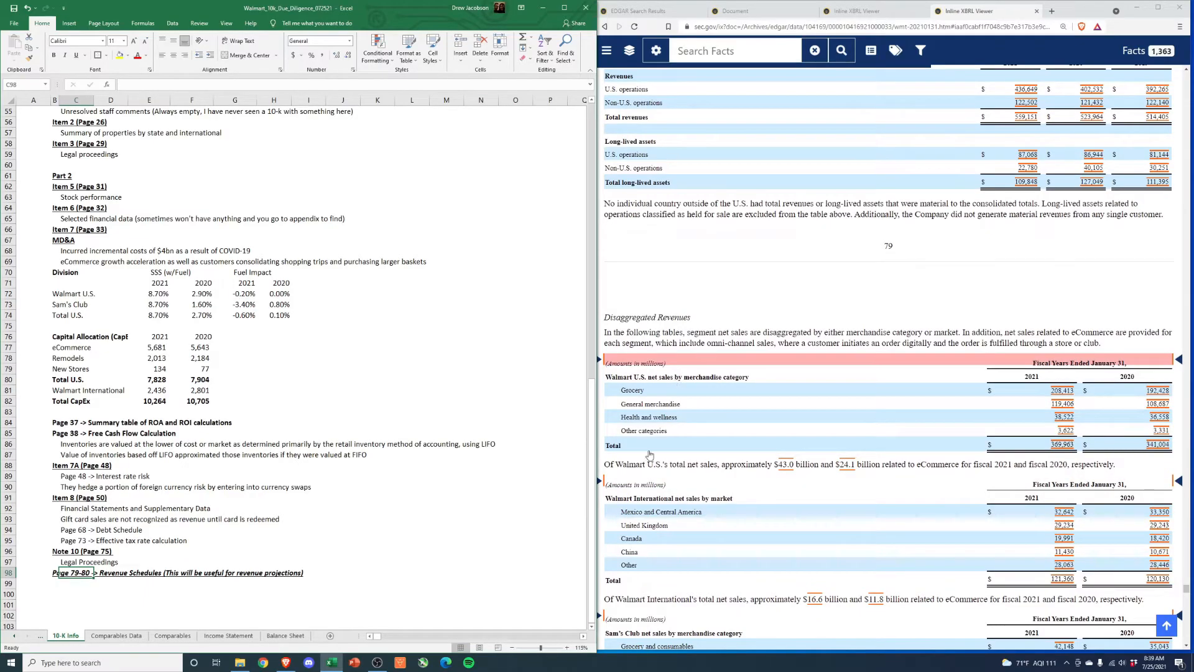
pyautogui.scroll(-3)
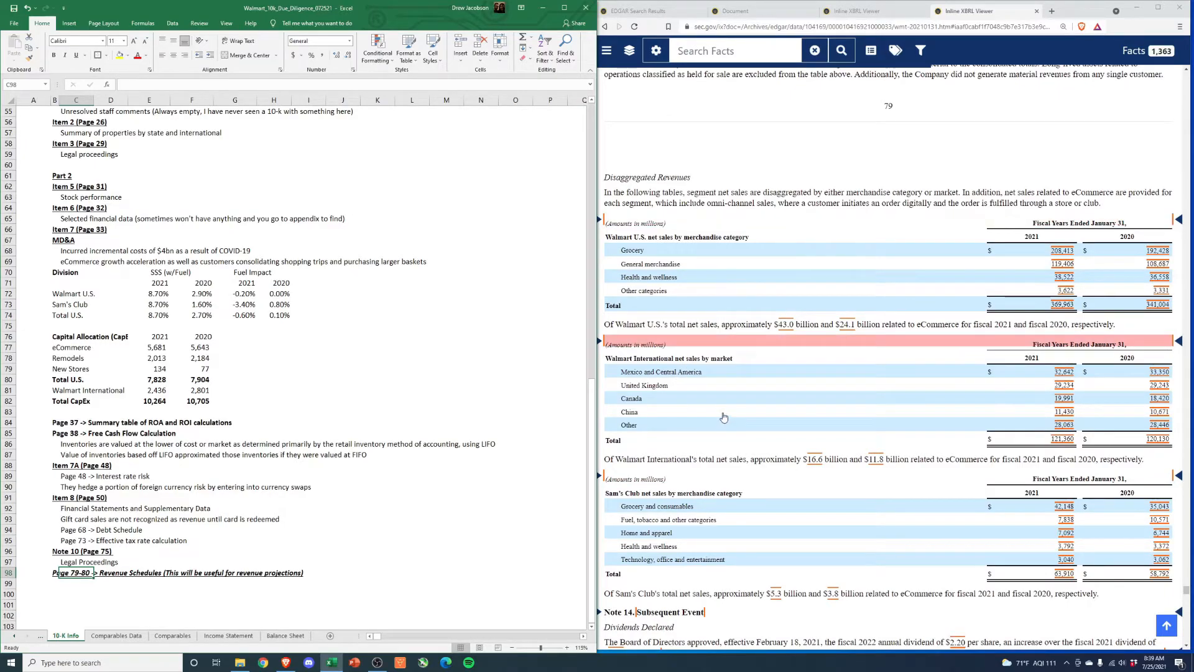
pyautogui.moveTo(669, 529)
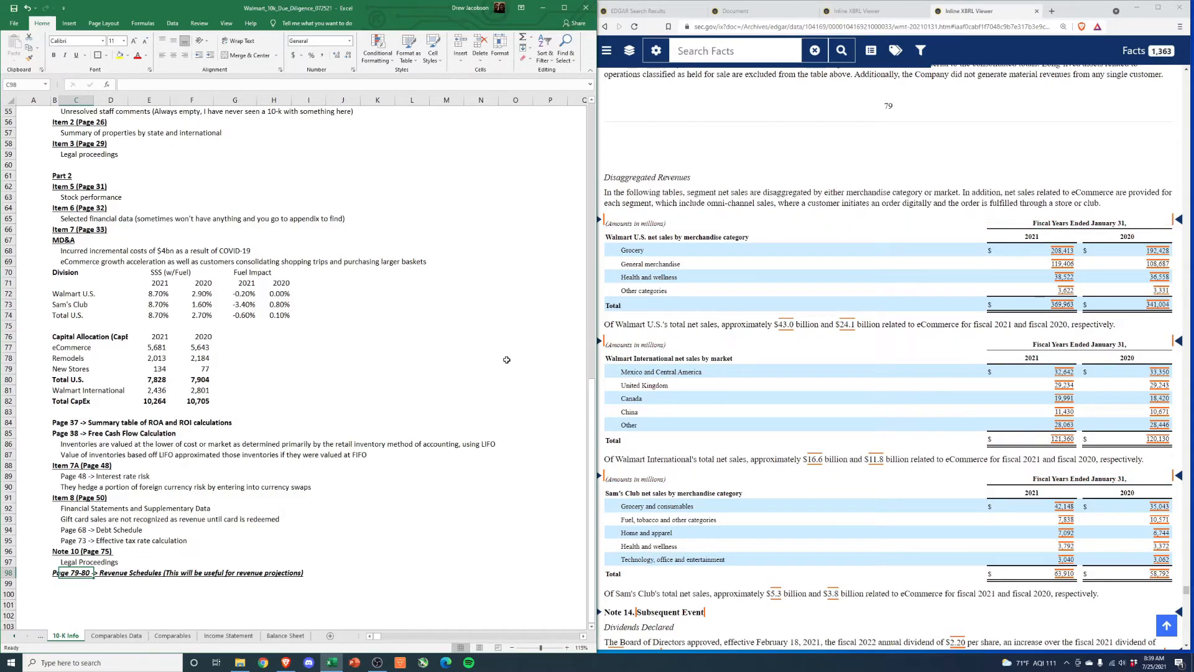
# Switch to the Income Statement sheet and clear the D&A and PPE row selection
pyautogui.click(228, 636)
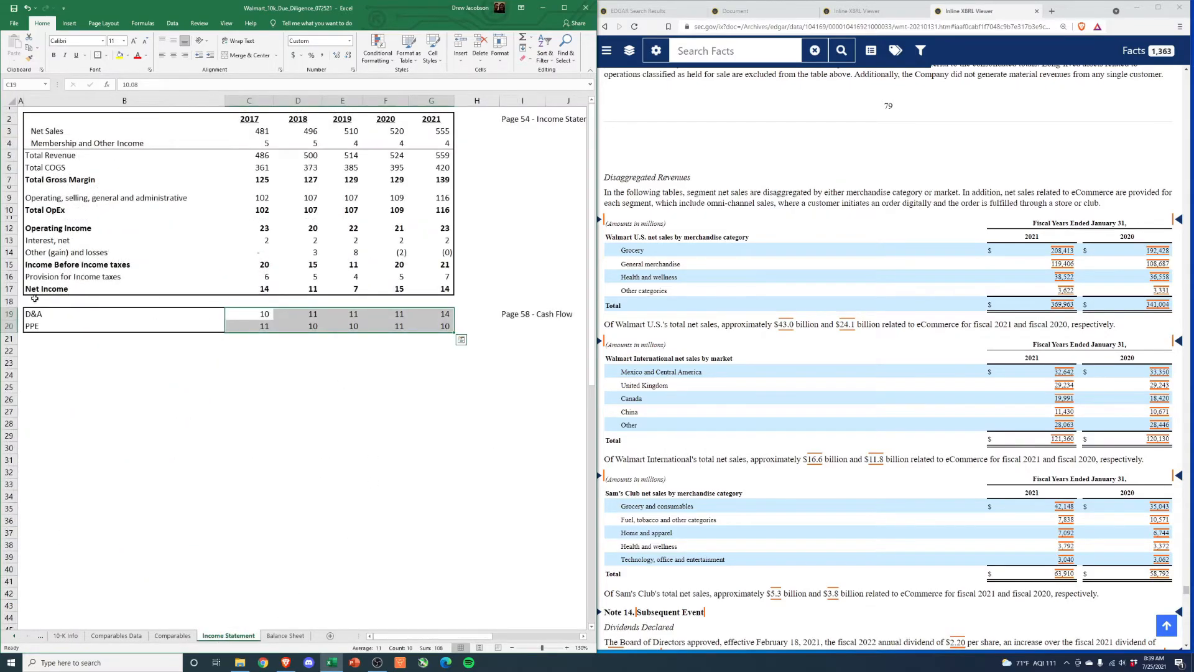
pyautogui.click(249, 435)
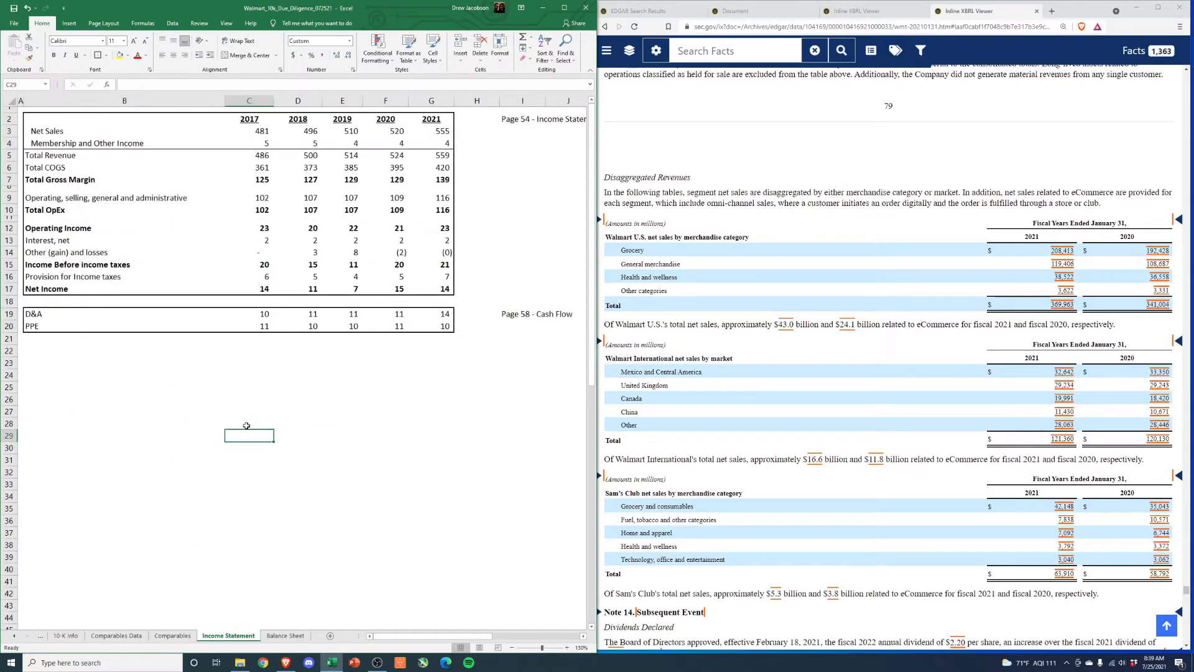
pyautogui.moveTo(428, 457)
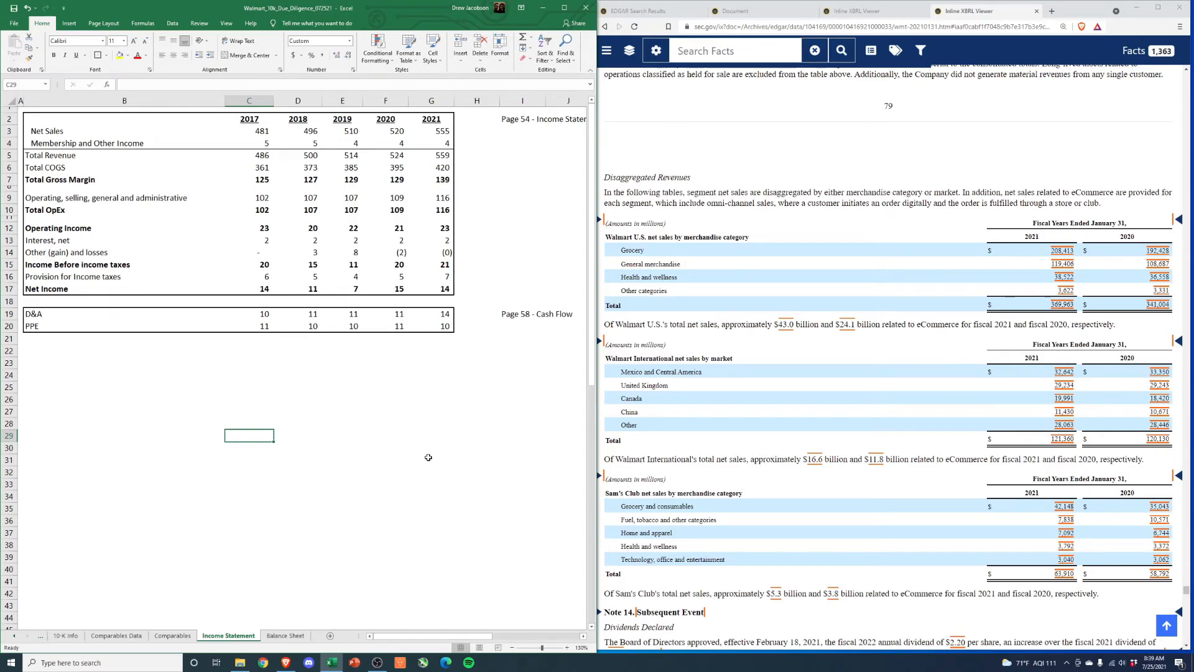
pyautogui.moveTo(439, 462)
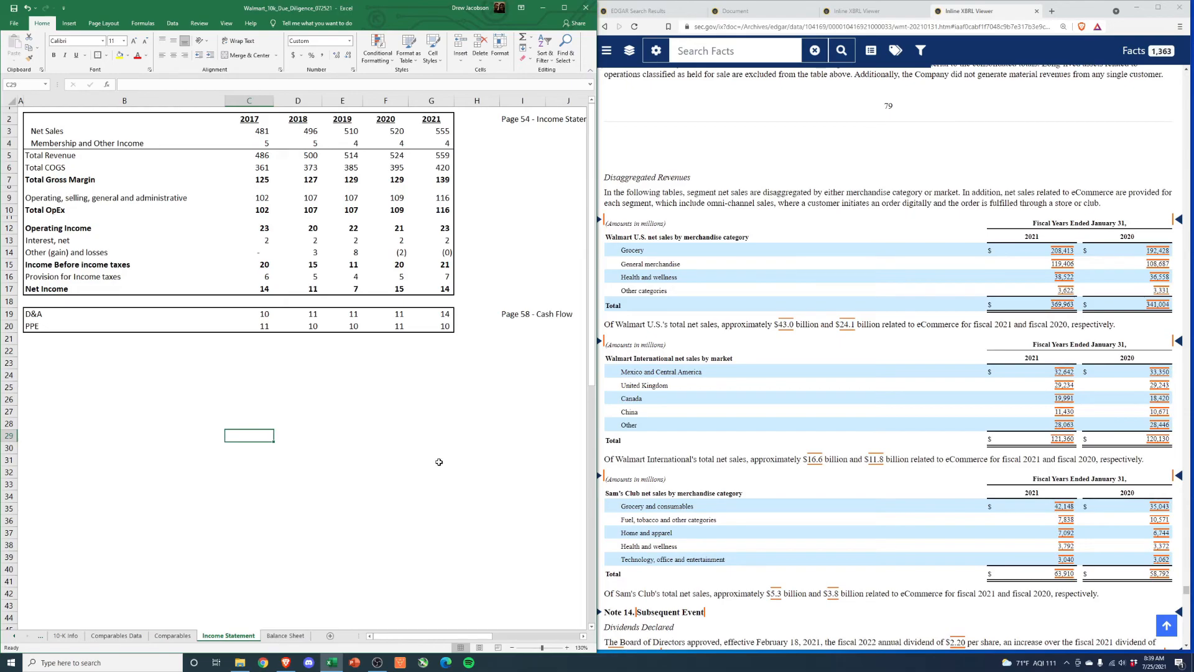
pyautogui.moveTo(455, 508)
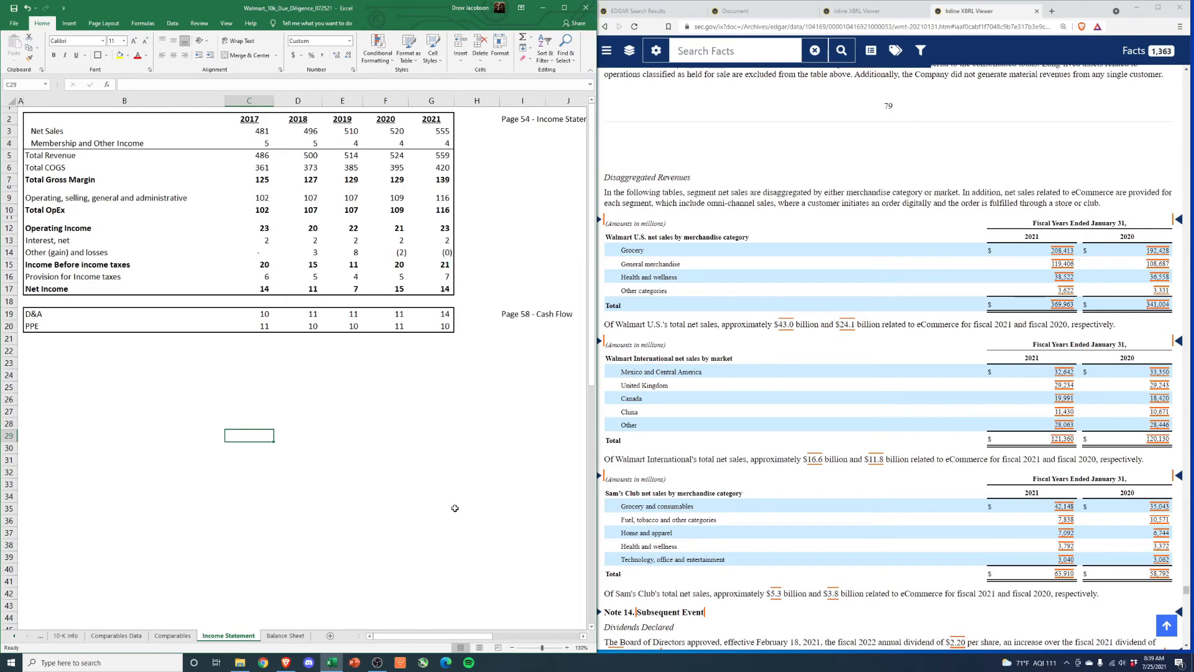
pyautogui.moveTo(410, 544)
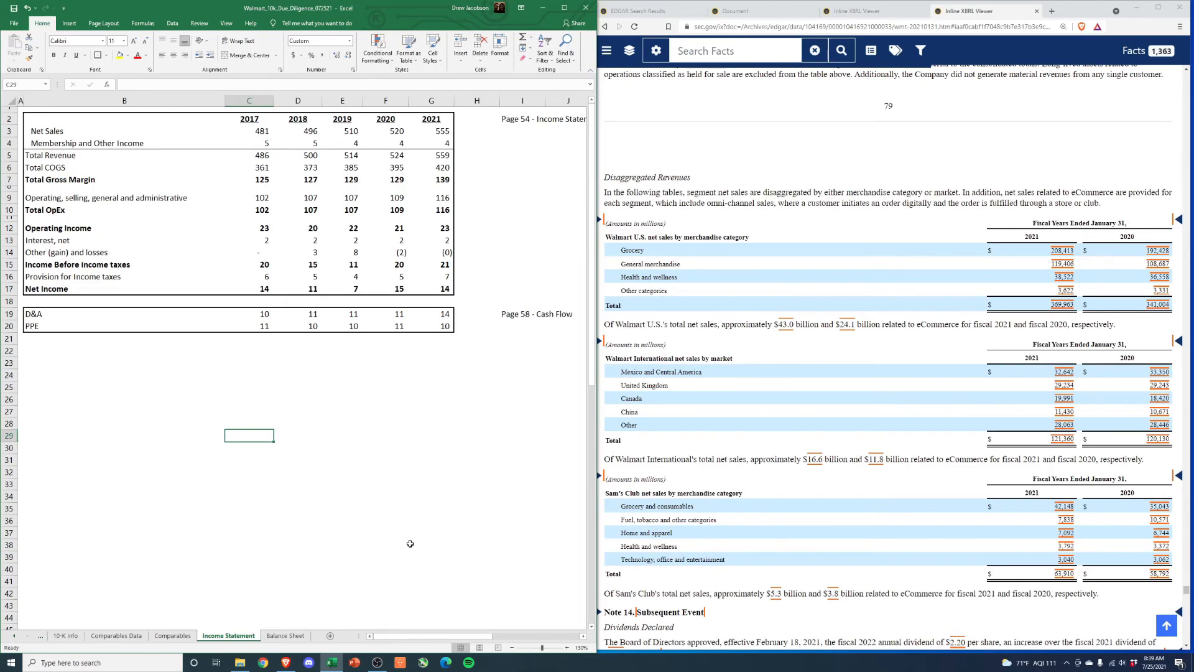